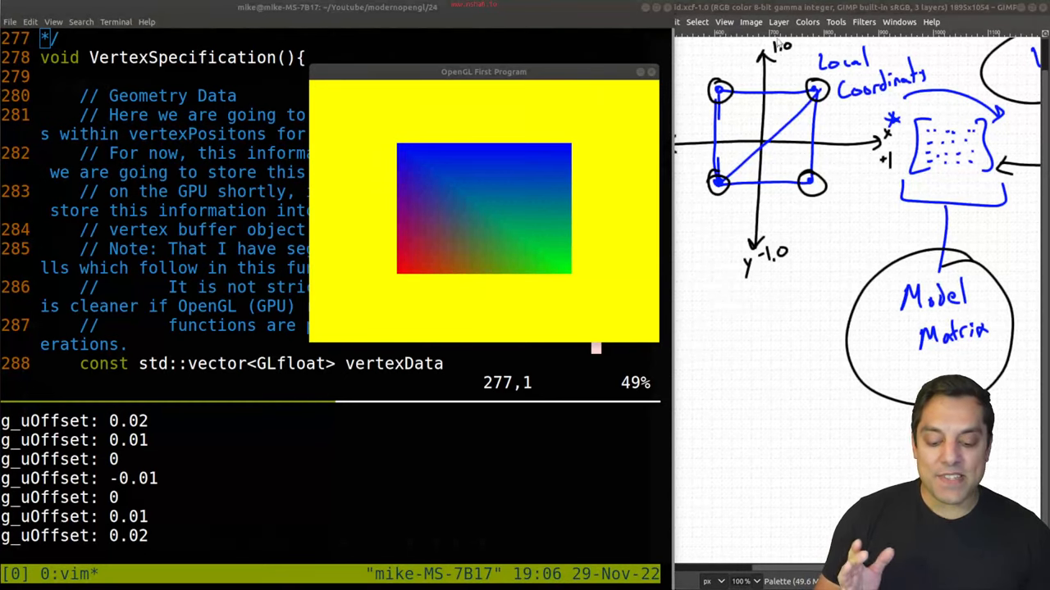
- Move the OpenGL output window right and scroll Vim down to the vertexData array
left_click_drag(484, 71, 554, 73)
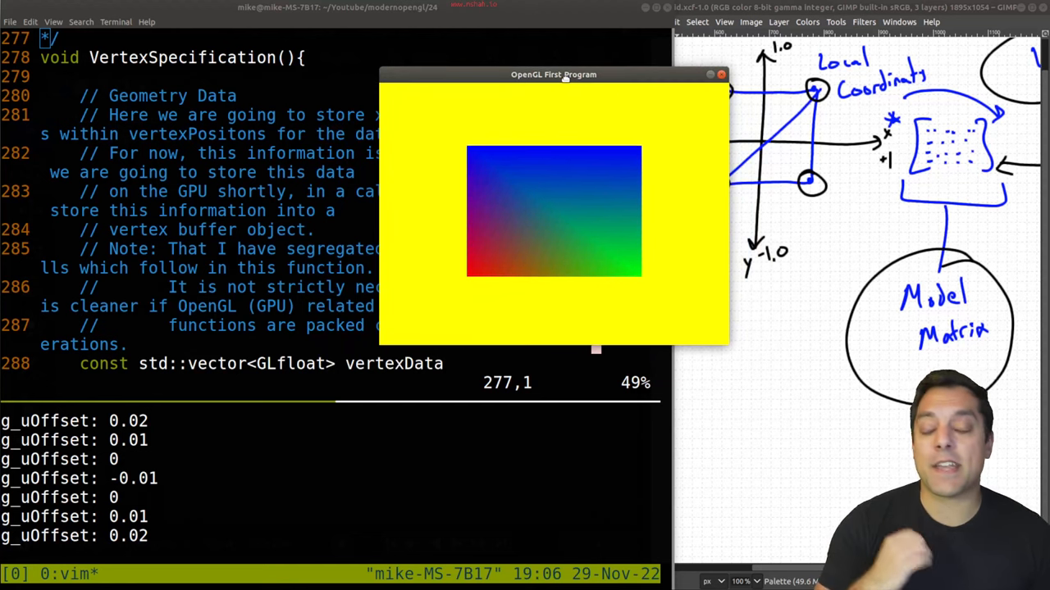
left_click_drag(553, 74, 587, 88)
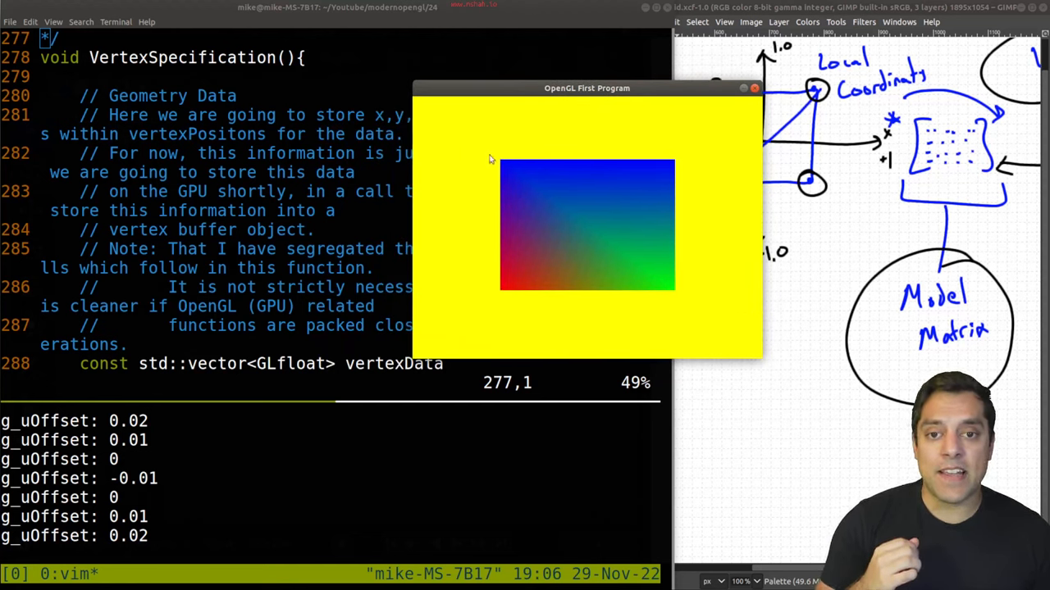
mouse_move(501, 316)
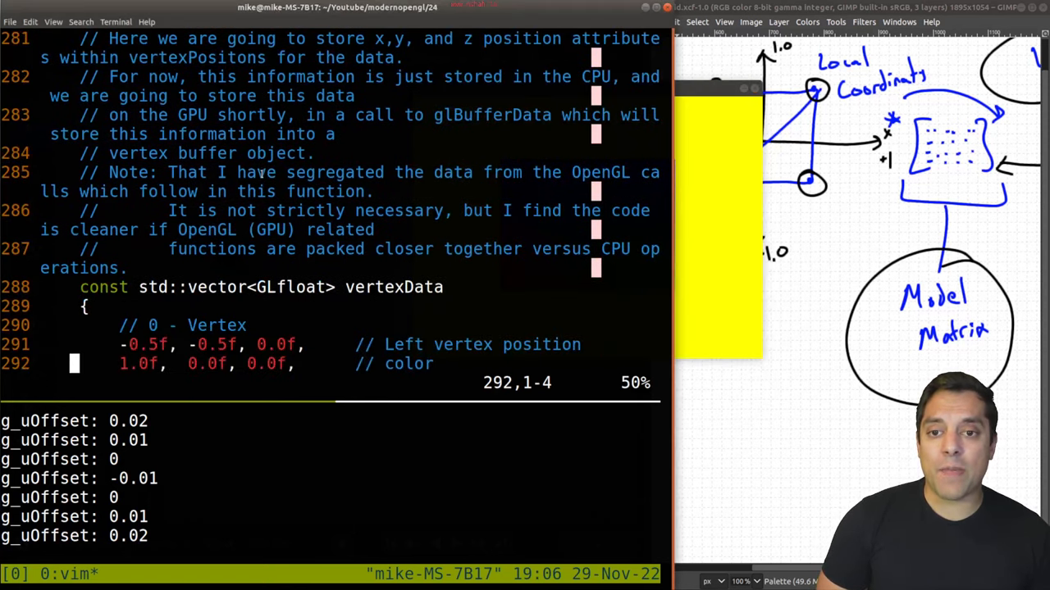
scroll("down", 3)
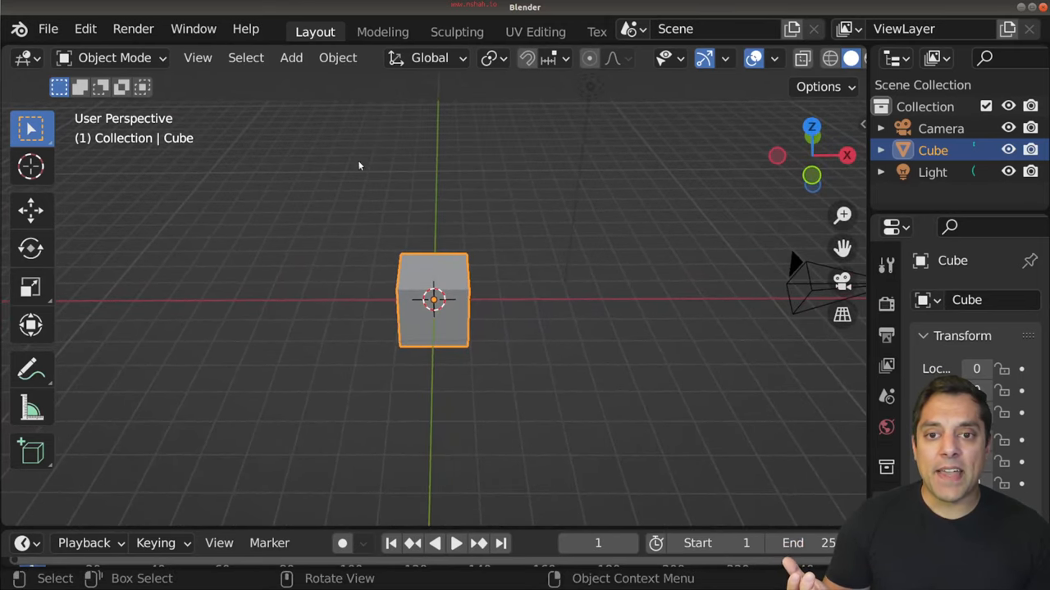
mouse_move(332, 333)
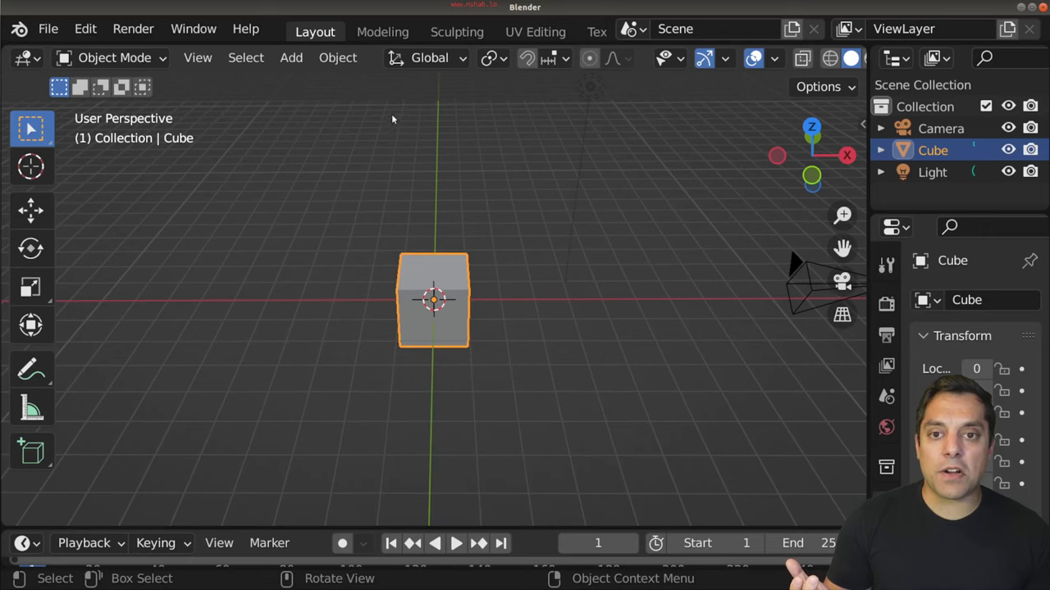
mouse_move(404, 200)
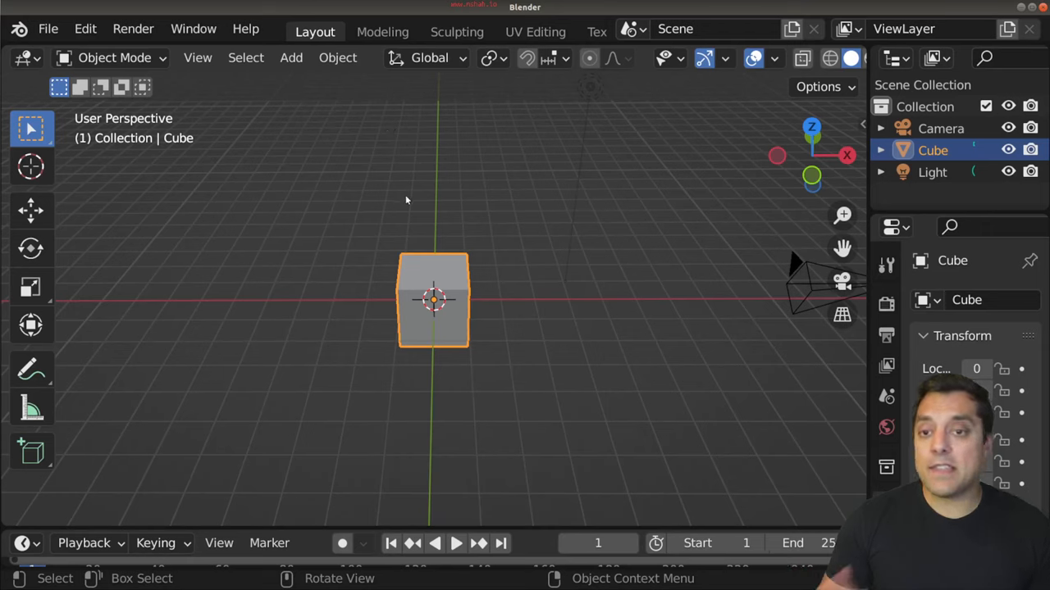
mouse_move(295, 208)
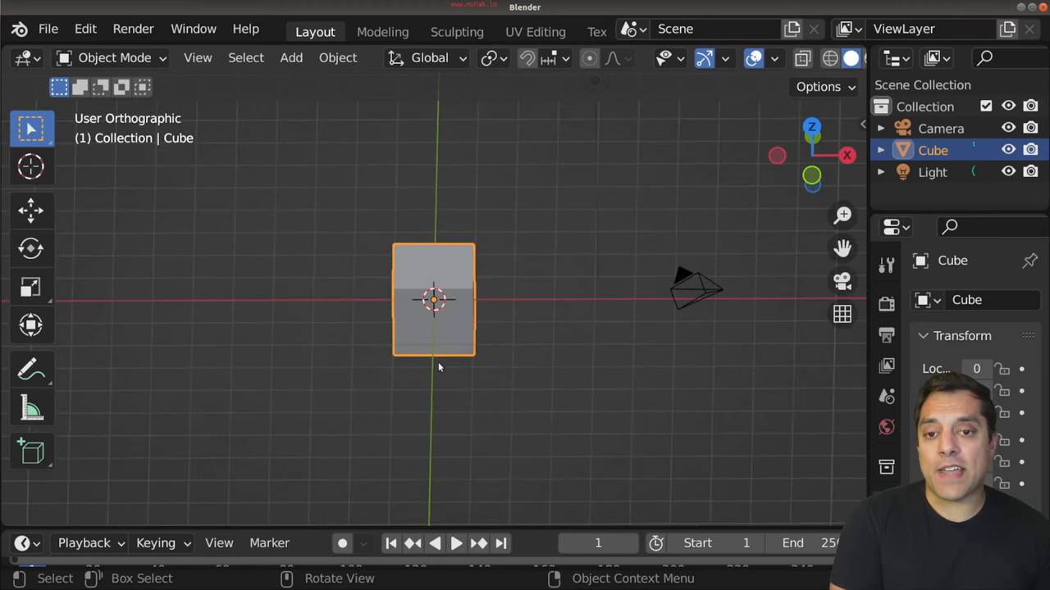
left_click_drag(434, 369, 340, 382)
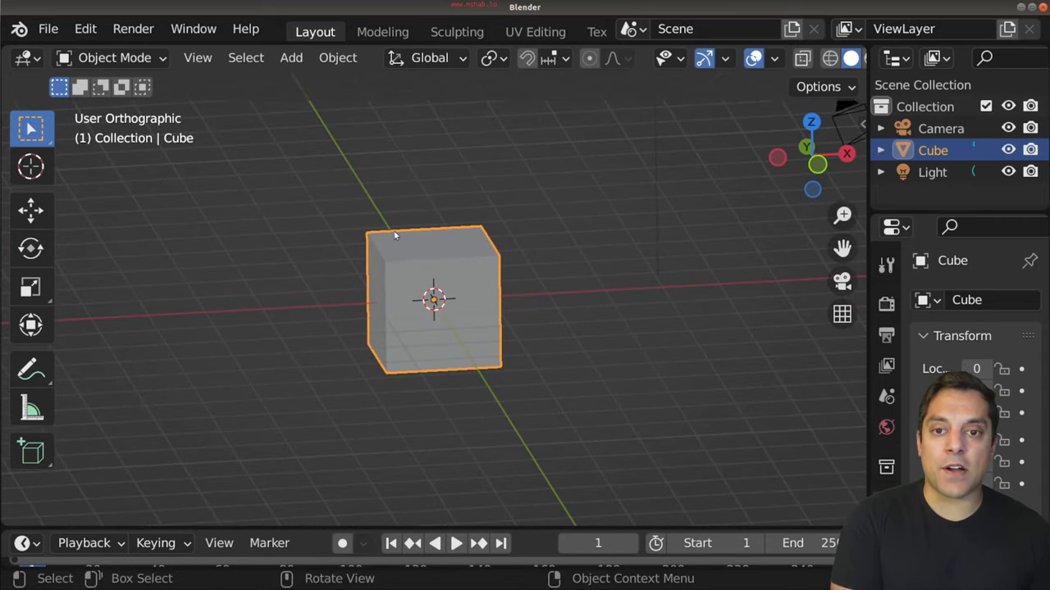
mouse_move(498, 273)
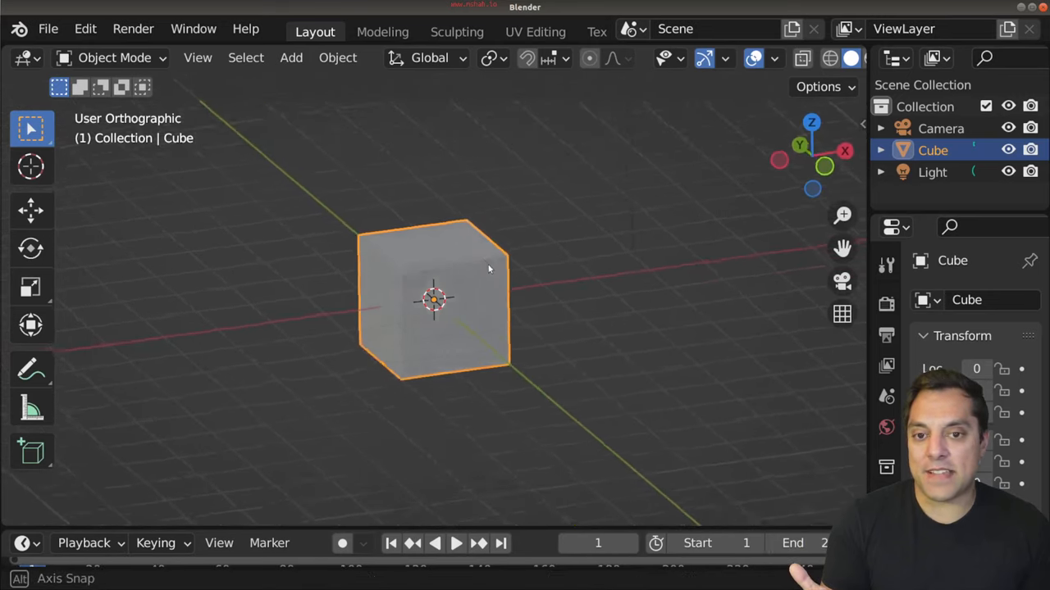
left_click_drag(488, 269, 525, 308)
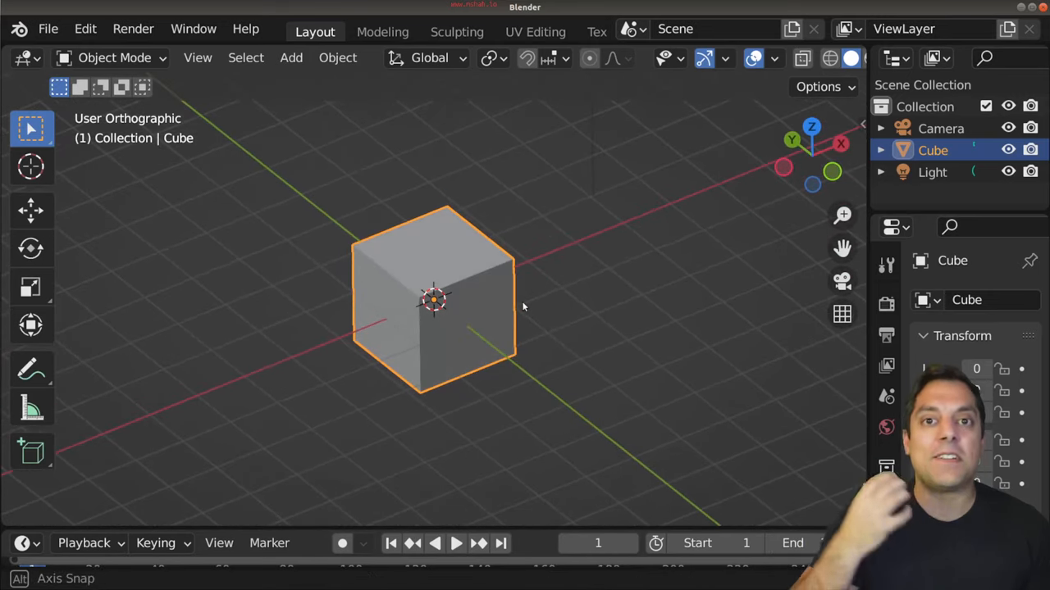
left_click_drag(525, 307, 570, 308)
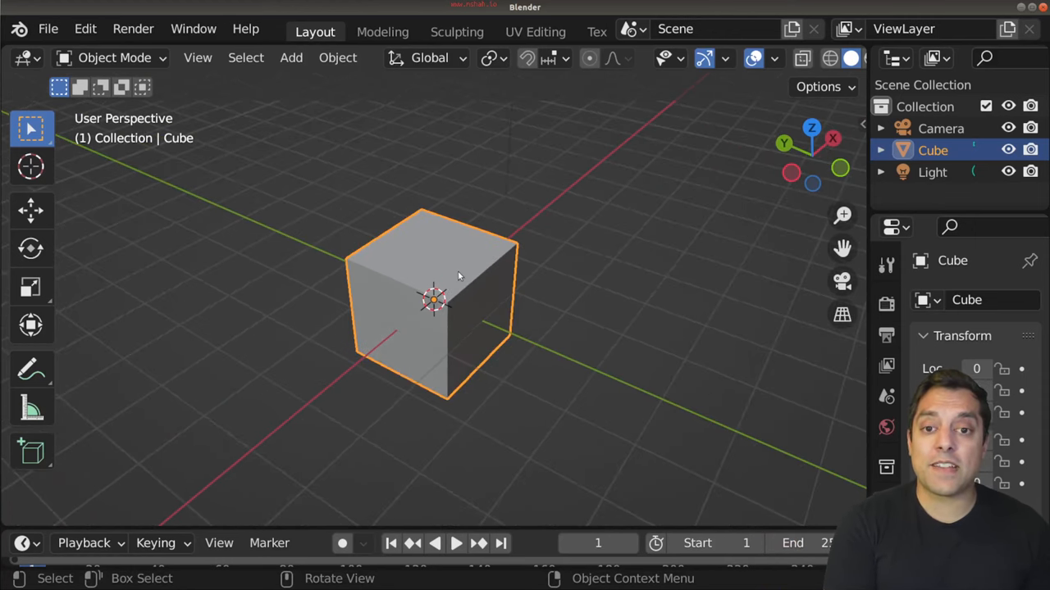
mouse_move(576, 196)
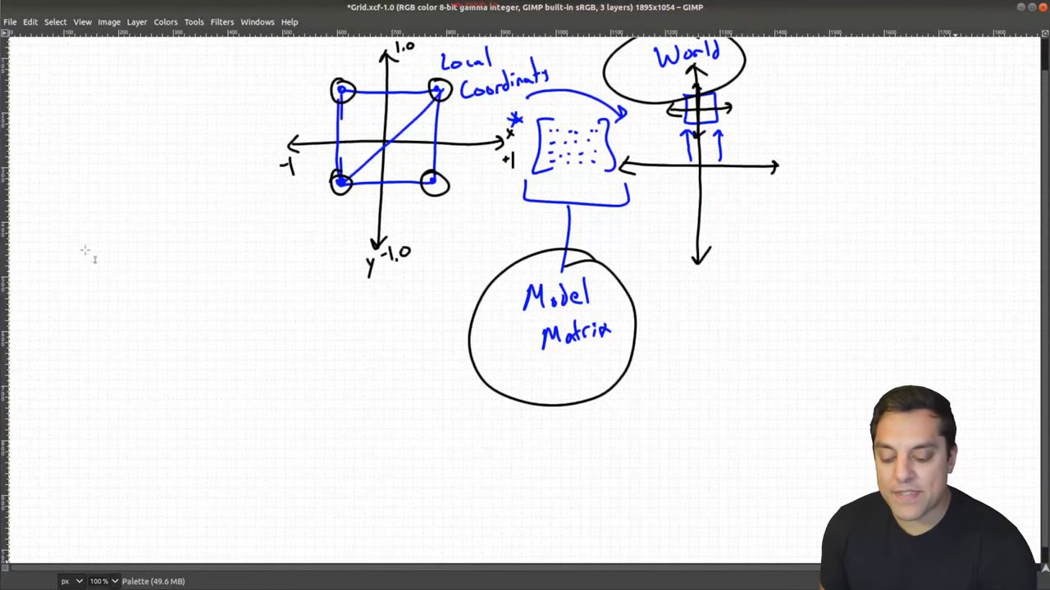
- Sketch a square frame with two converging rails, rungs across them, and inward arrows
left_click_drag(82, 246, 246, 410)
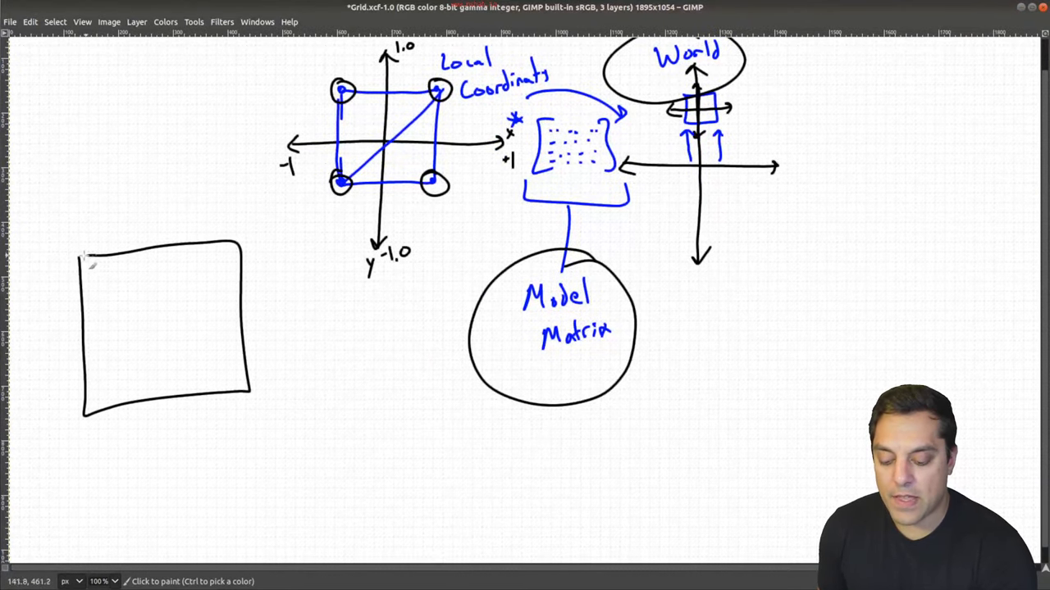
left_click_drag(134, 389, 150, 312)
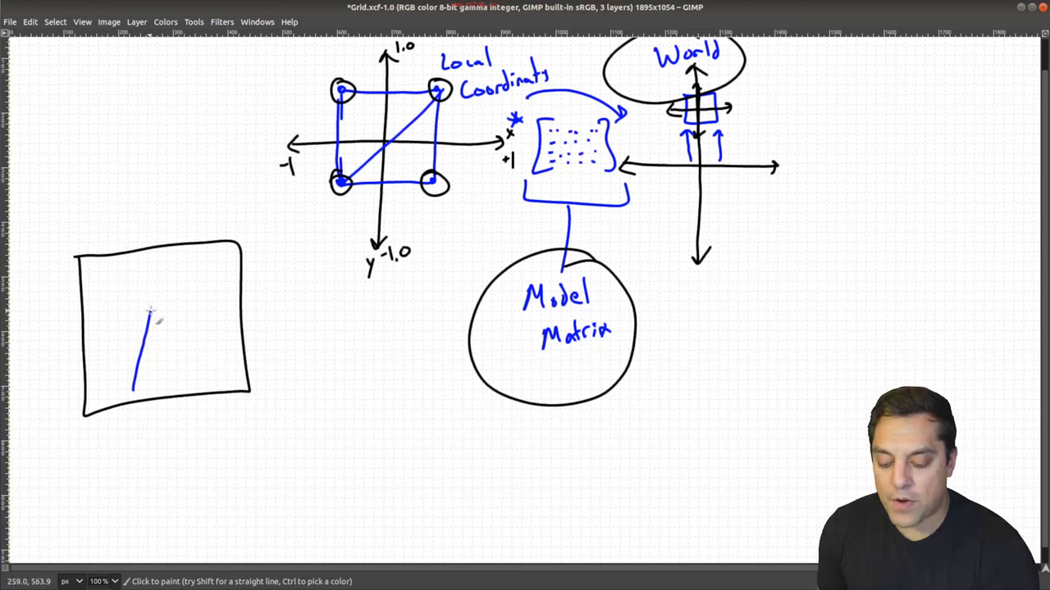
left_click_drag(168, 308, 184, 389)
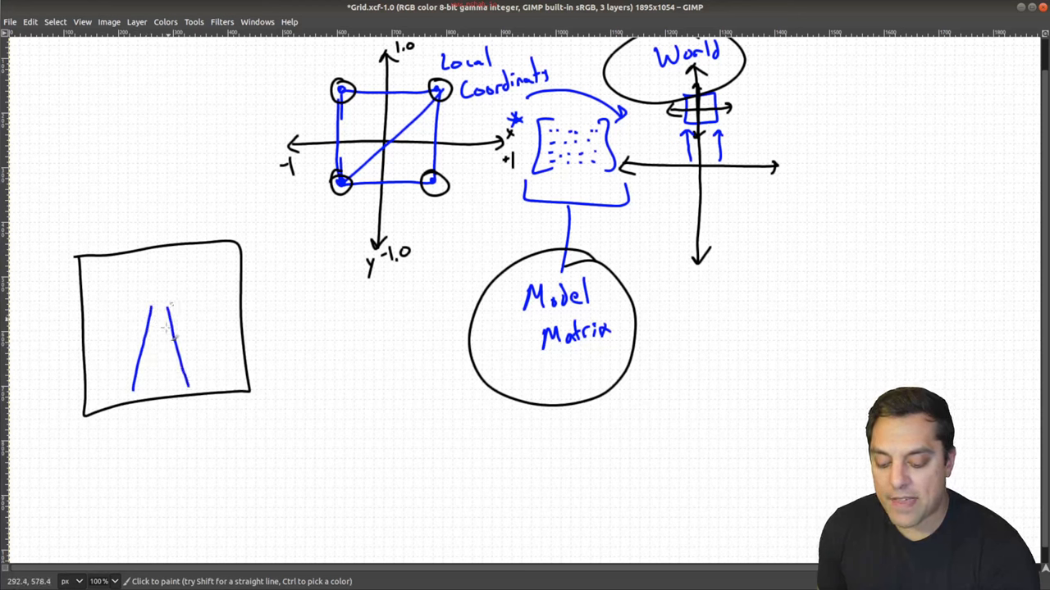
left_click_drag(135, 353, 185, 353)
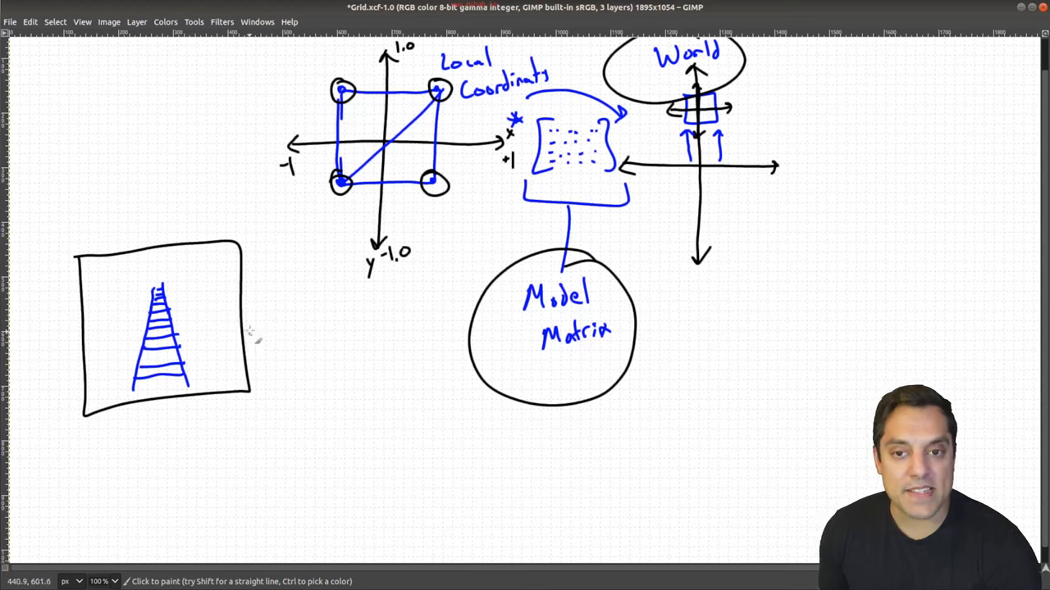
left_click_drag(221, 300, 176, 299)
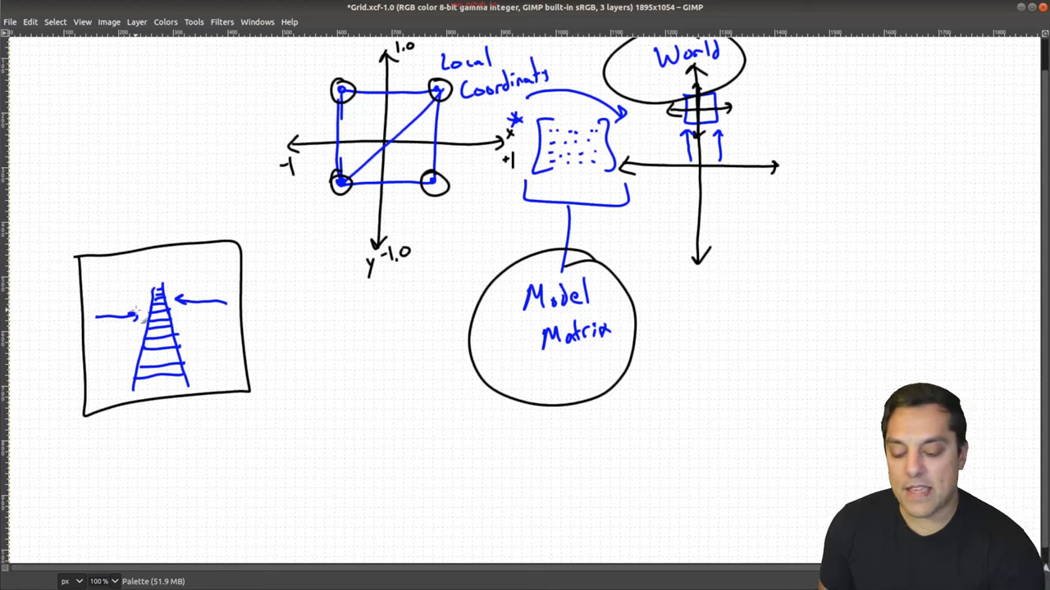
- Label the sketch with x, y, z and write z under x as a division
left_click(113, 195)
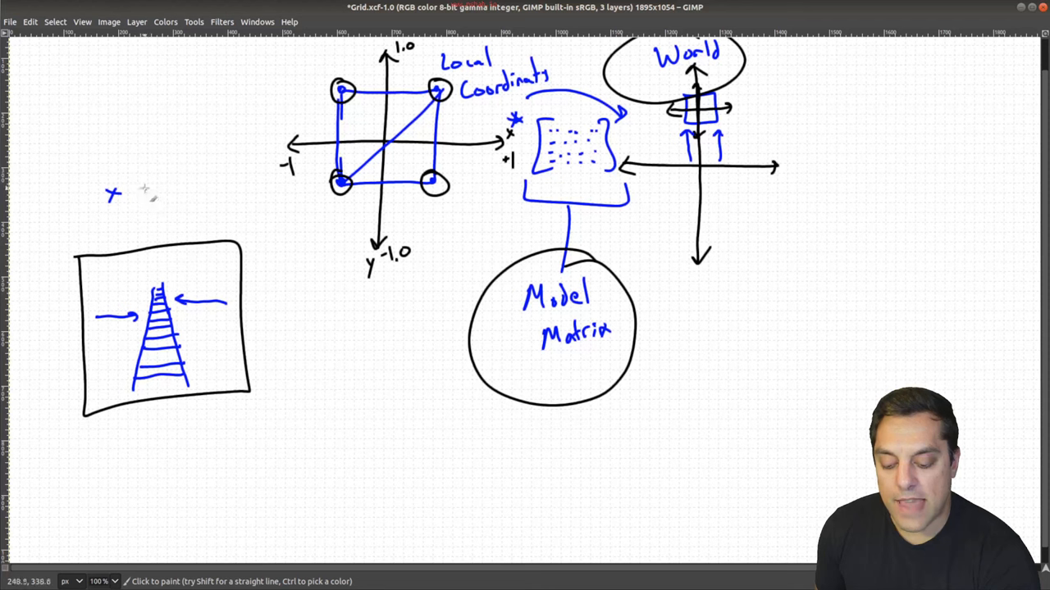
left_click(152, 192)
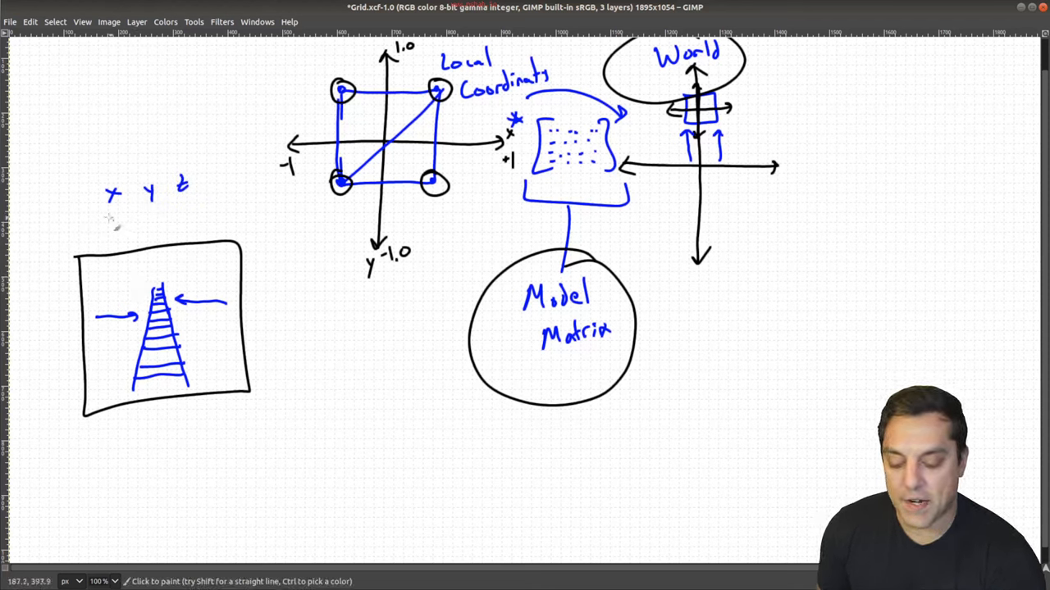
left_click(114, 211)
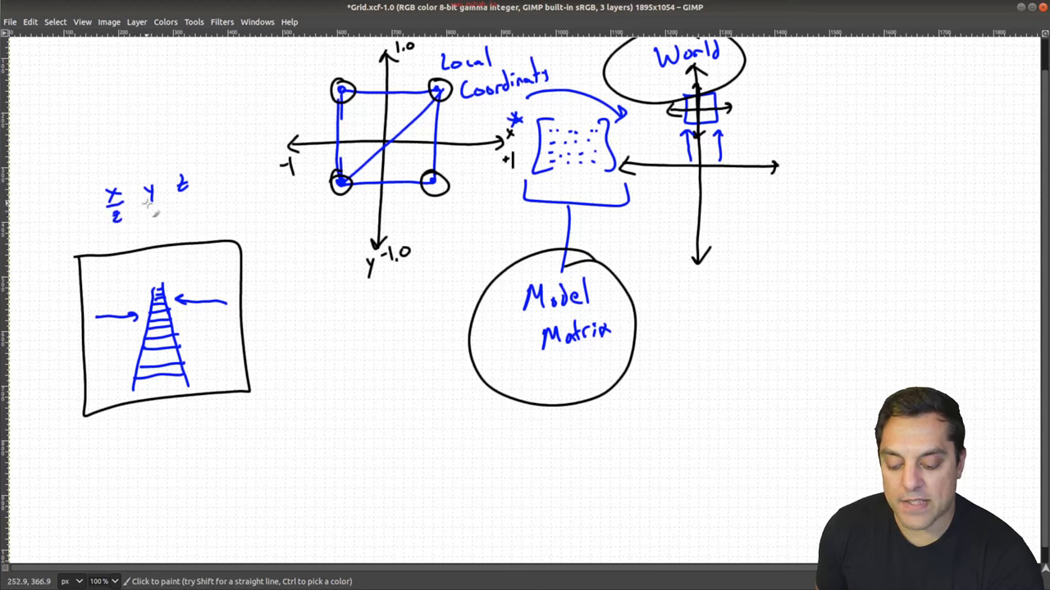
left_click(184, 197)
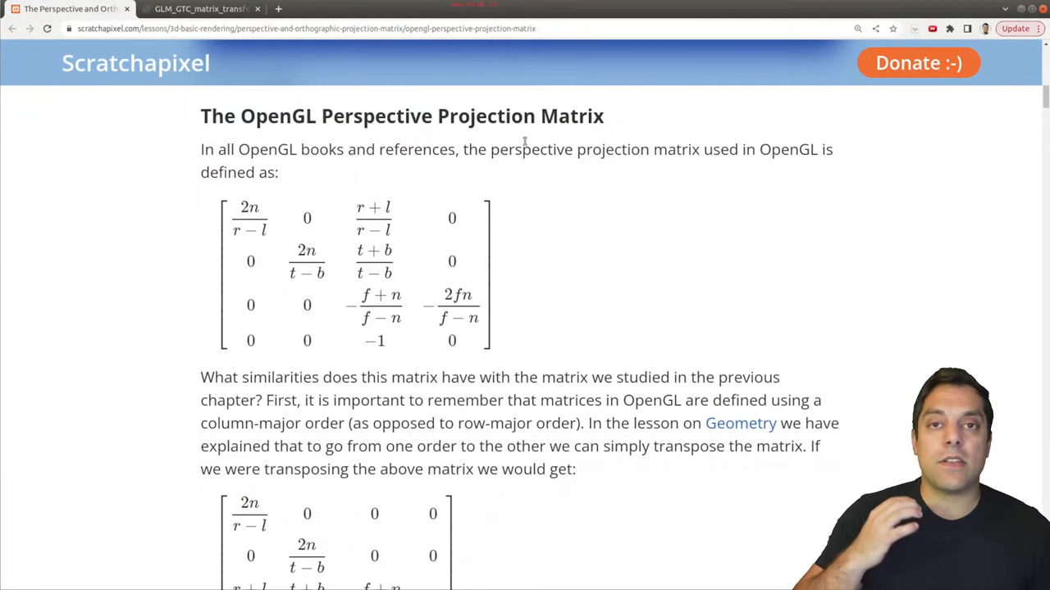
mouse_move(570, 181)
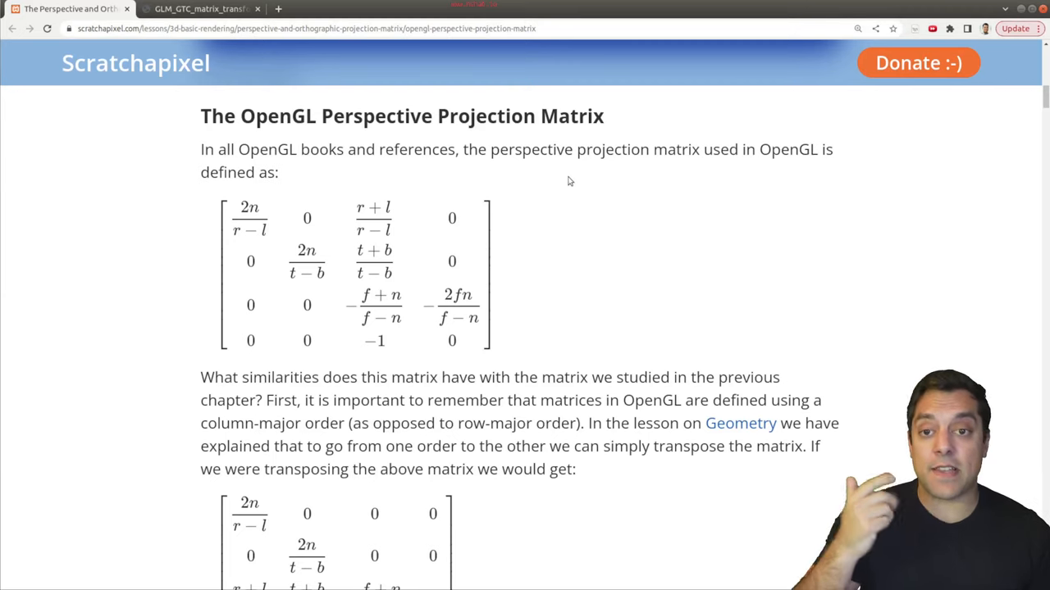
mouse_move(460, 122)
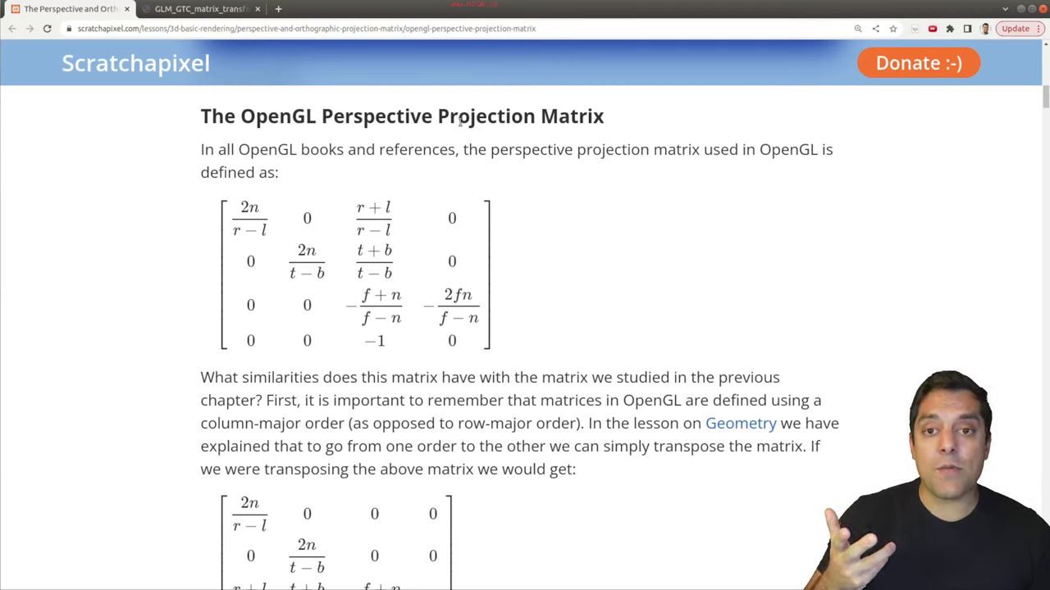
- Select 'Perspective' in the OpenGL Perspective Projection Matrix heading to review the matrix
double_click(572, 115)
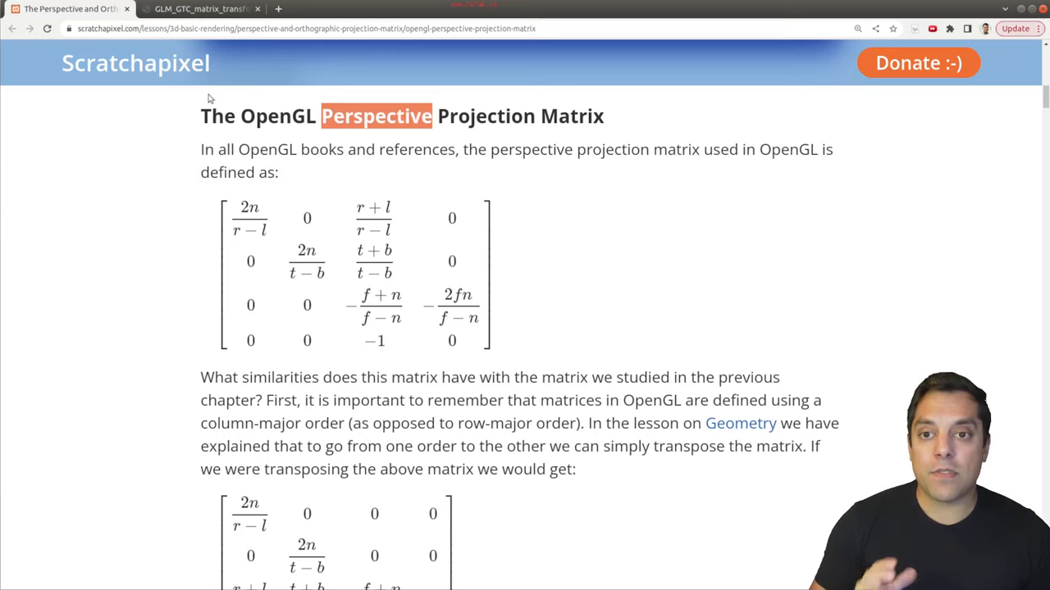
mouse_move(790, 112)
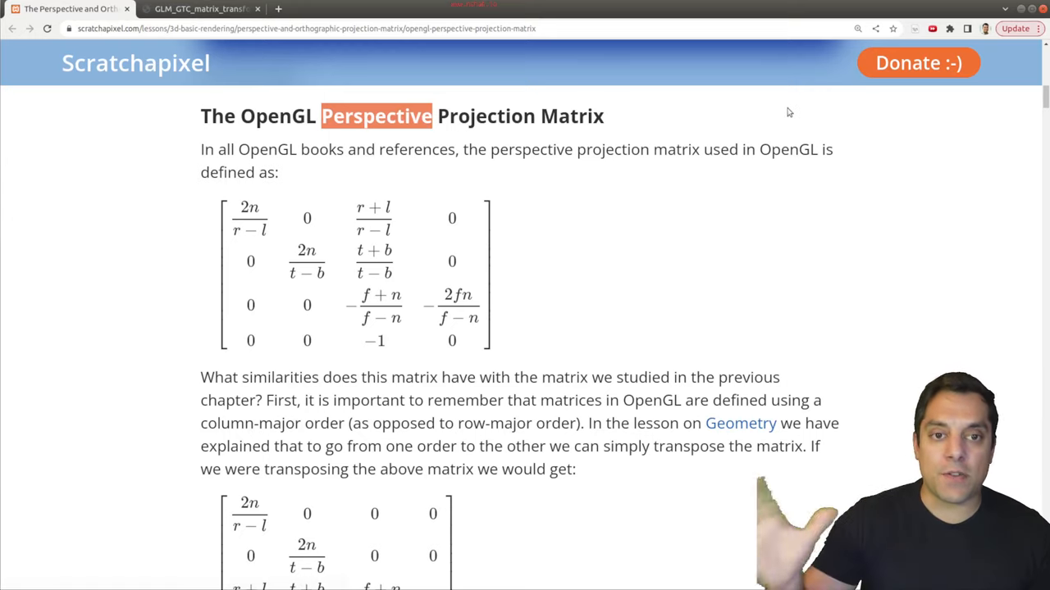
mouse_move(662, 183)
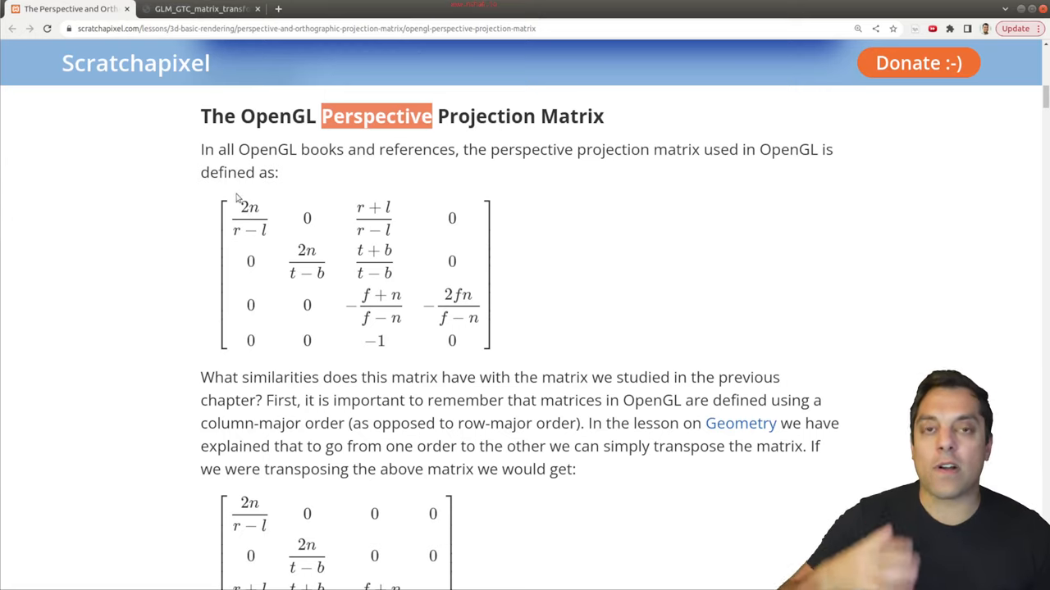
mouse_move(245, 167)
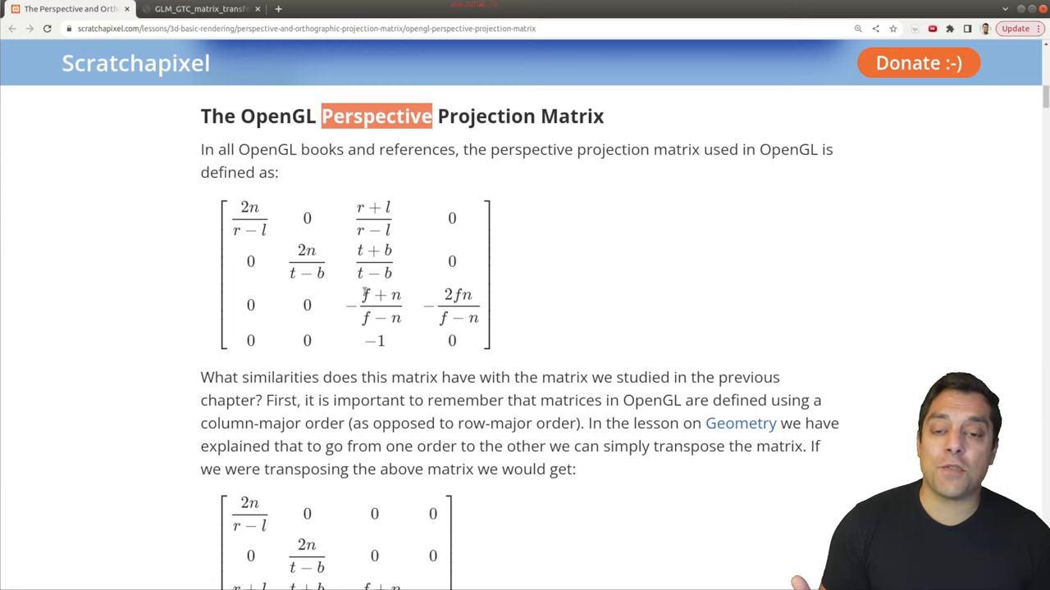
mouse_move(289, 251)
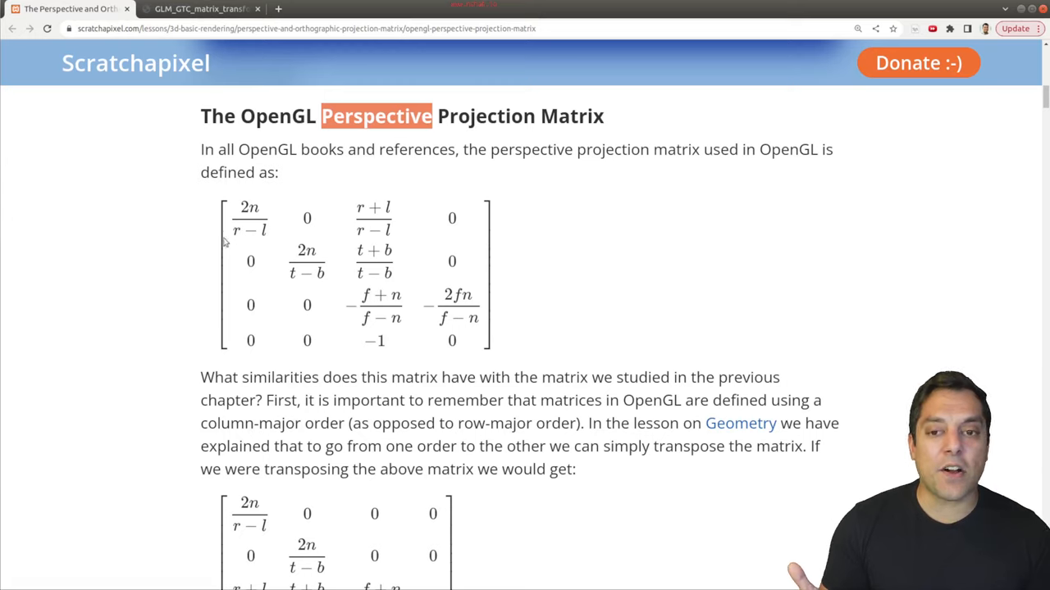
mouse_move(292, 269)
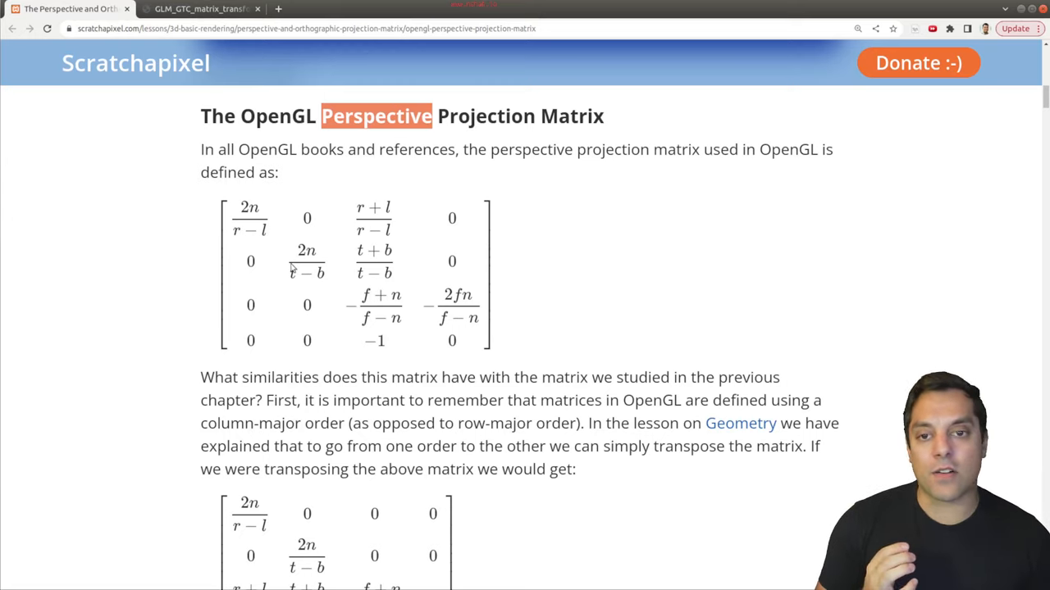
mouse_move(464, 279)
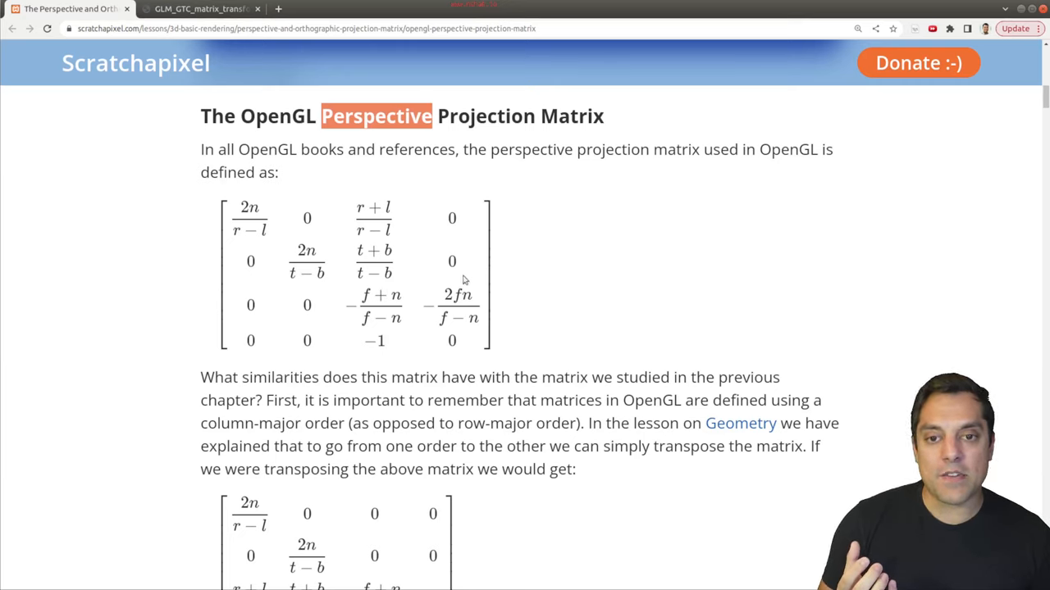
mouse_move(477, 279)
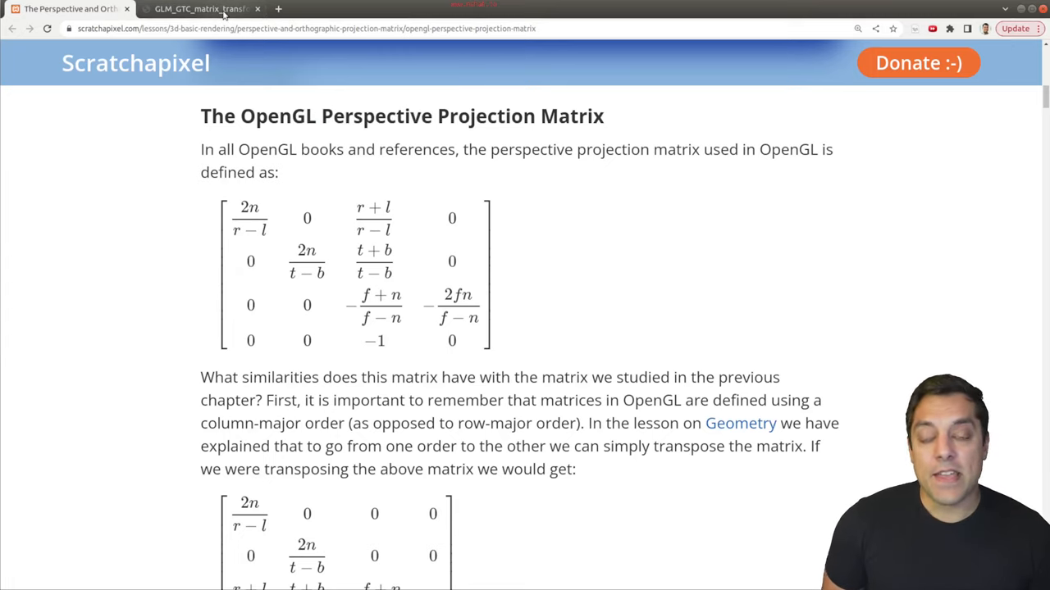
- Switch to the GLM_GTC_matrix_transform docs and open the glm::perspective entry
left_click(201, 9)
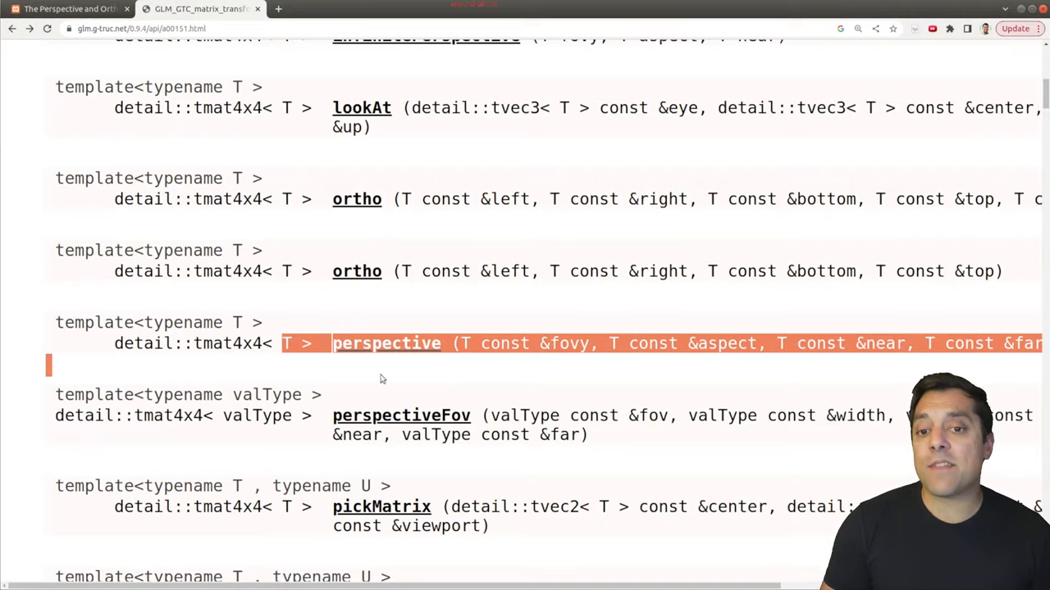
scroll("down", 3)
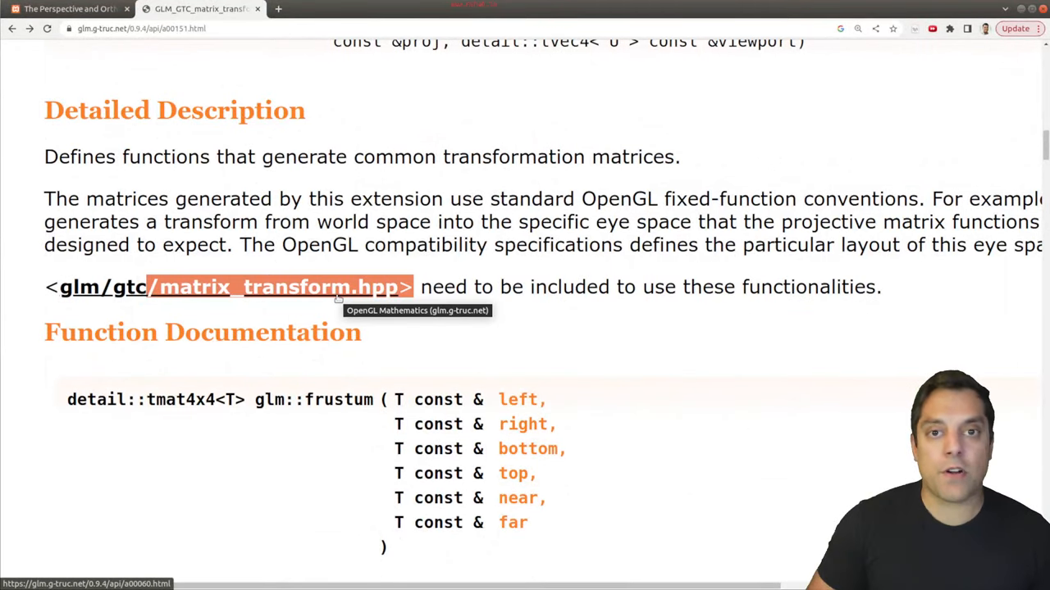
scroll("up", 3)
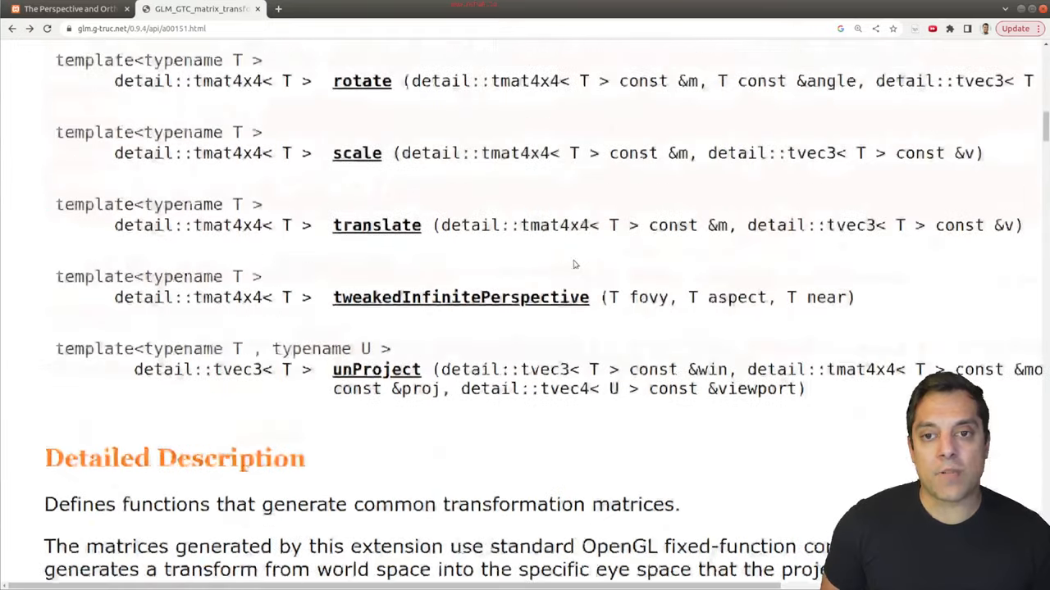
scroll("up", 3)
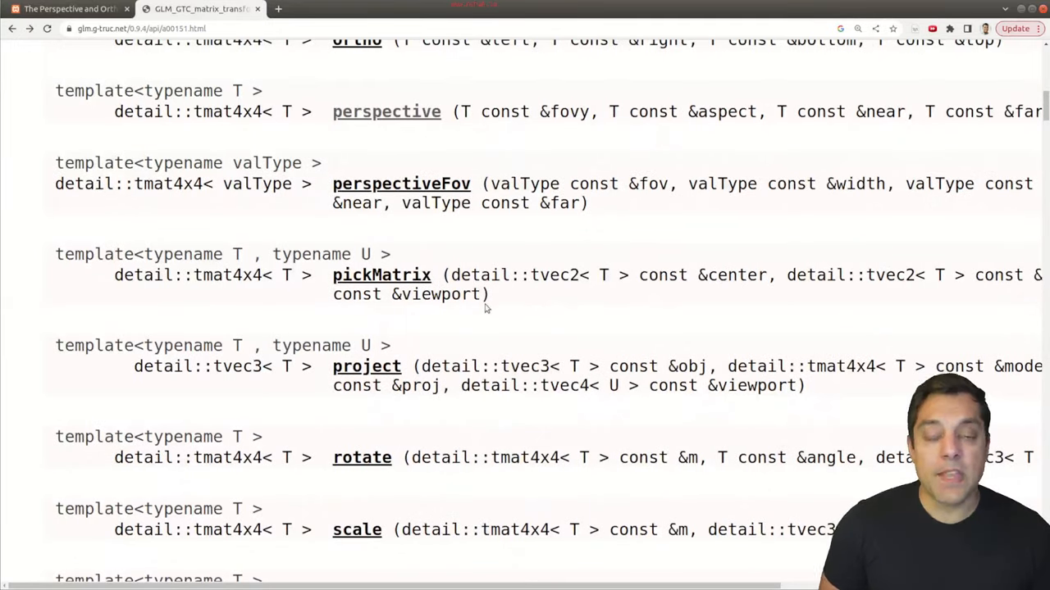
mouse_move(594, 207)
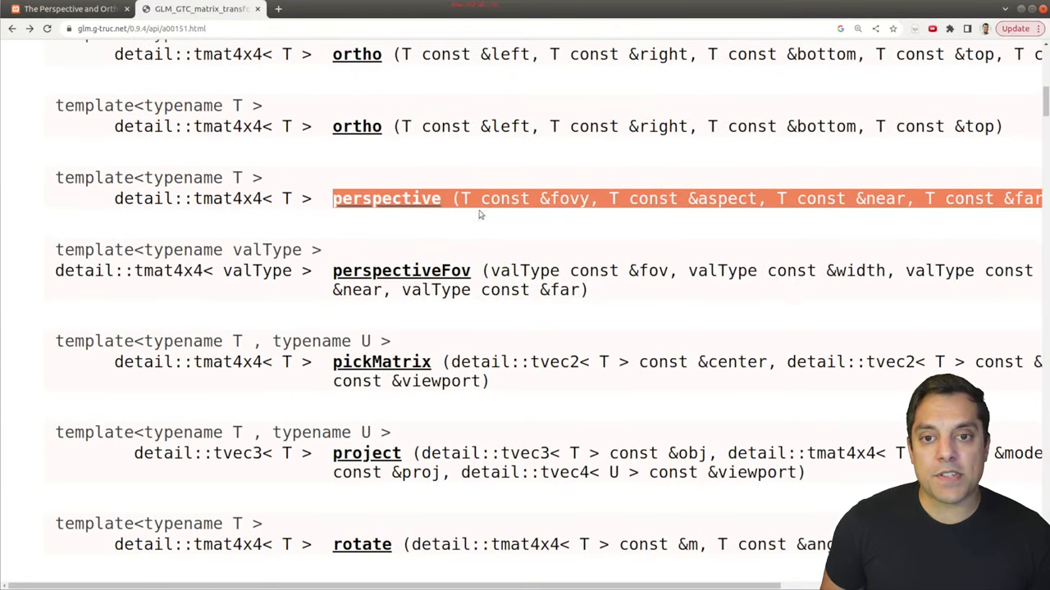
left_click(386, 198)
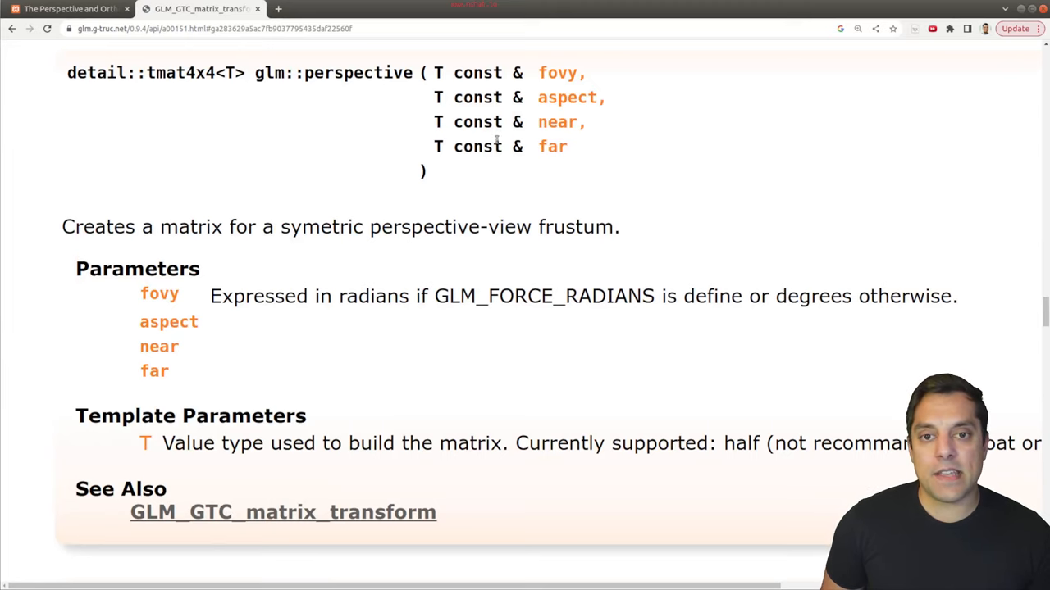
mouse_move(438, 190)
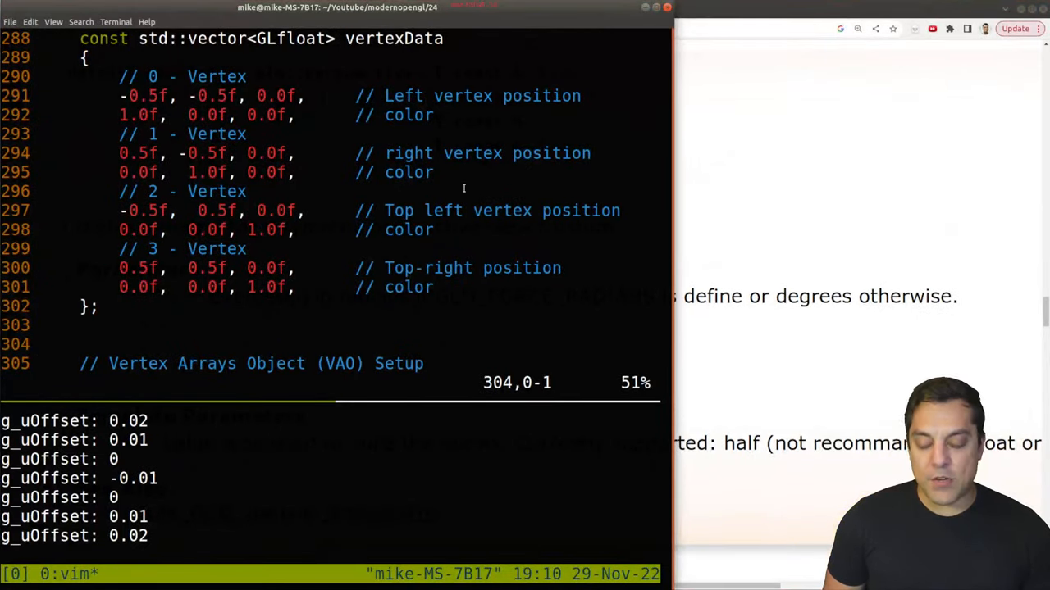
- Use g_uOffset as the translation's z value on line 405, save, and recompile with g++
key(":")
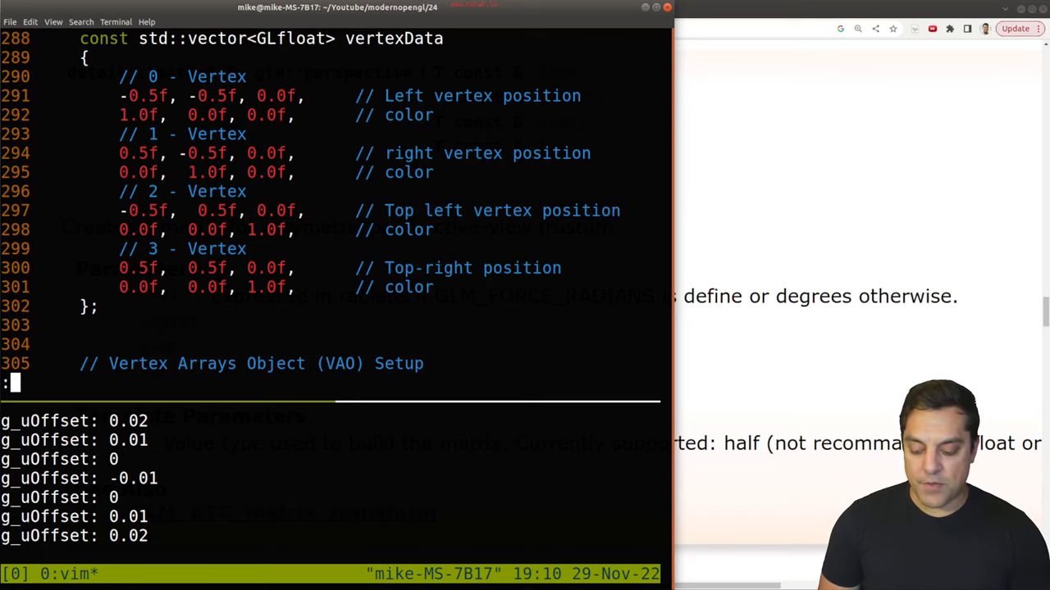
scroll("down", 3)
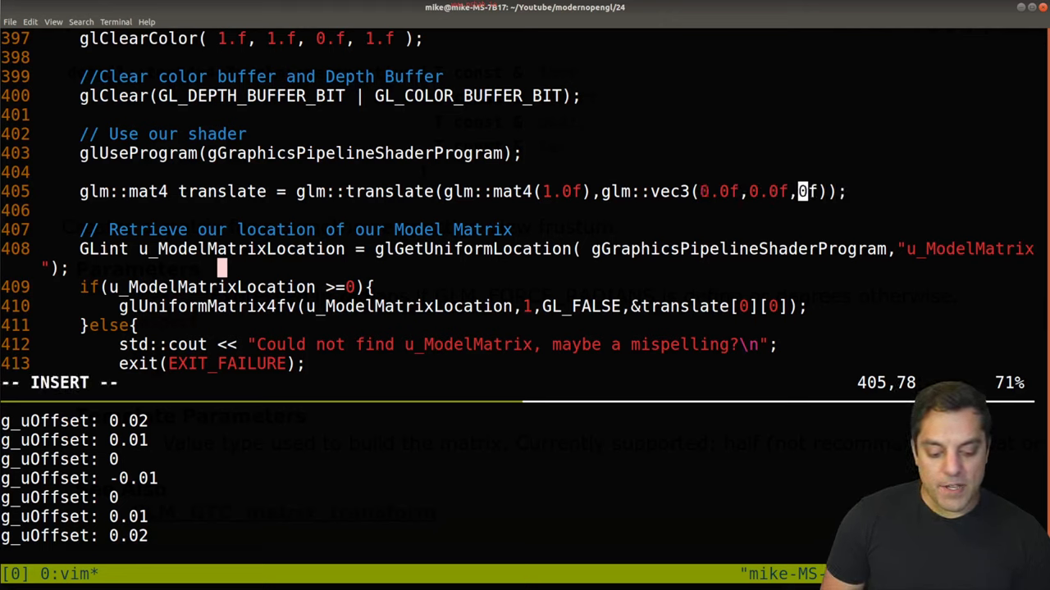
type("g_uOffset")
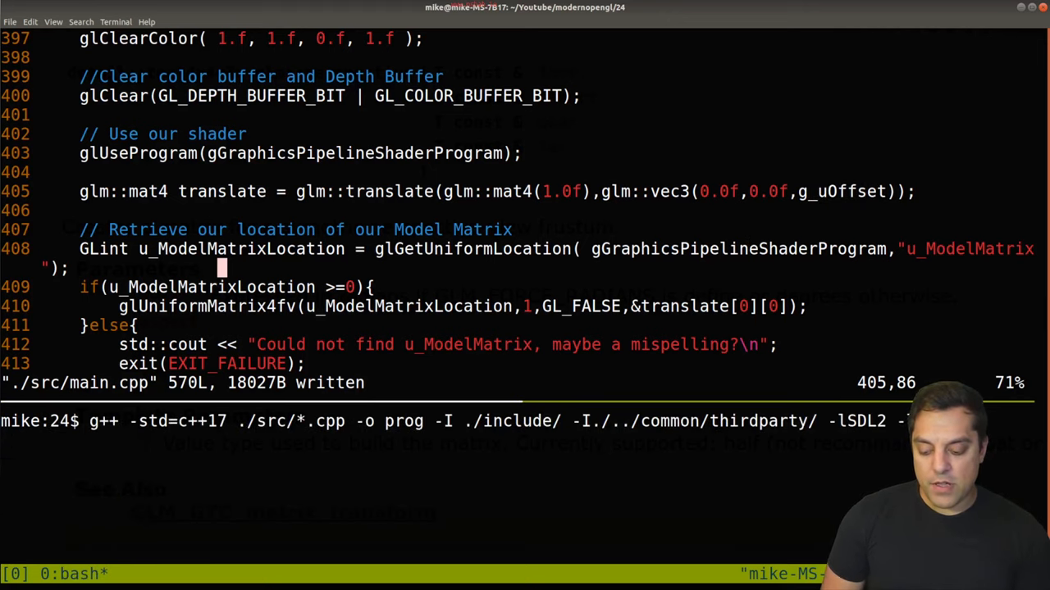
key("Return")
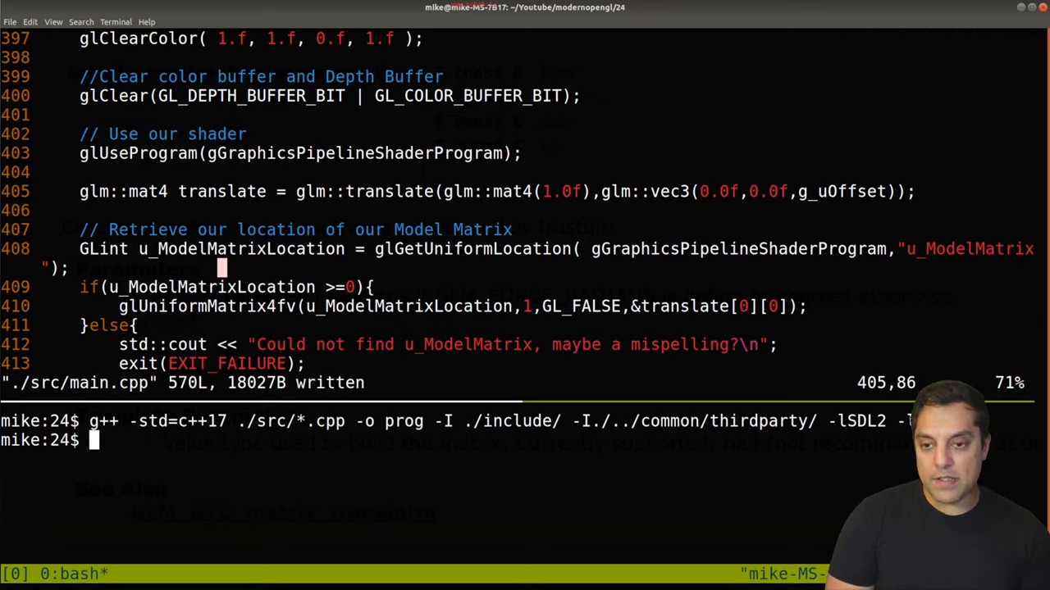
- Run ./prog to view the gradient square on yellow, then close its window
type("./prog")
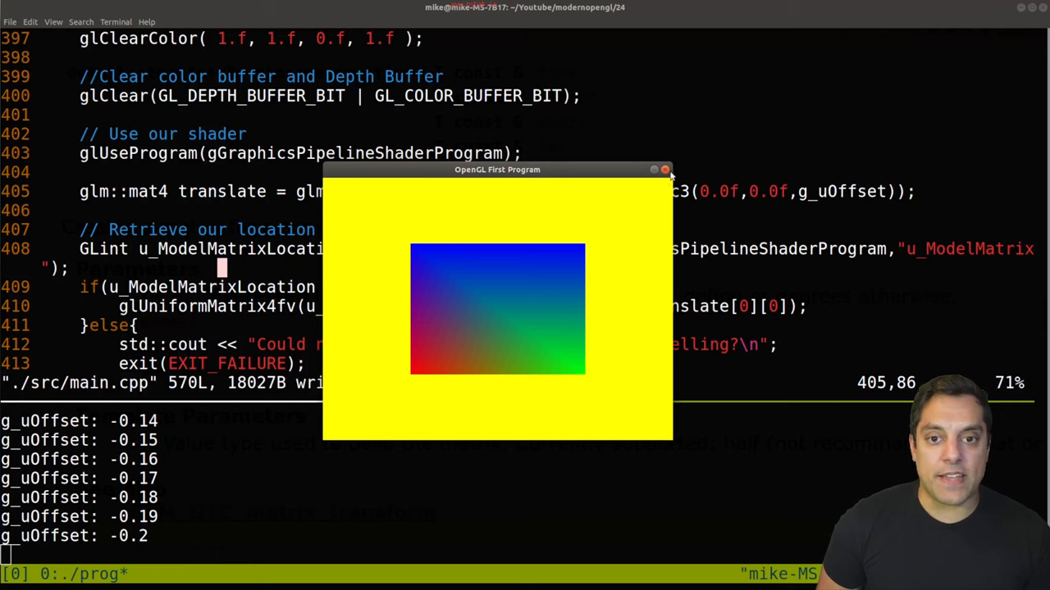
left_click(664, 169)
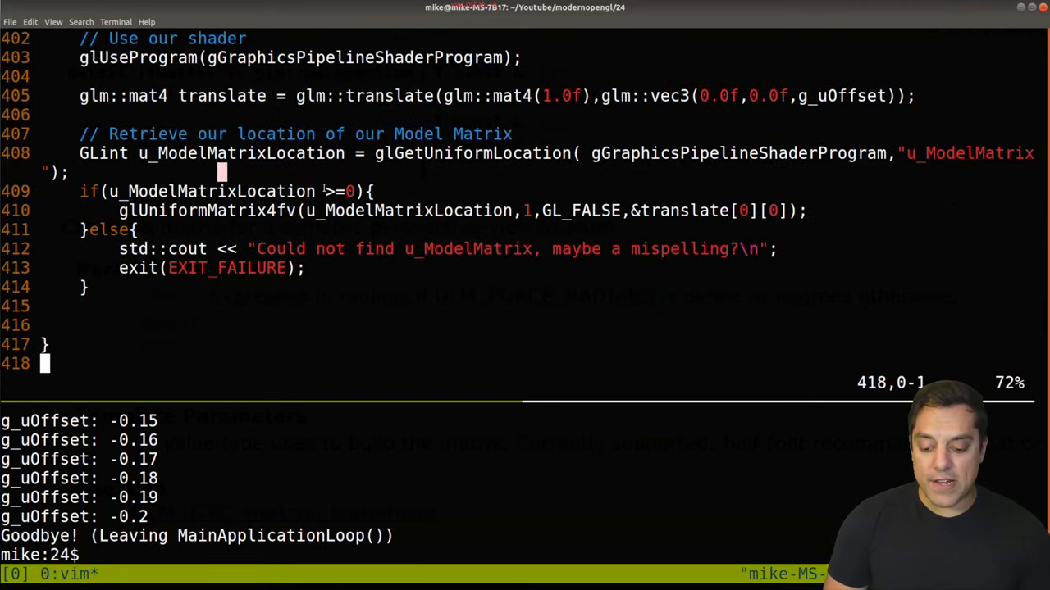
- Open ./shaders/vert.glsl and declare 'uniform mat4 u_Perspective;'
type(":e ./shaders/")
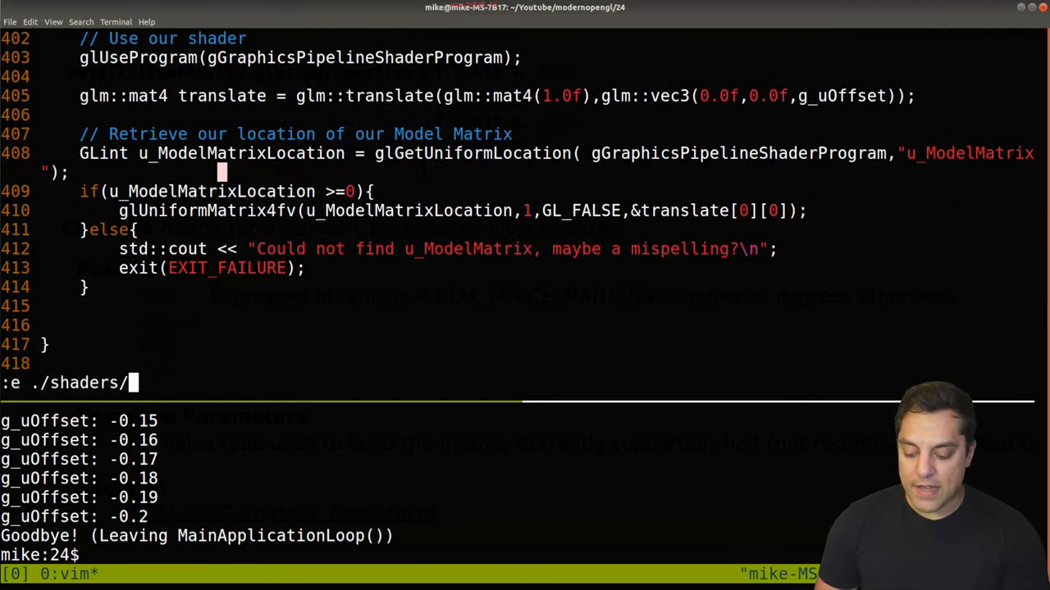
key("BackSpace")
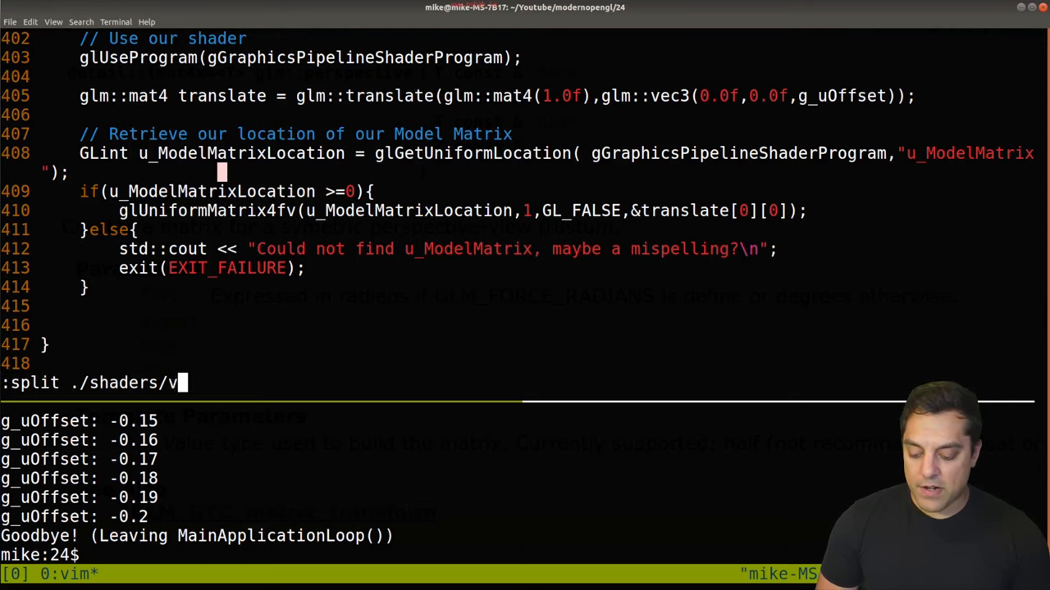
key("Return")
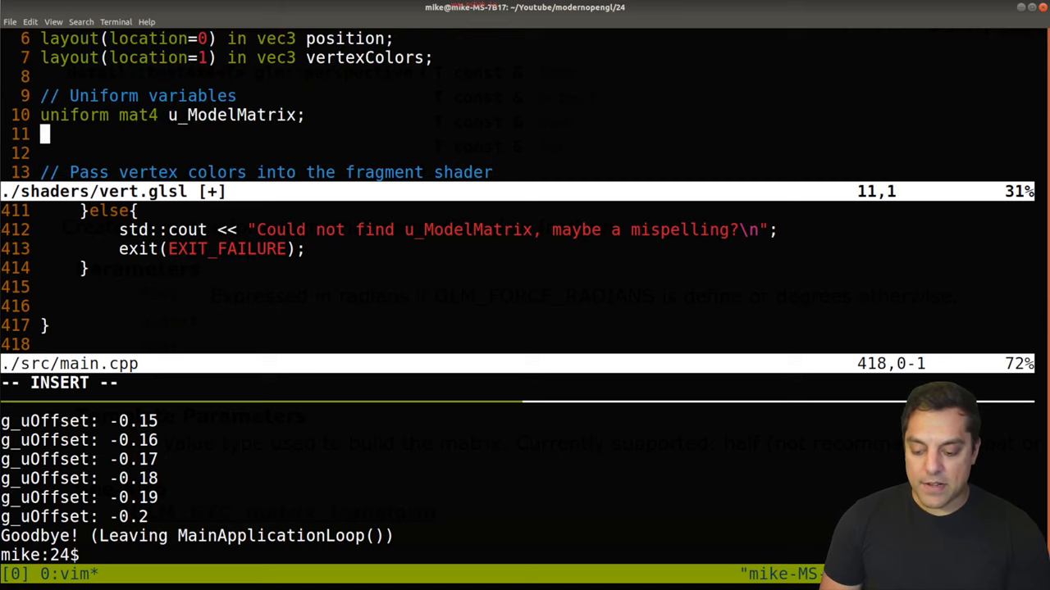
type("uniform mat4")
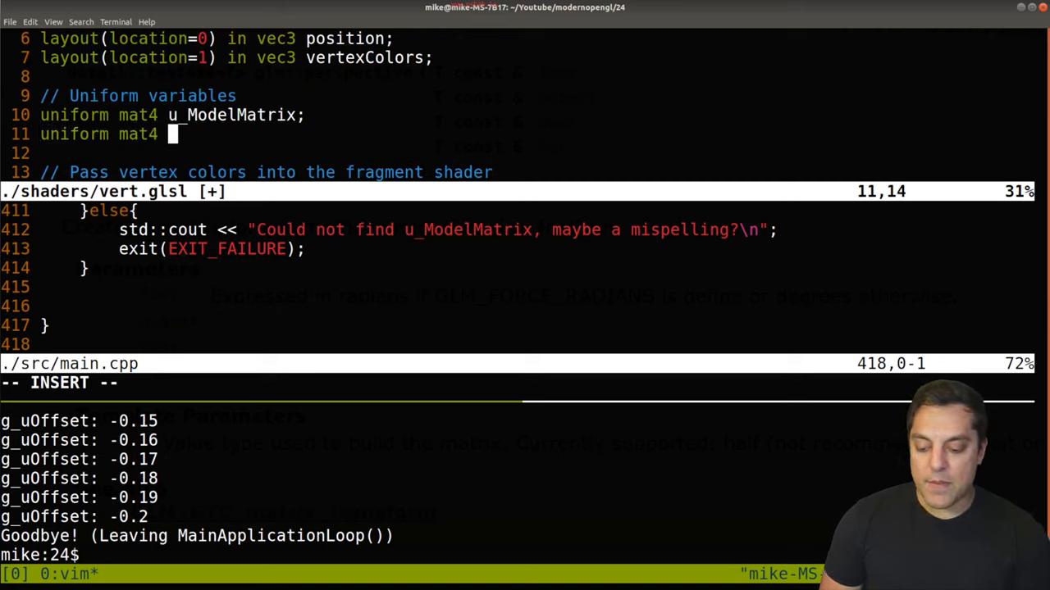
type("u_Perspecti")
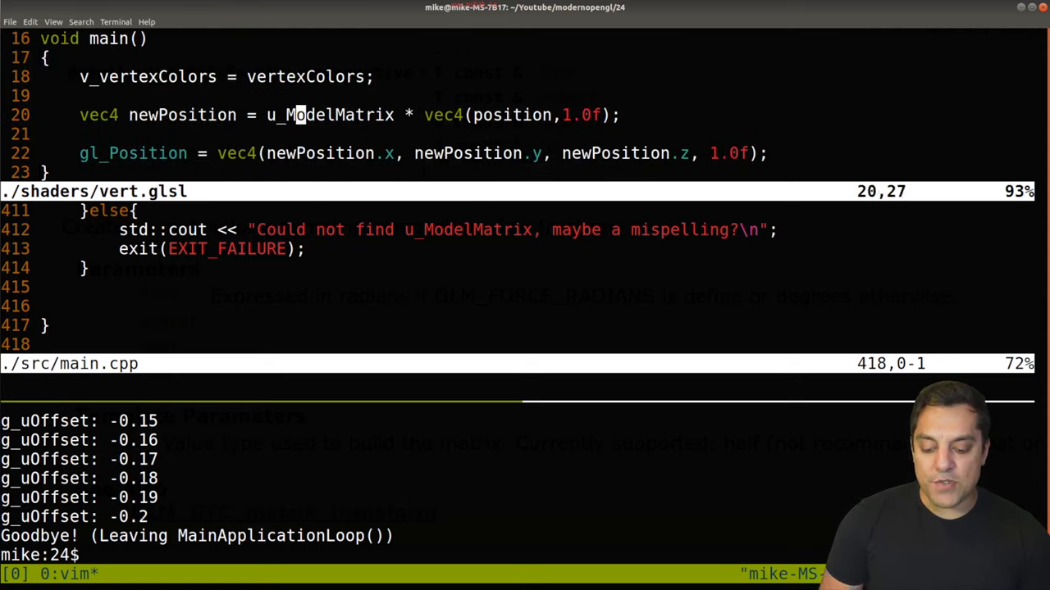
- Insert 'u_Perspective*' before u_ModelMatrix on line 20 and close the shader
key("i")
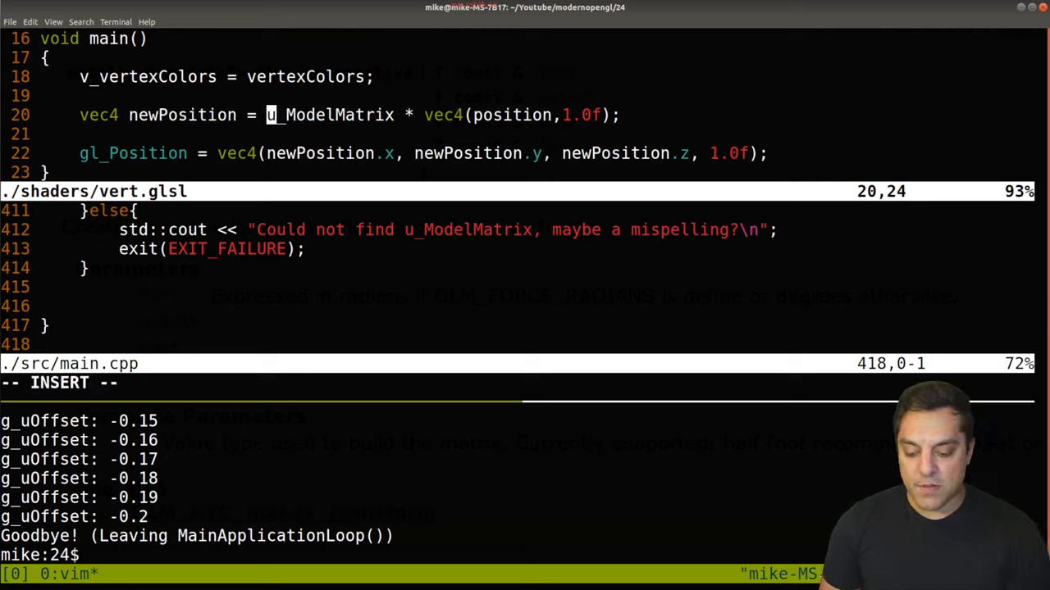
type("u_Perspective*")
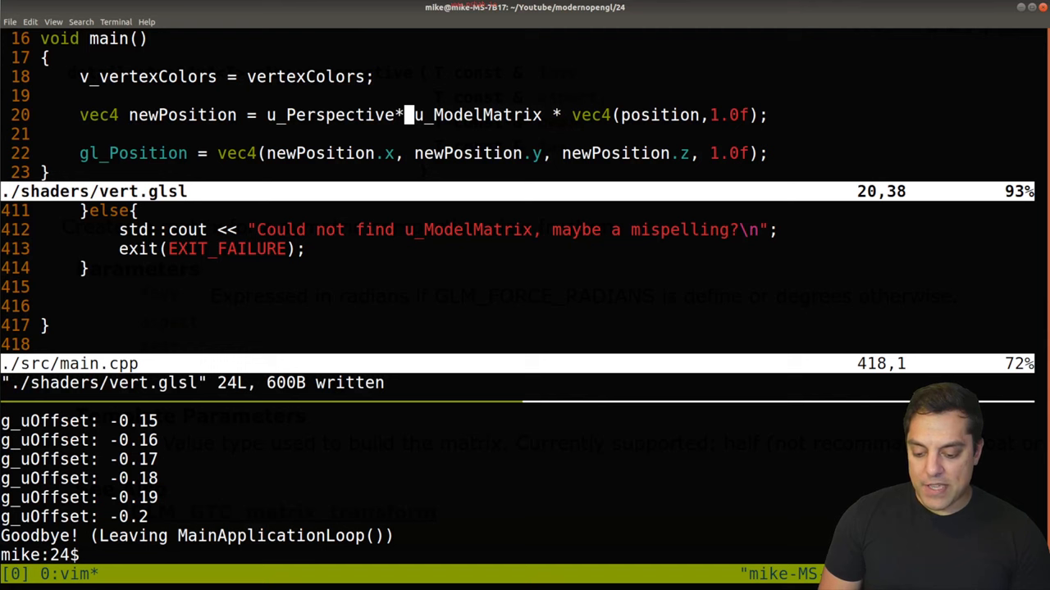
type(":q")
type("//")
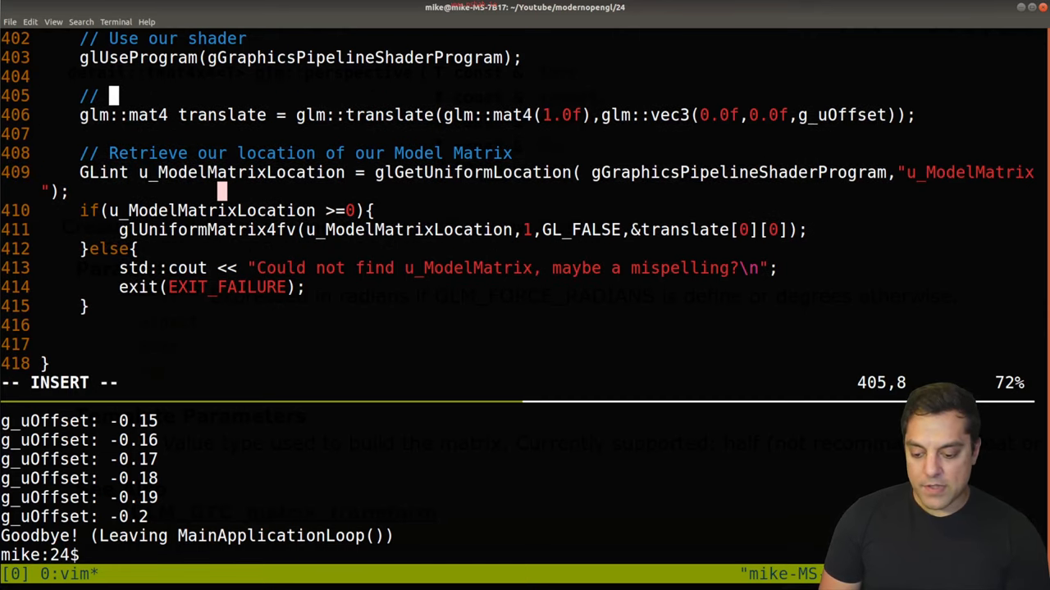
- Write the comment 'Model transformation by translating our object into world space' and save
type("Model transformation")
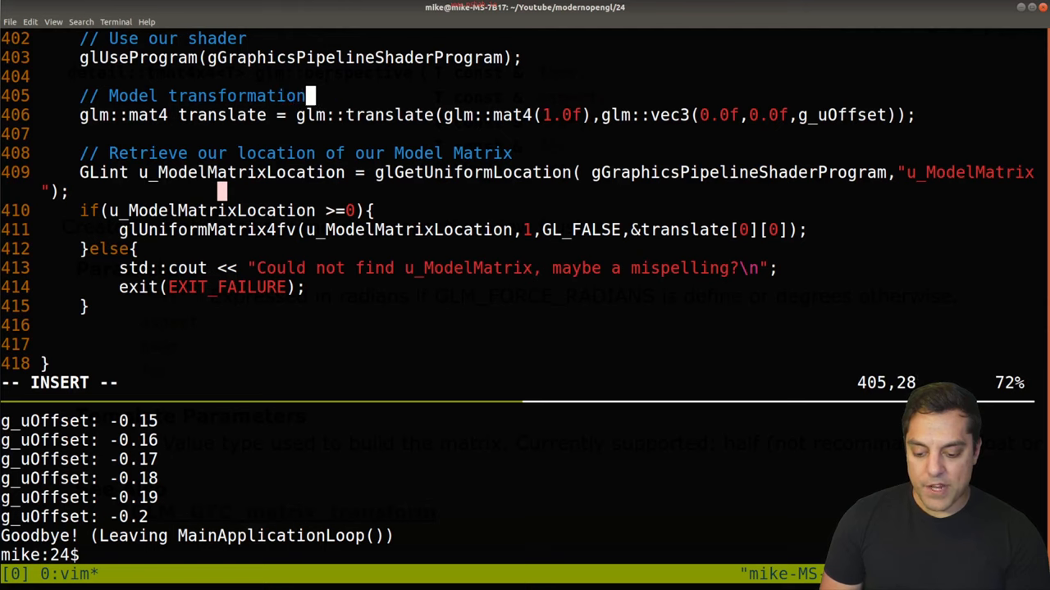
type("by translating")
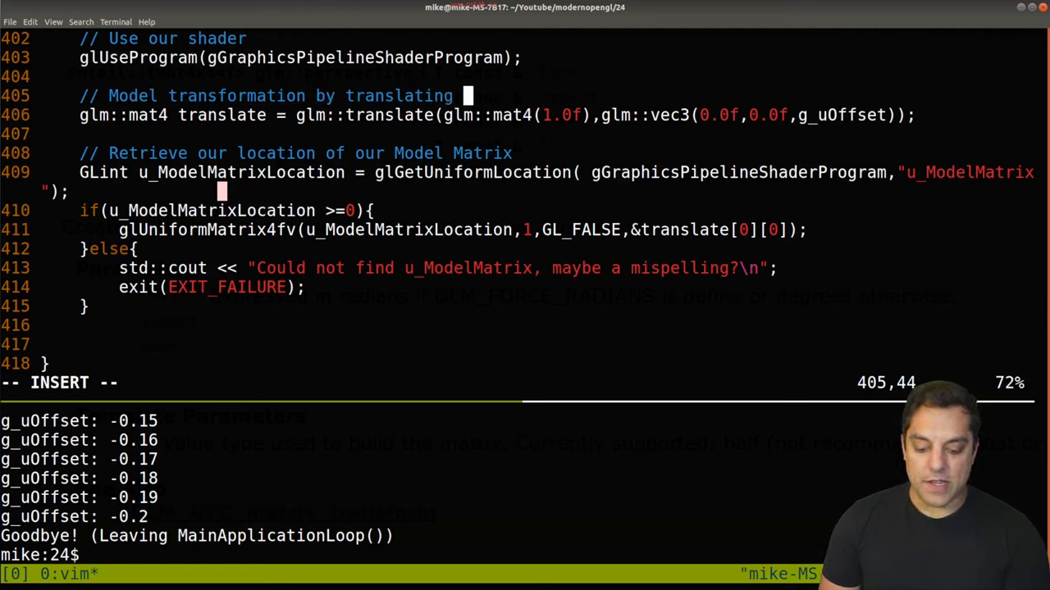
type("our object into worl")
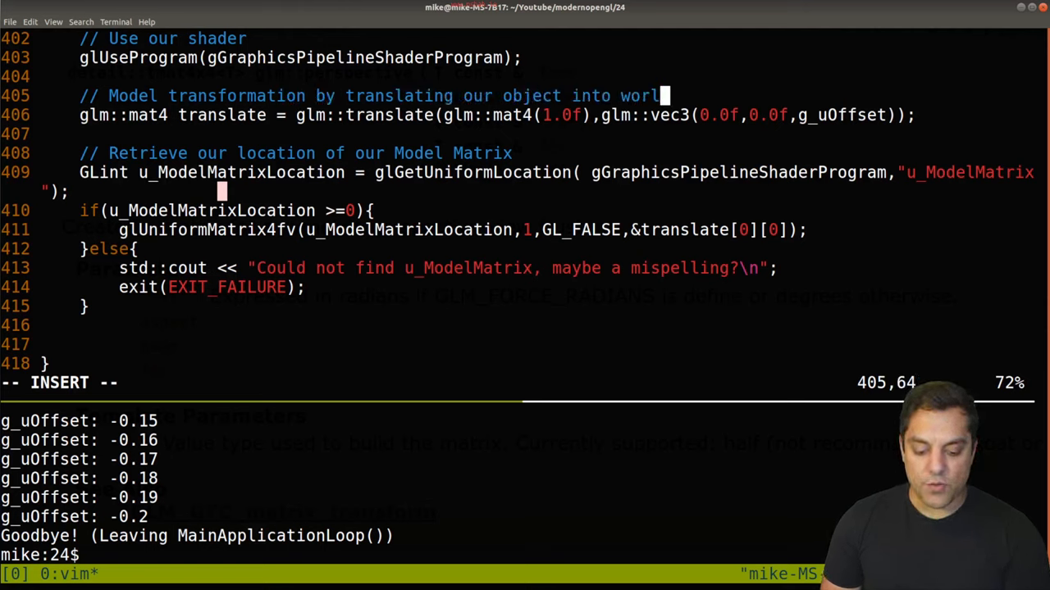
type("space1")
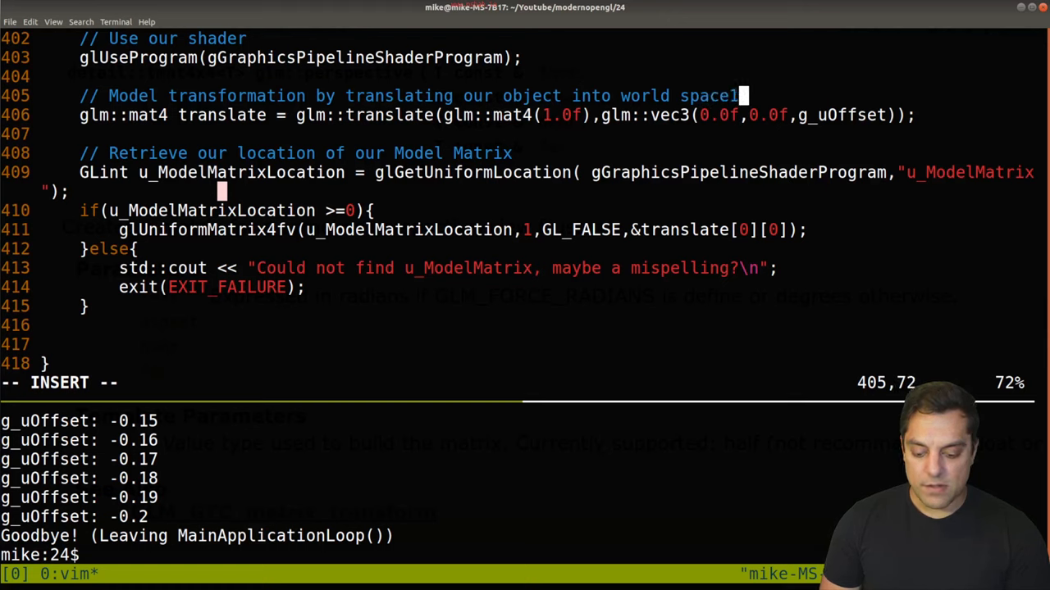
key("Escape")
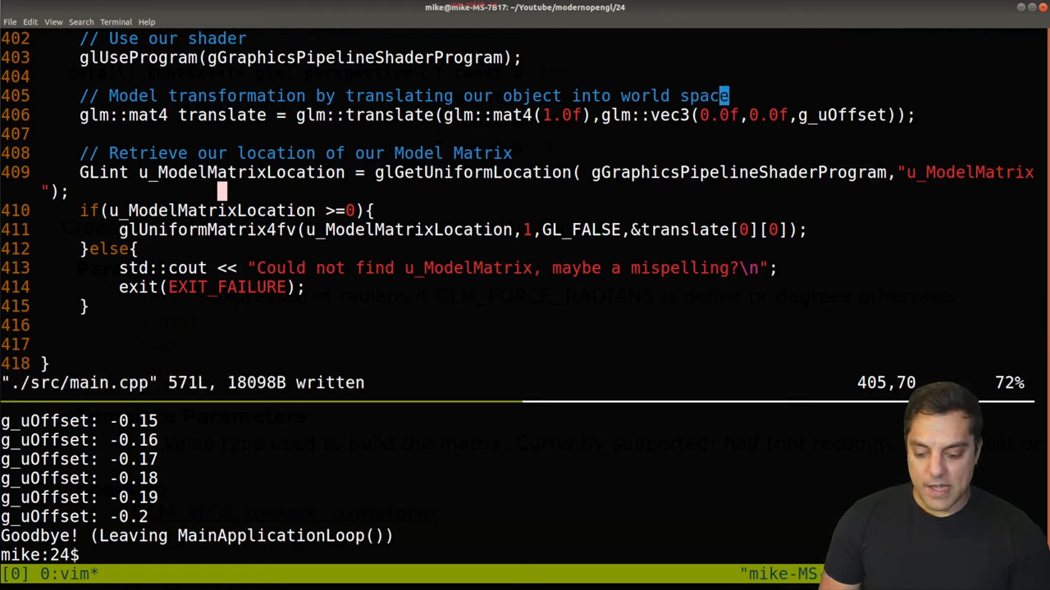
- Duplicate the model matrix block and retitle the copy 'Projection matrix (in perspective)'
key("V")
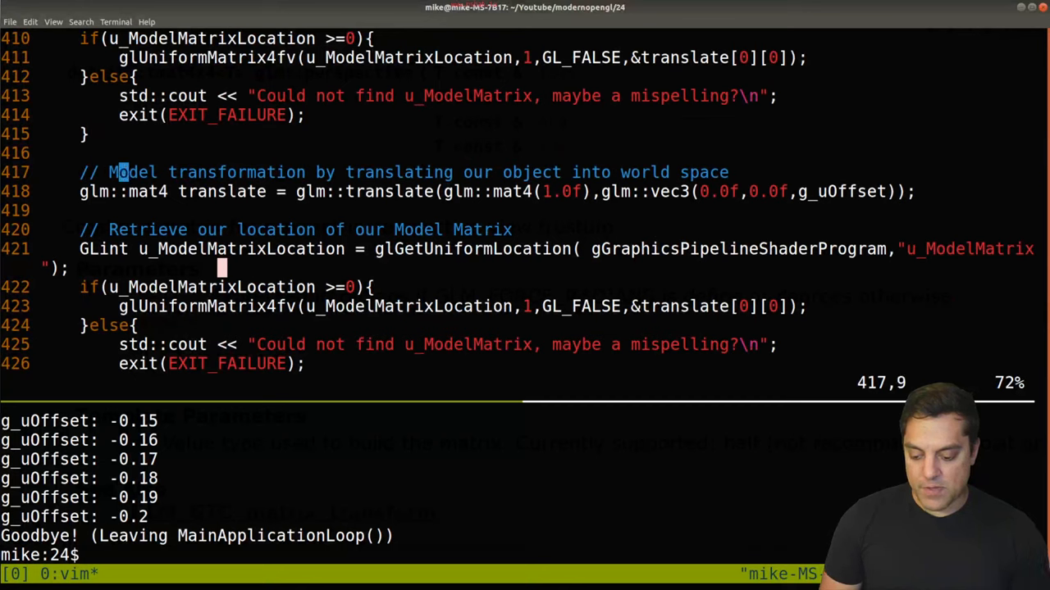
type("Project")
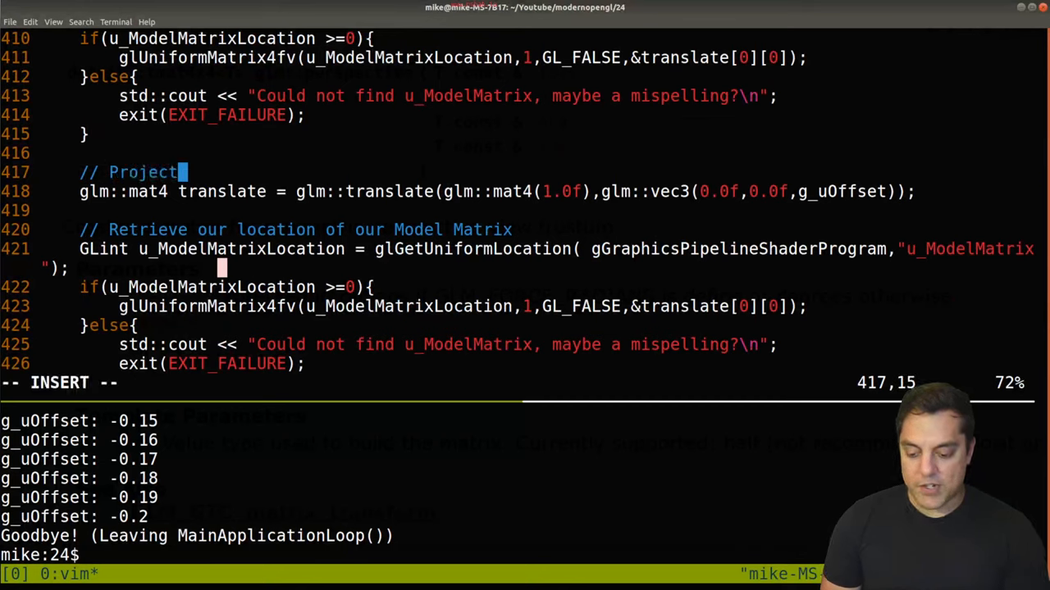
type("ion matrix (in perspect")
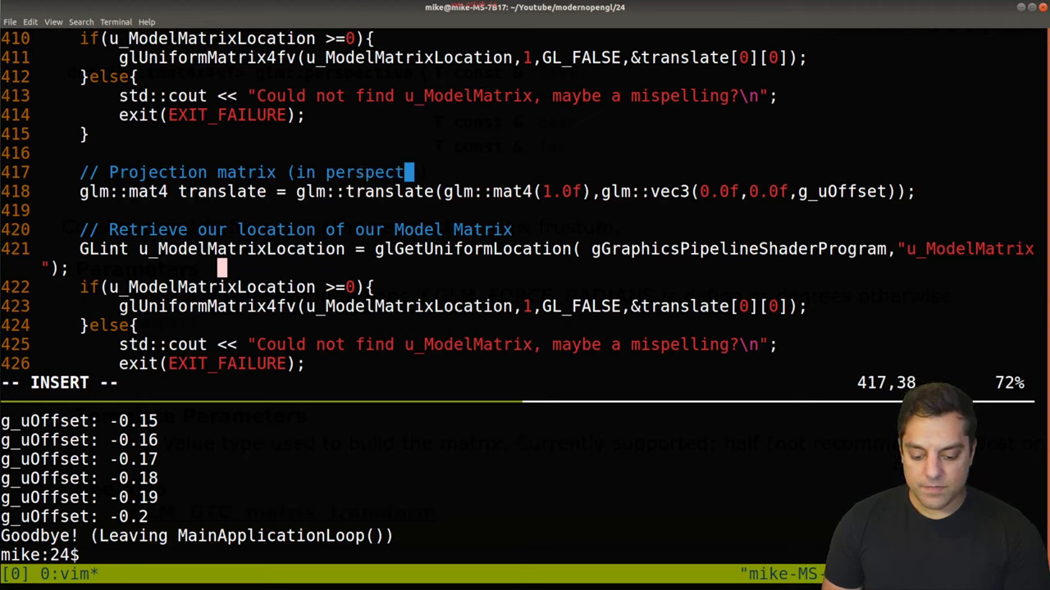
type("ive)")
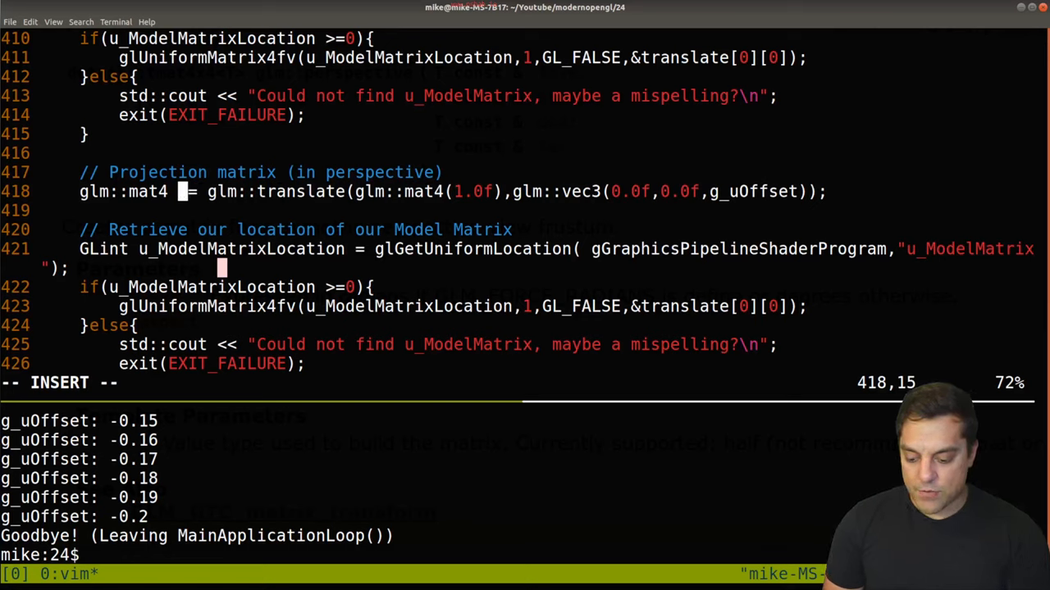
type("perpsective")
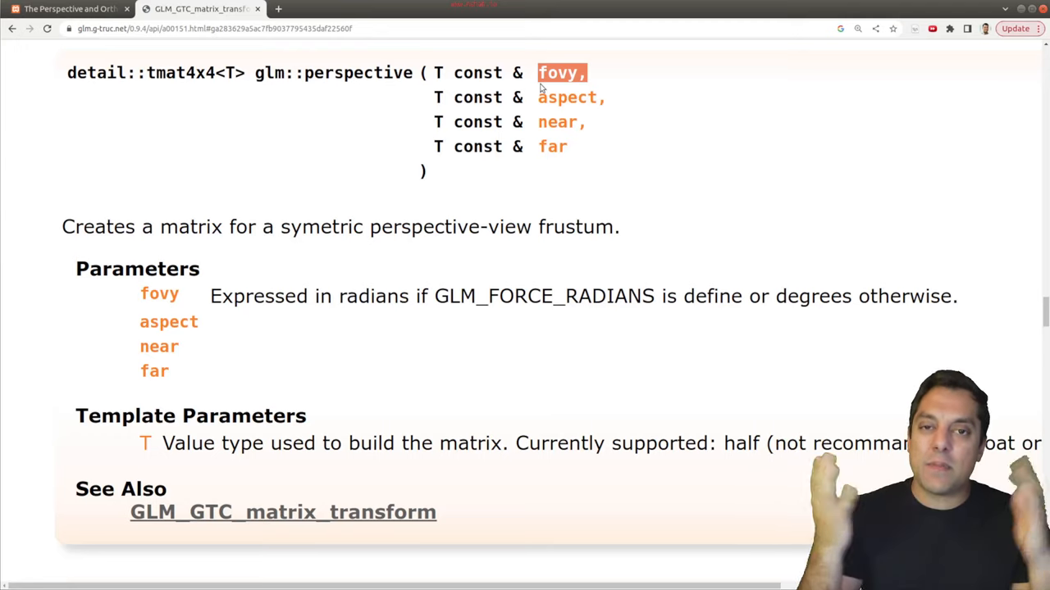
mouse_move(701, 131)
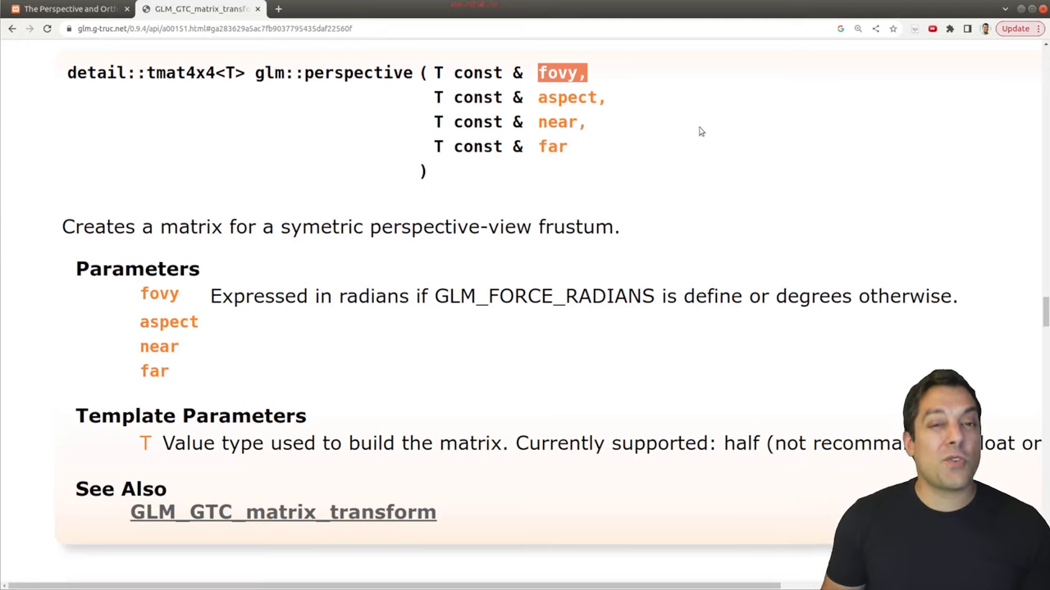
mouse_move(304, 287)
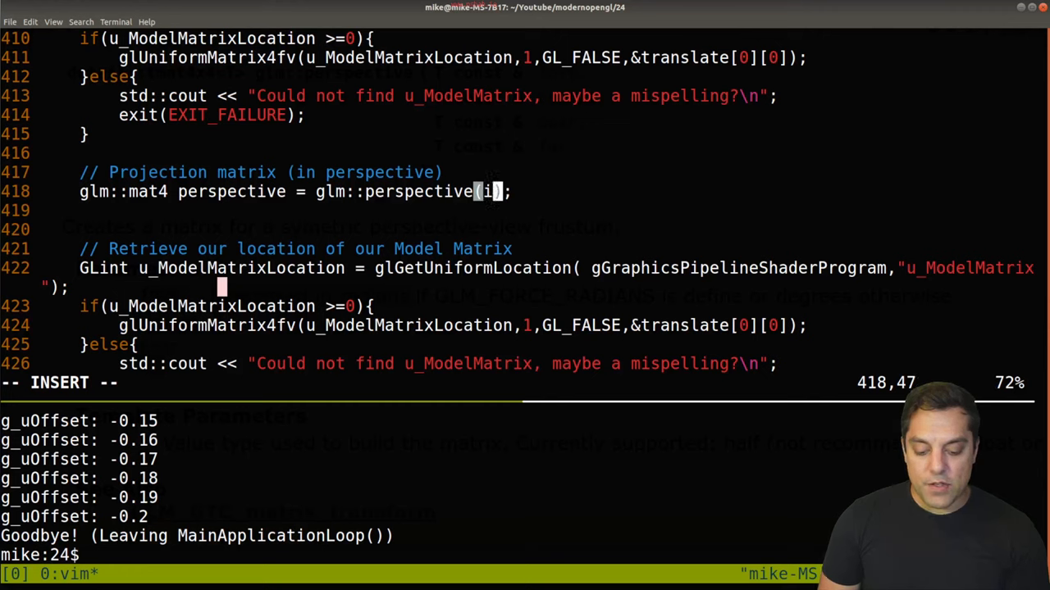
- Enter the 45-degree glm::radians field of view and gScreenWidth/gScreenHeight aspect ratio
type("glm::rai")
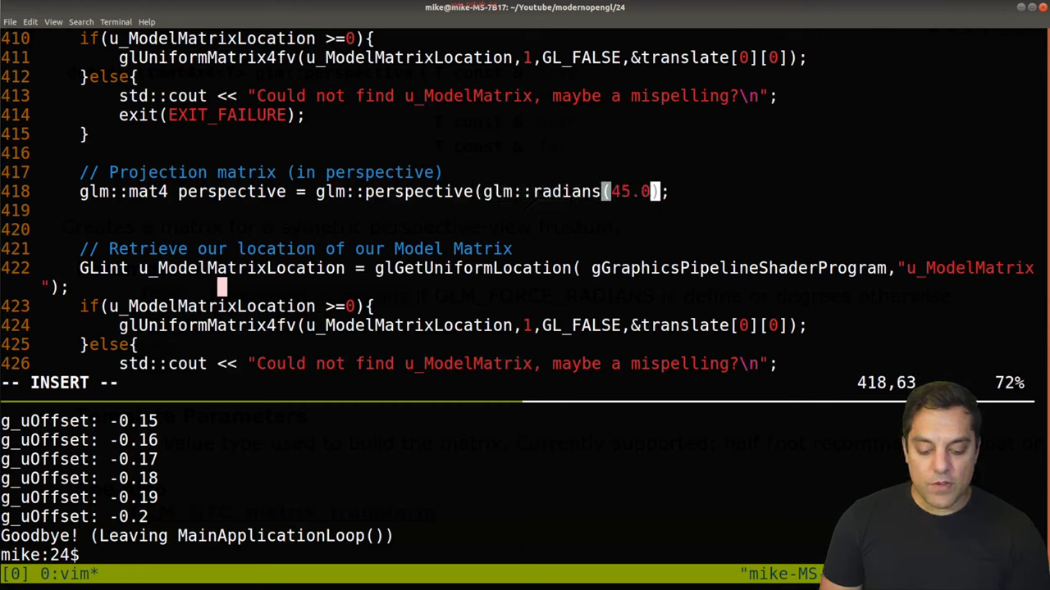
type("f),(float(")
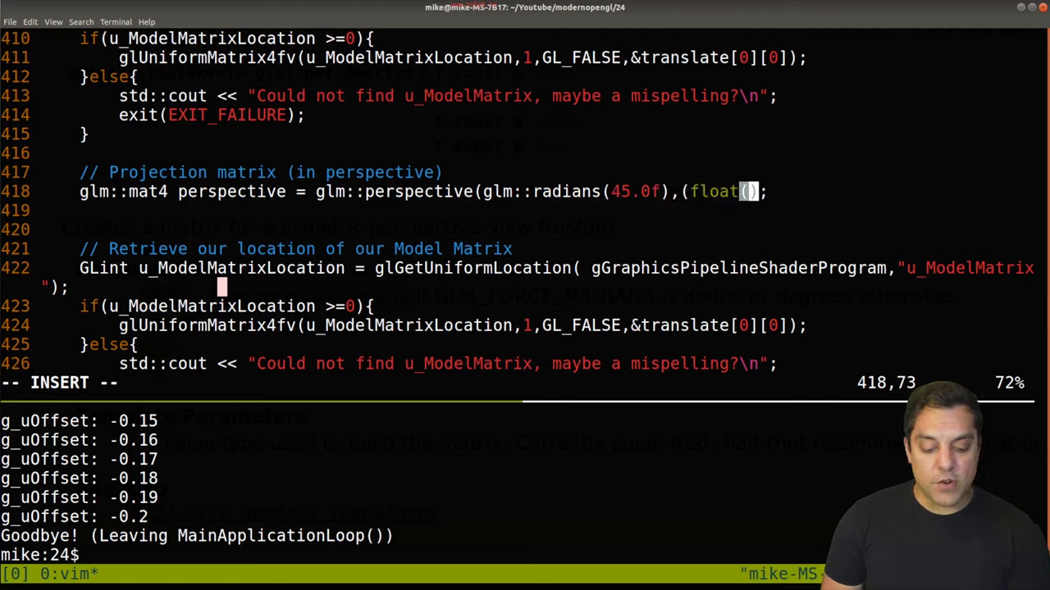
type("g_uOffse")
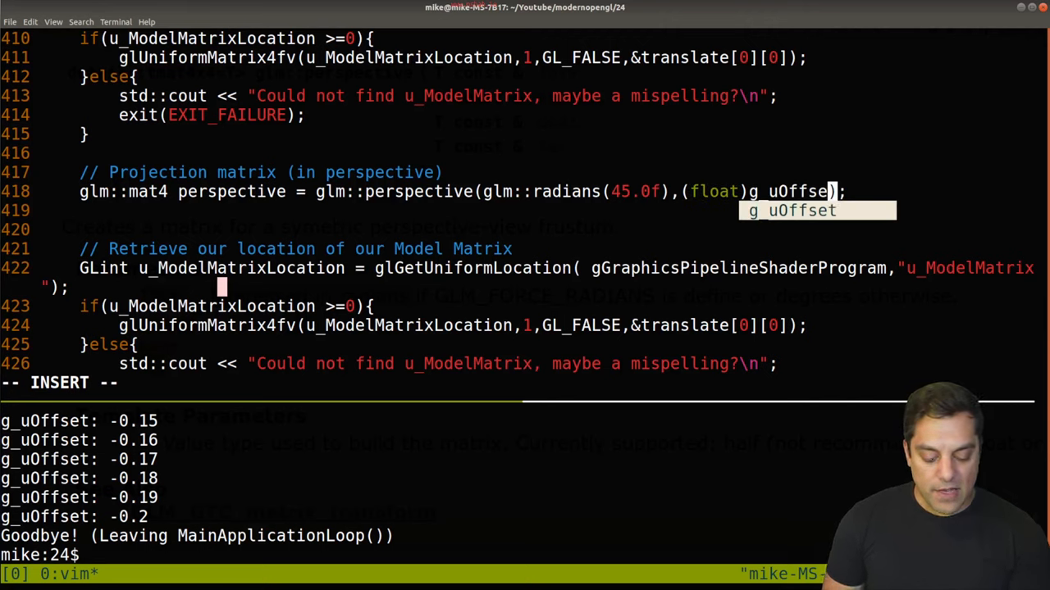
type("gScreenWidth")
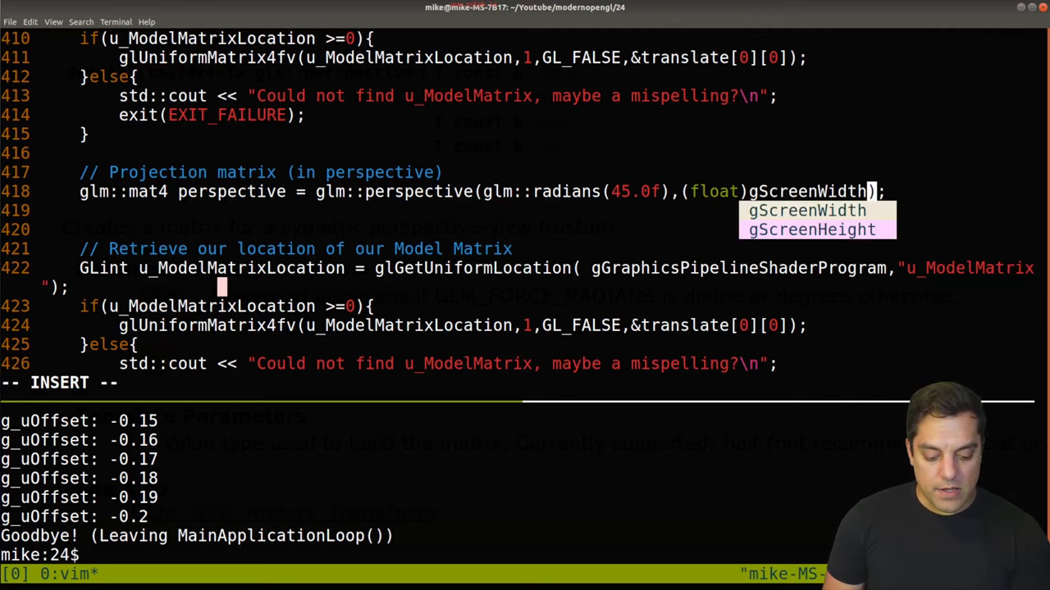
type("/(float")
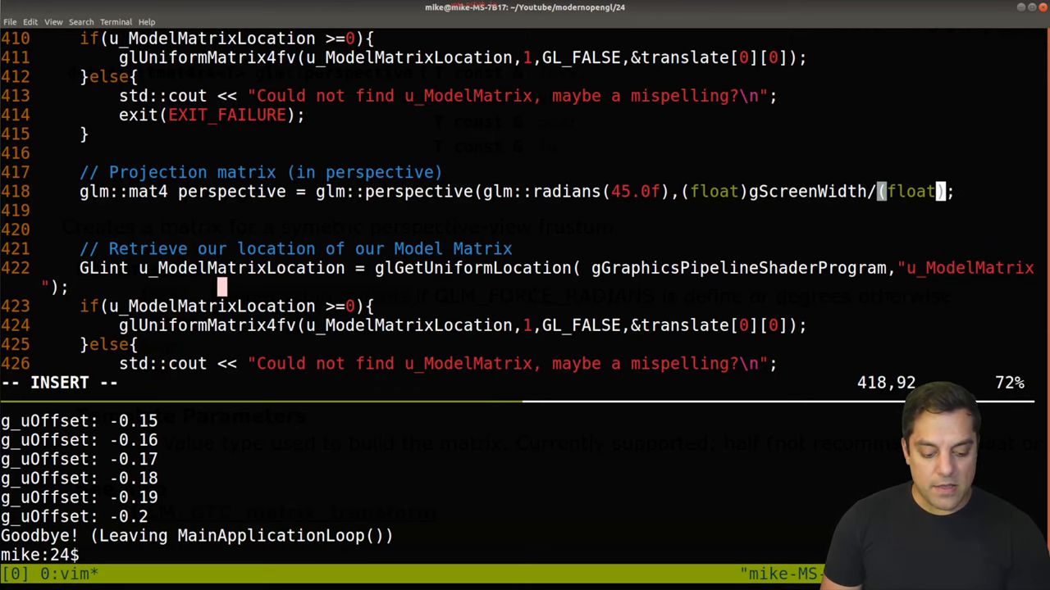
type("g")
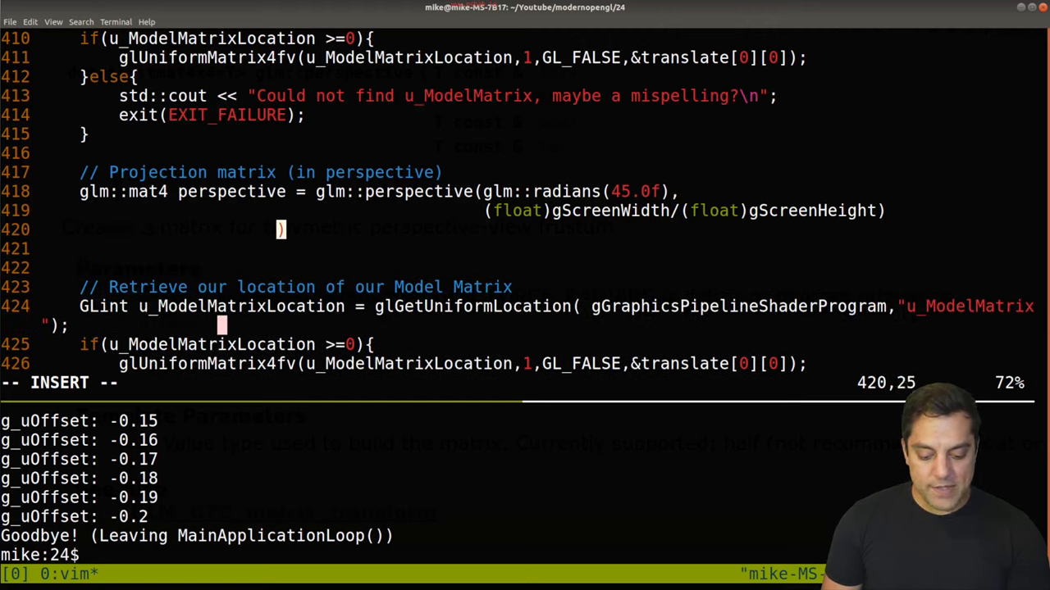
- Add near 0.1f and far 10.0f, then remove the extra blank line
type(",")
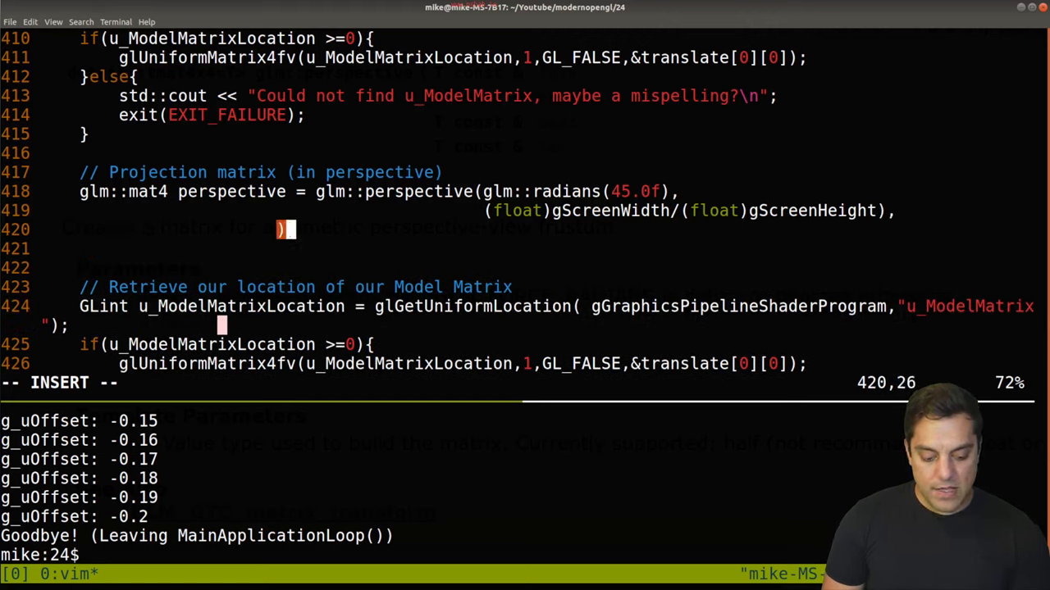
type("0")
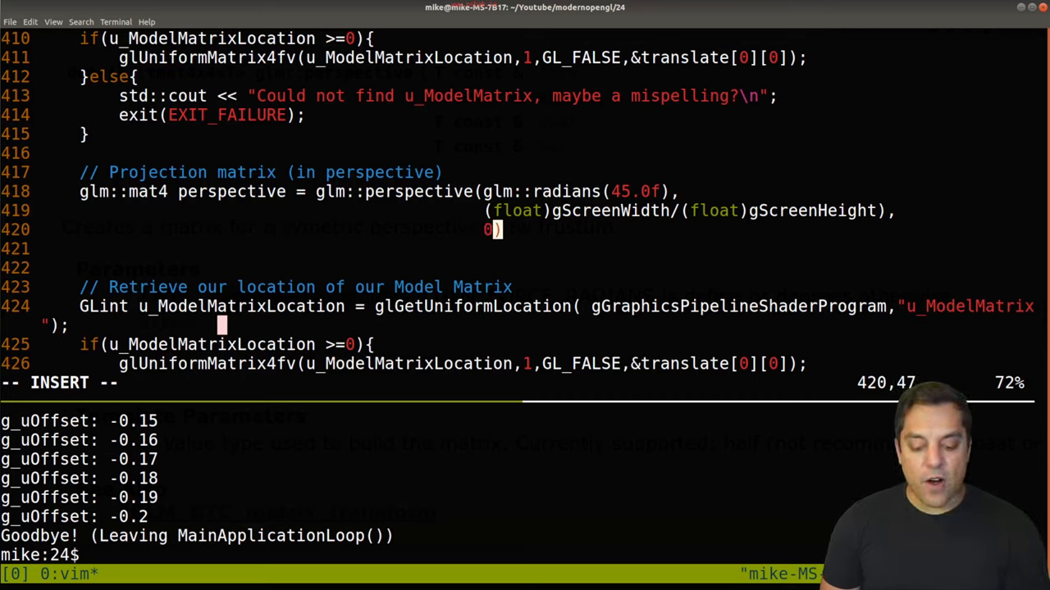
type(".1f,")
type("1)")
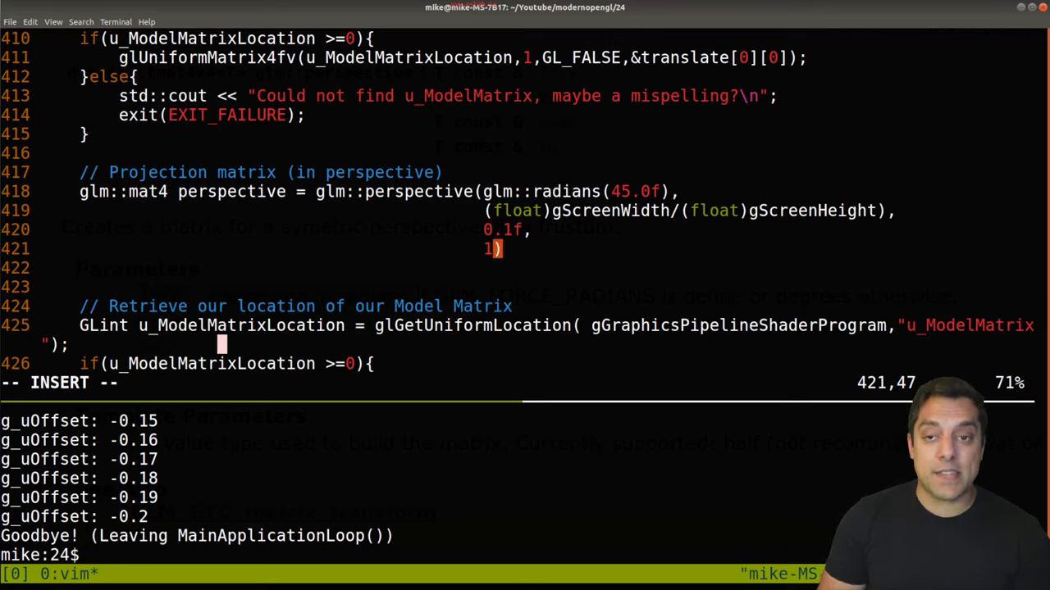
type("0.0f")
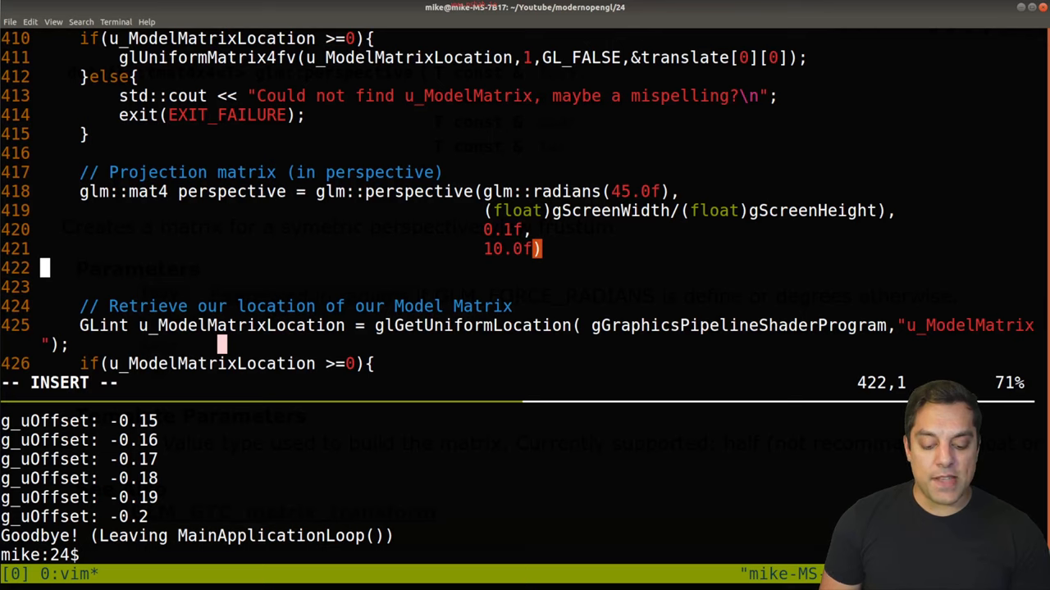
key("Up")
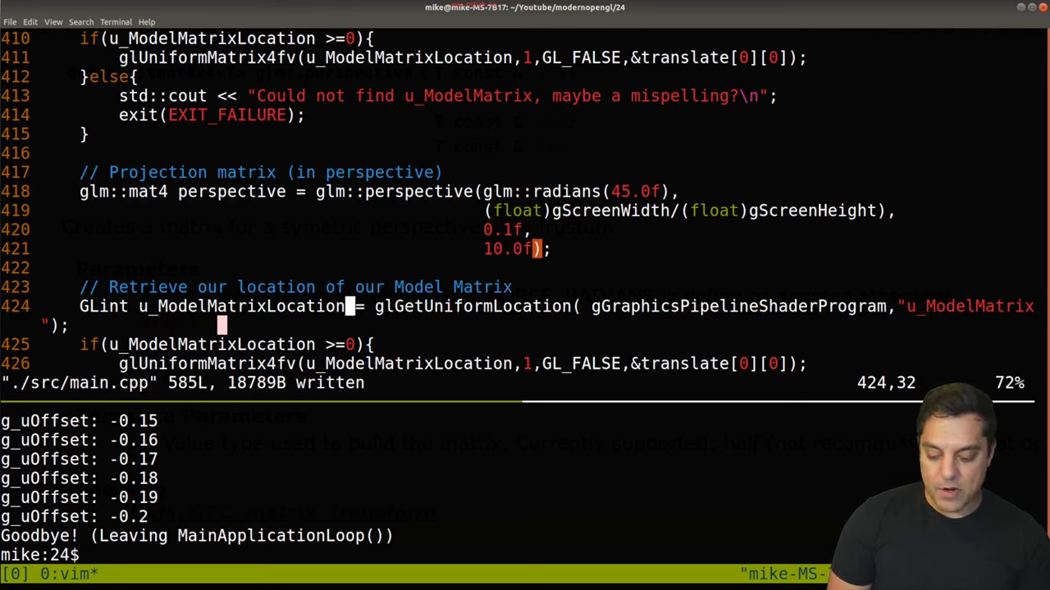
- Rename the copied block to u_PerspectiveLocation and u_Perspective, uploading &perspective
key("i")
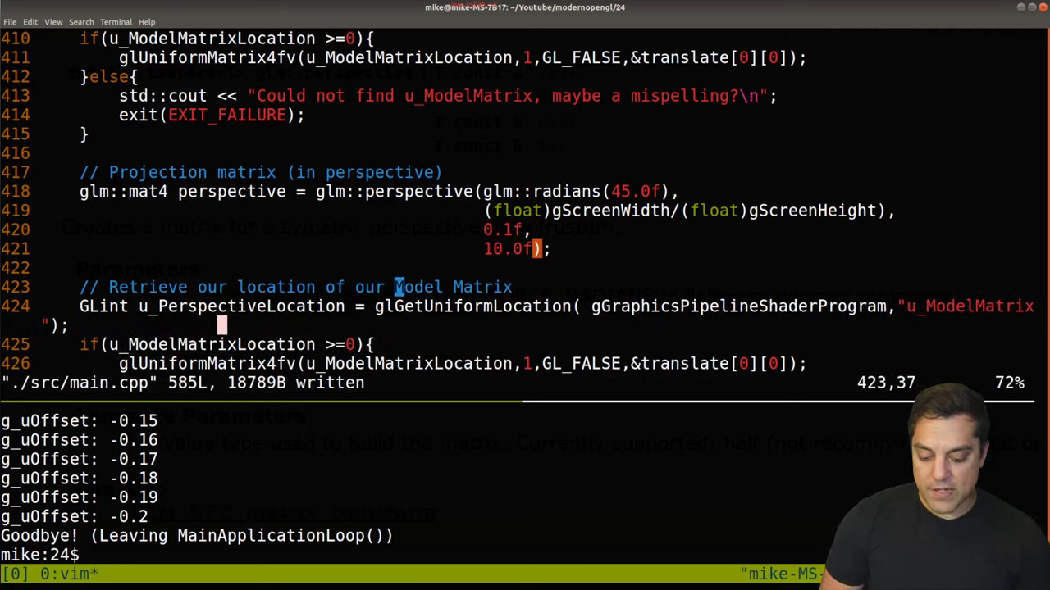
type("perspective")
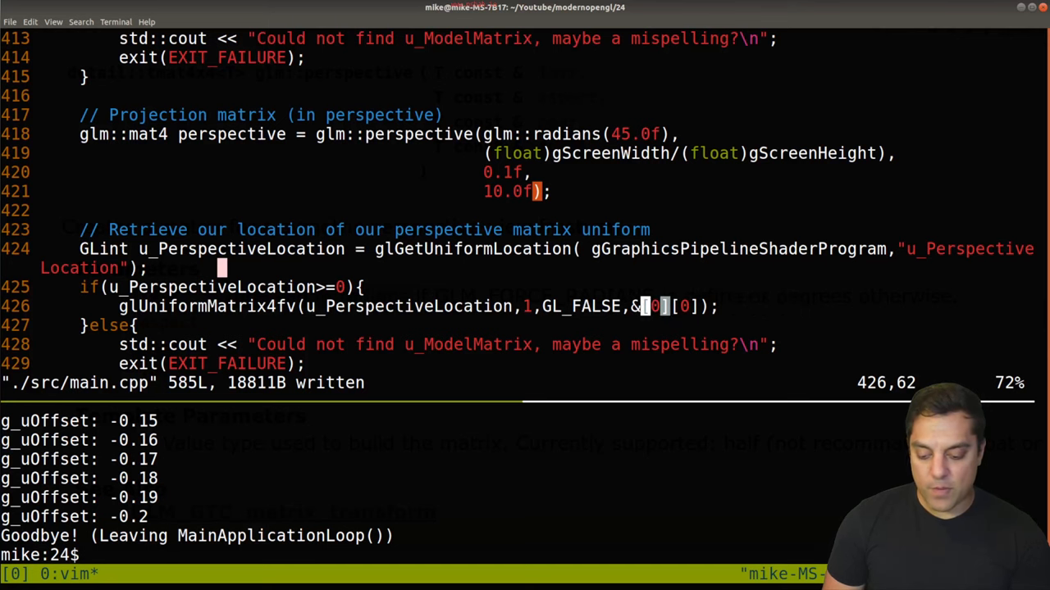
type("pe")
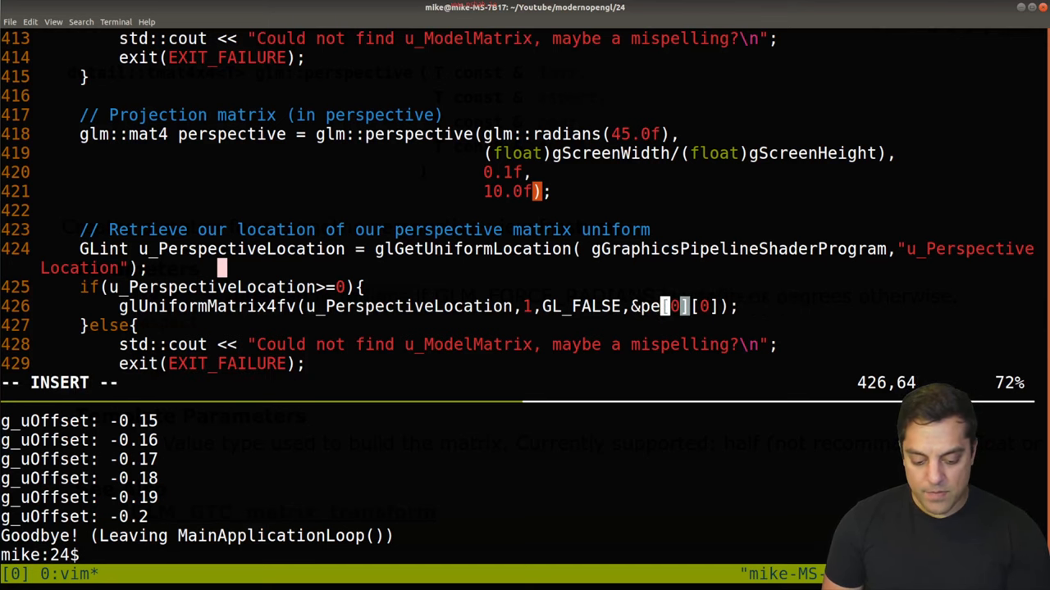
type("rspective")
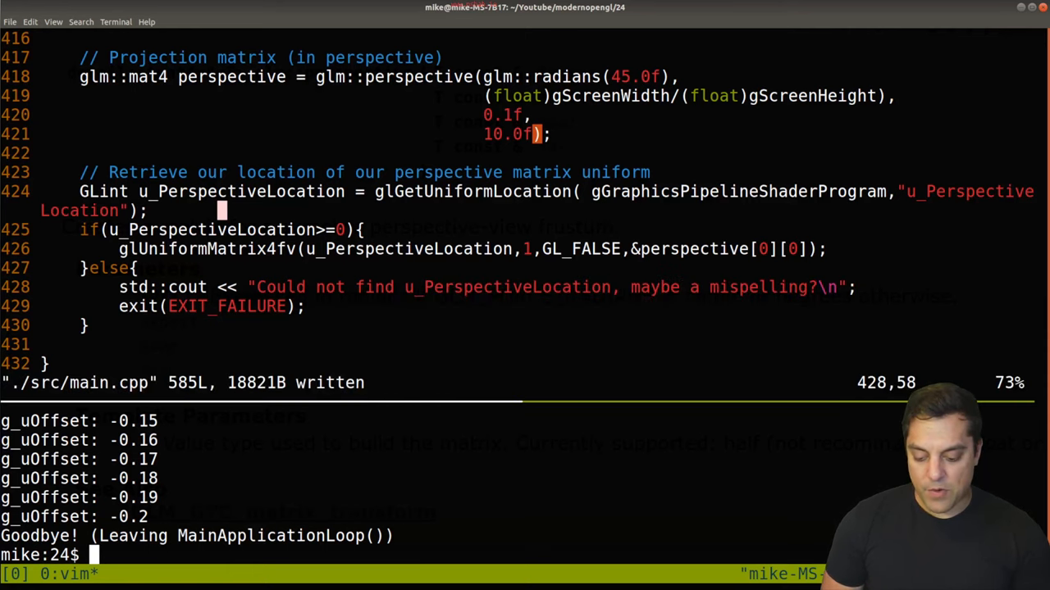
- Compile with g++, then return to Vim to remove the extra ')' after gScreenHeight
key("Return")
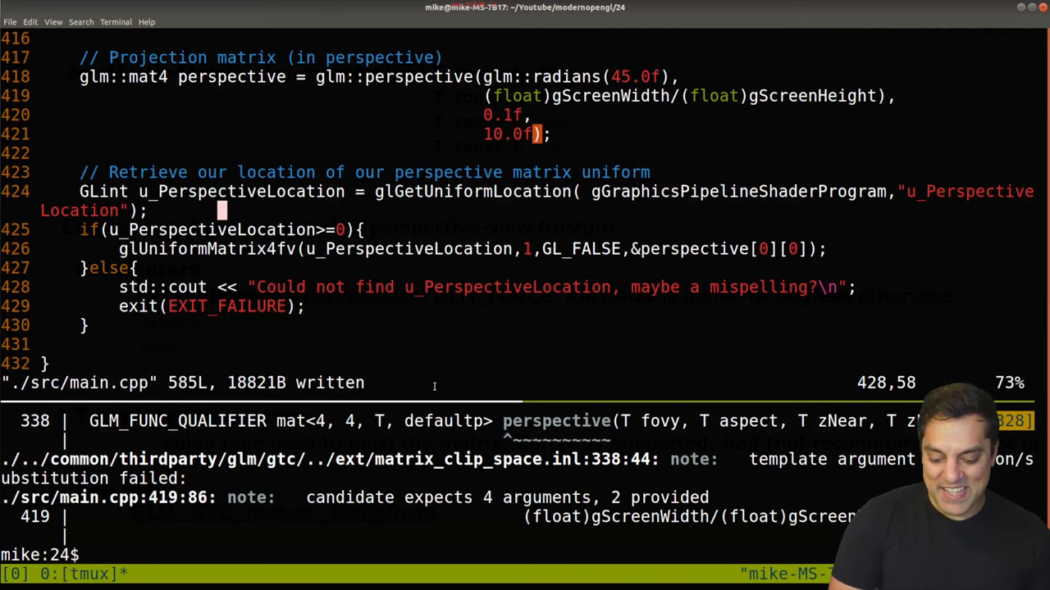
key("Return")
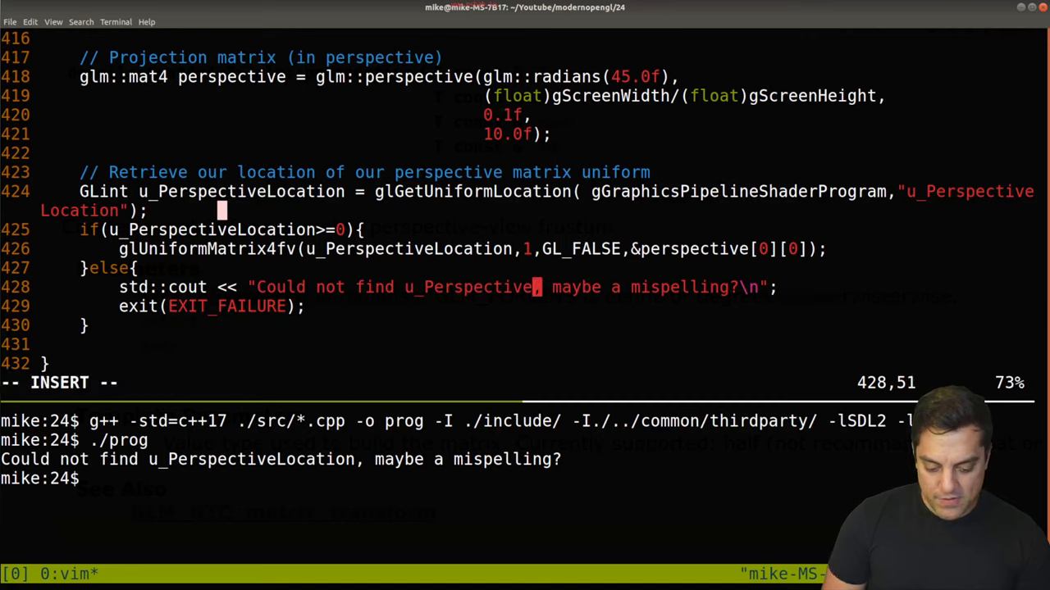
- Open ./src/main.cpp in a second, split editor pane
key("Escape")
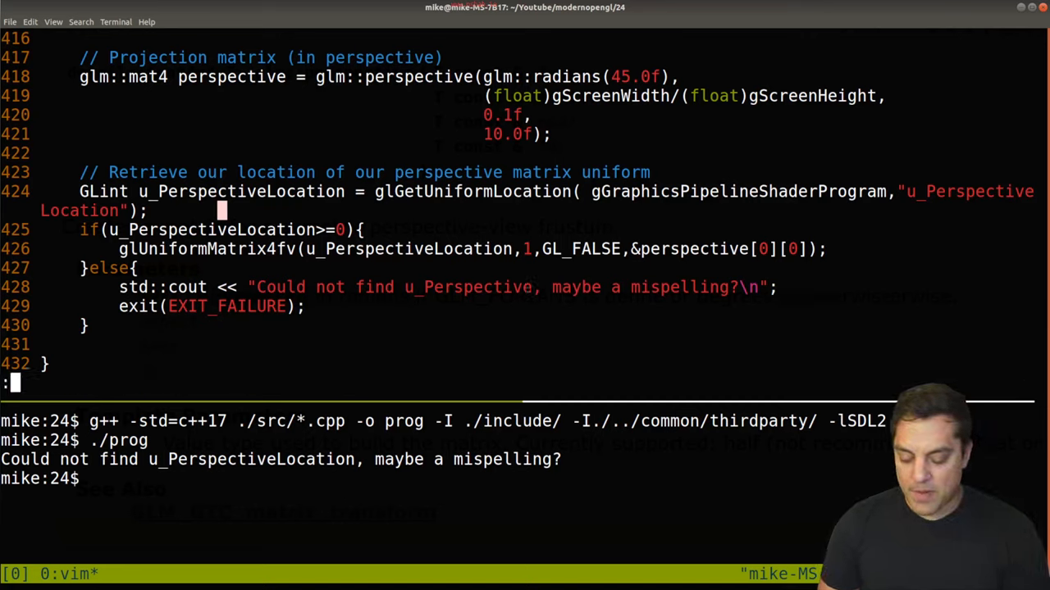
type("e")
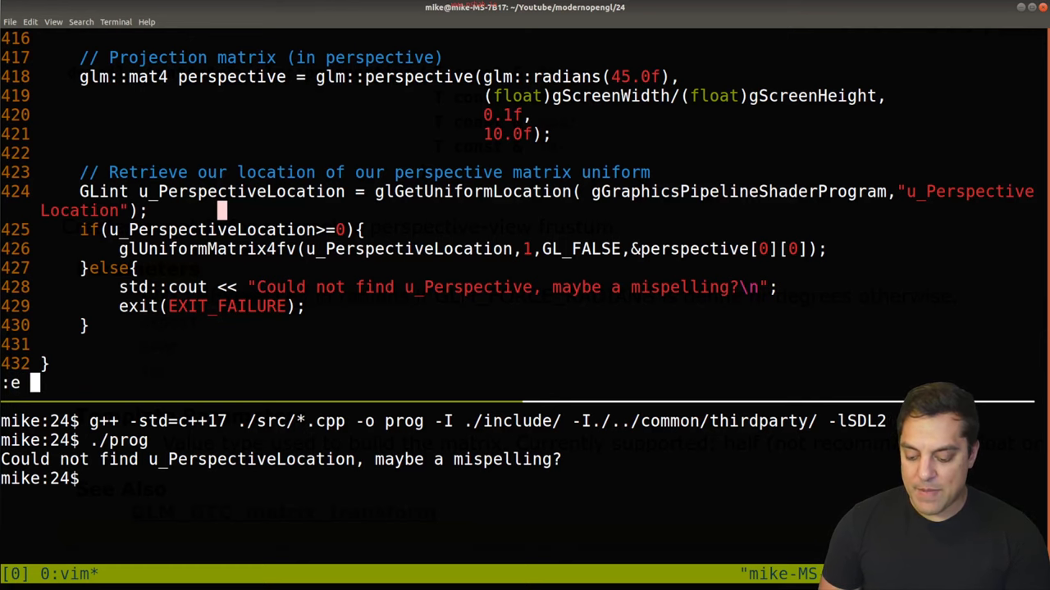
key("Return")
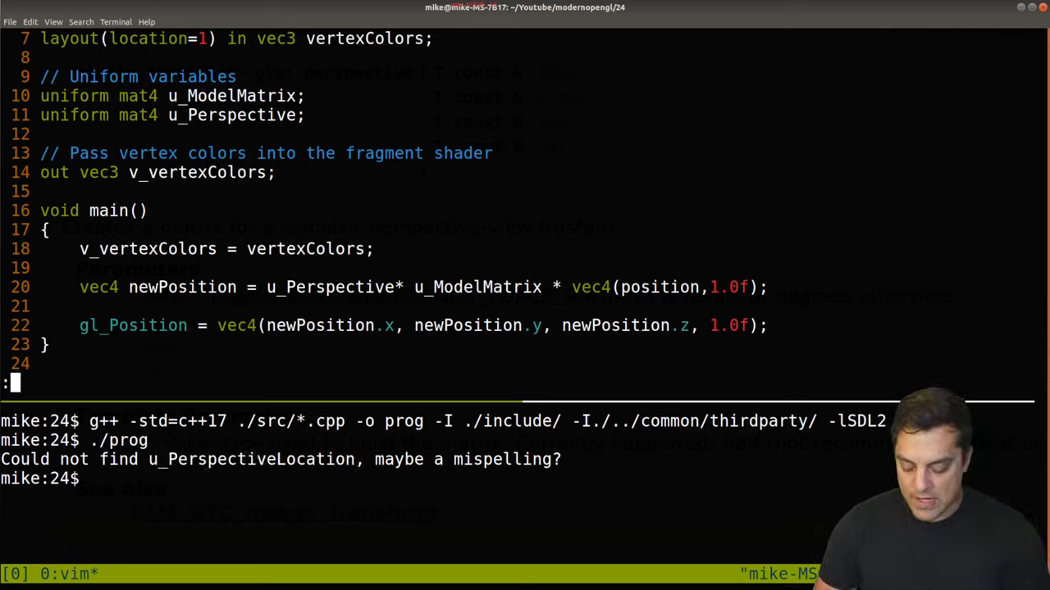
type("split")
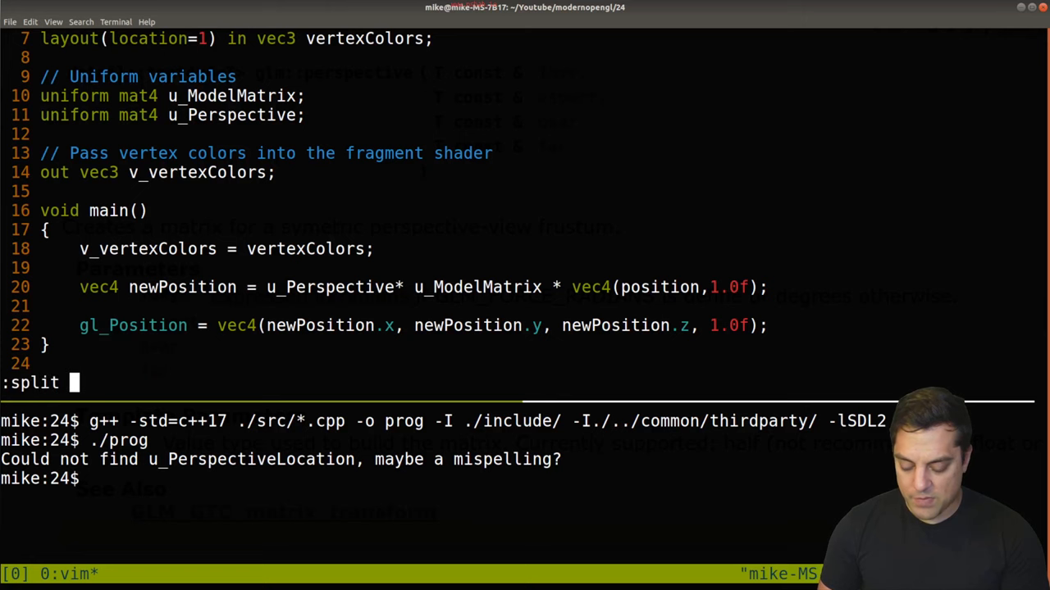
key("Return")
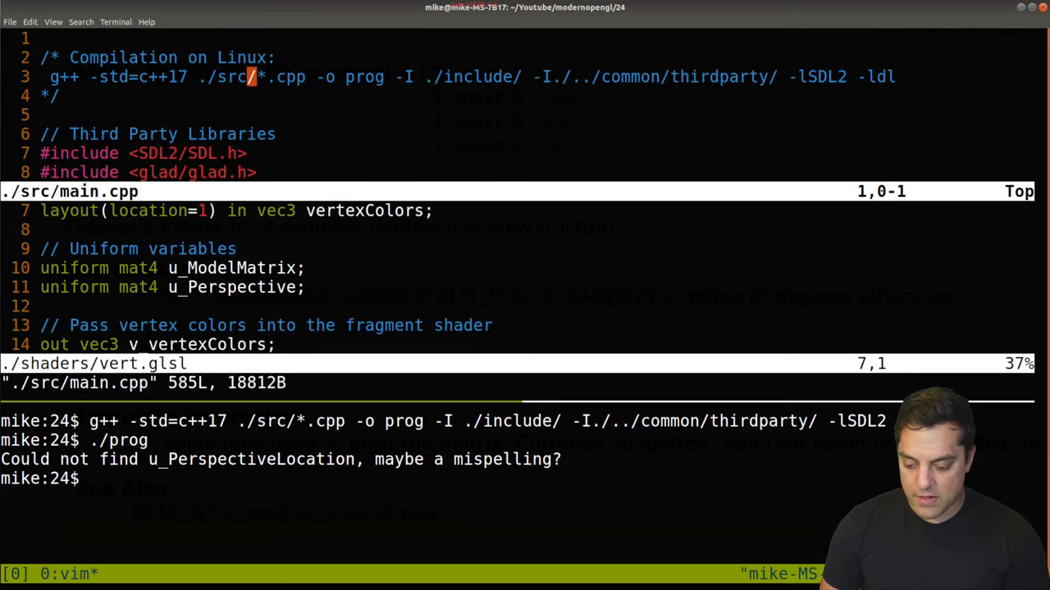
- Go to line 405 and delete 'Location' from the u_PerspectiveLocation uniform string
type(":405")
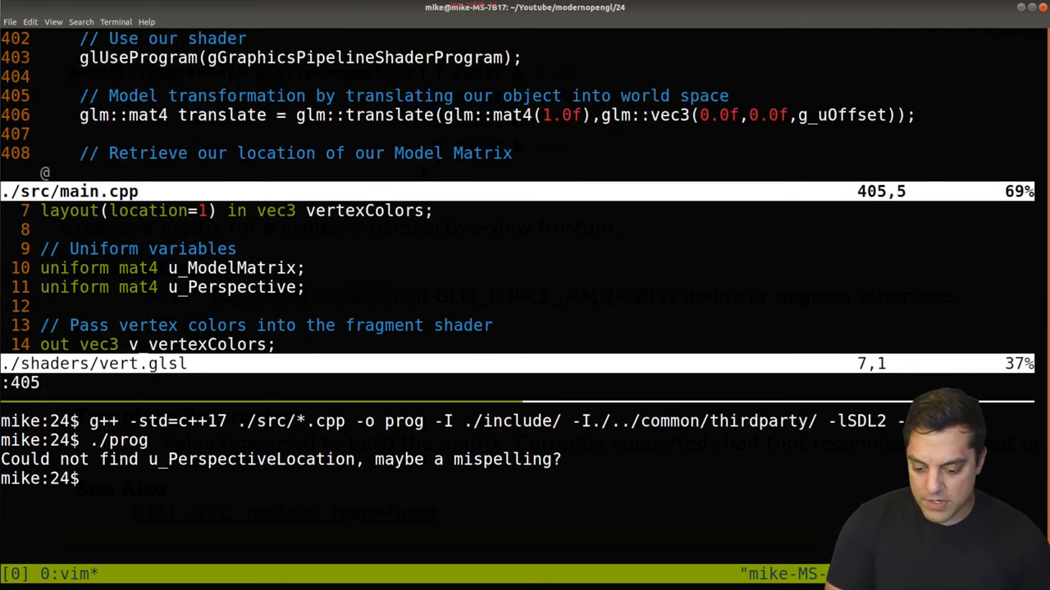
scroll("down", 3)
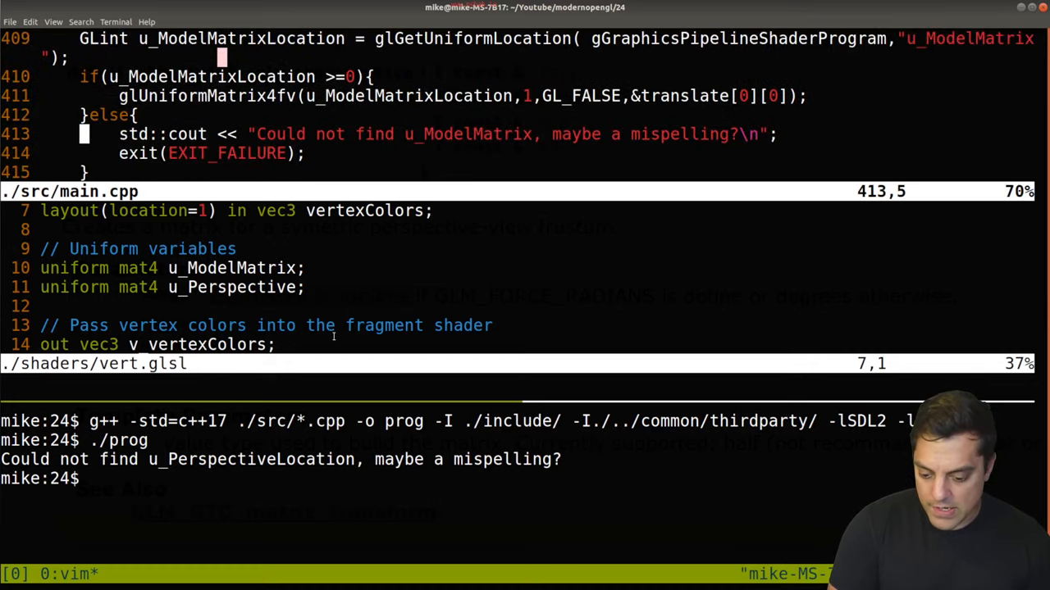
key("k")
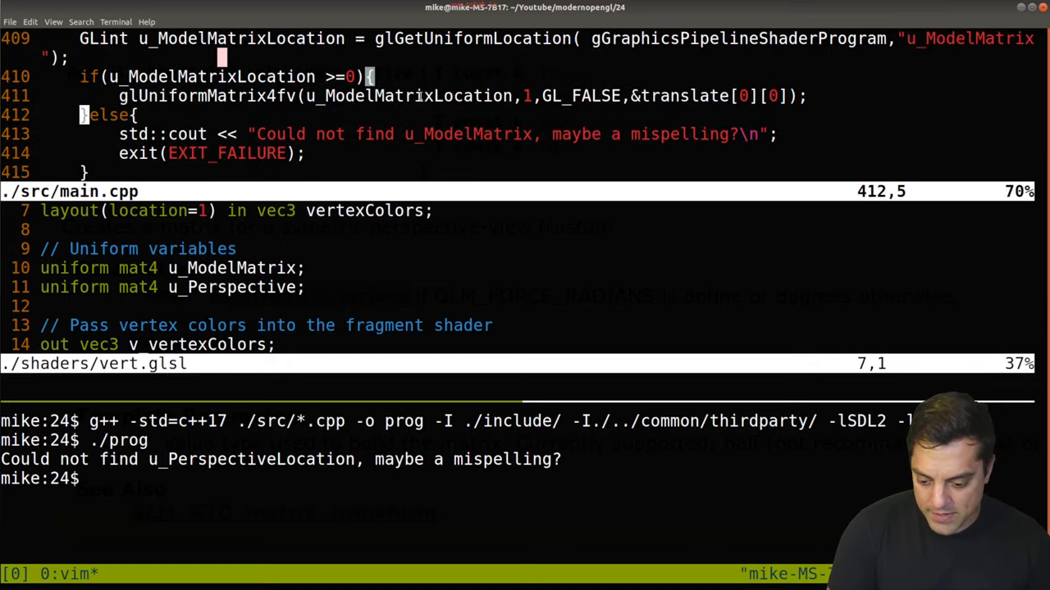
scroll("down", 3)
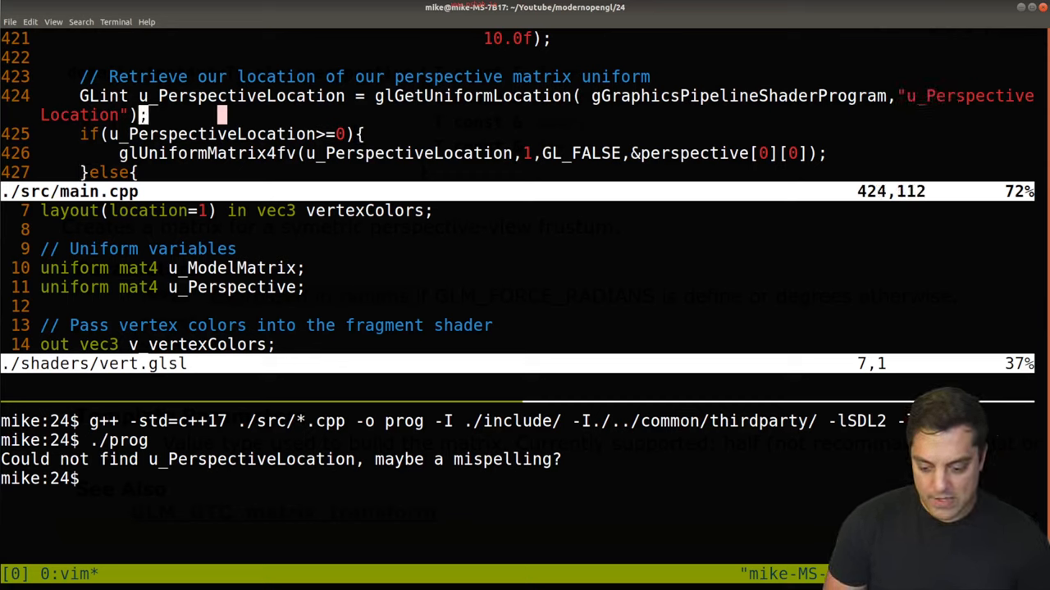
key("i")
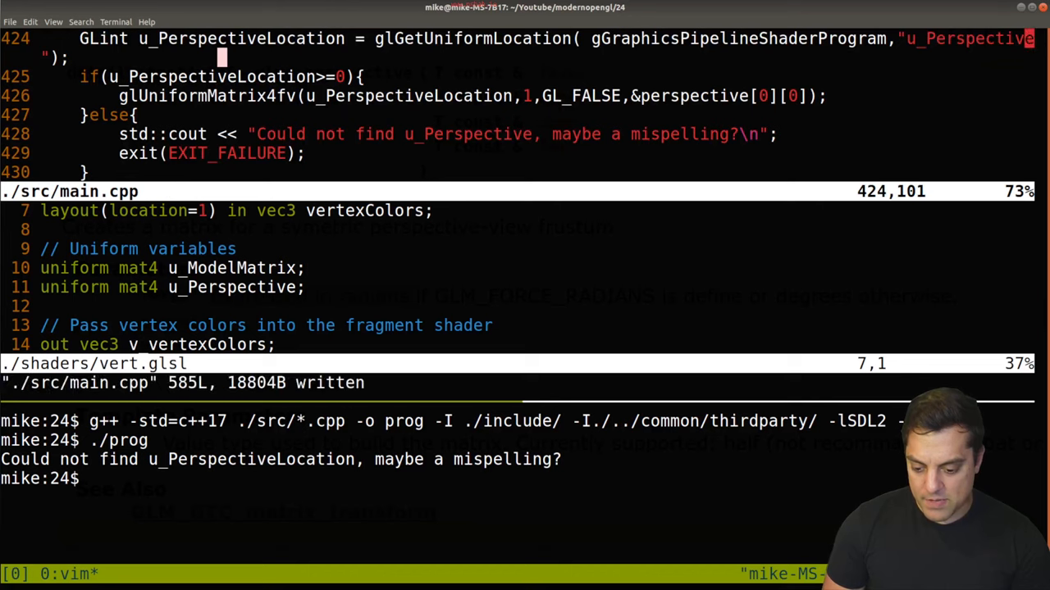
- Run ./prog in the terminal pane, view the gradient square, then close its window
key("Return")
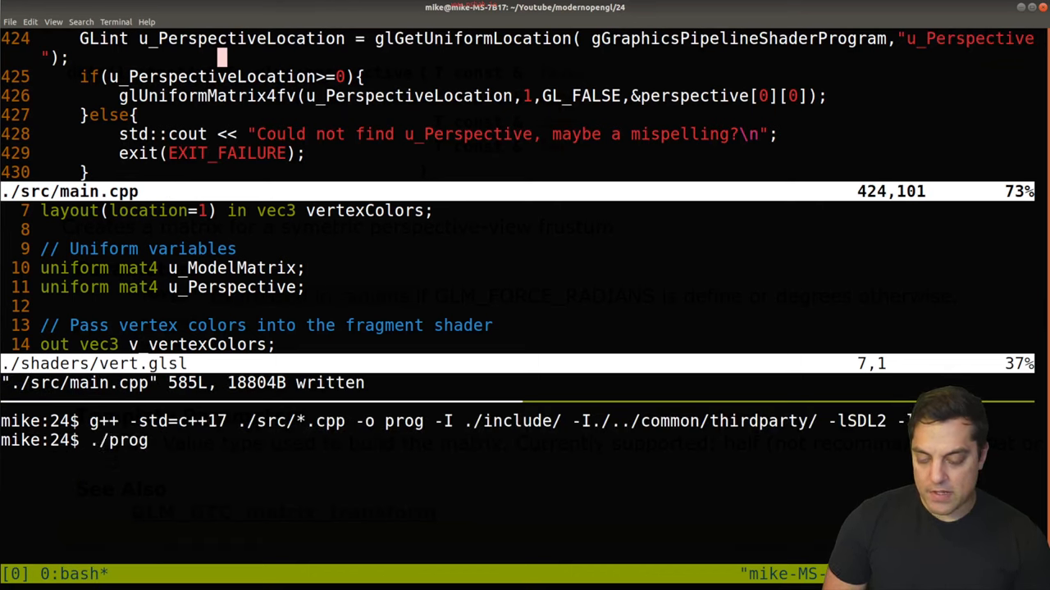
key("Return")
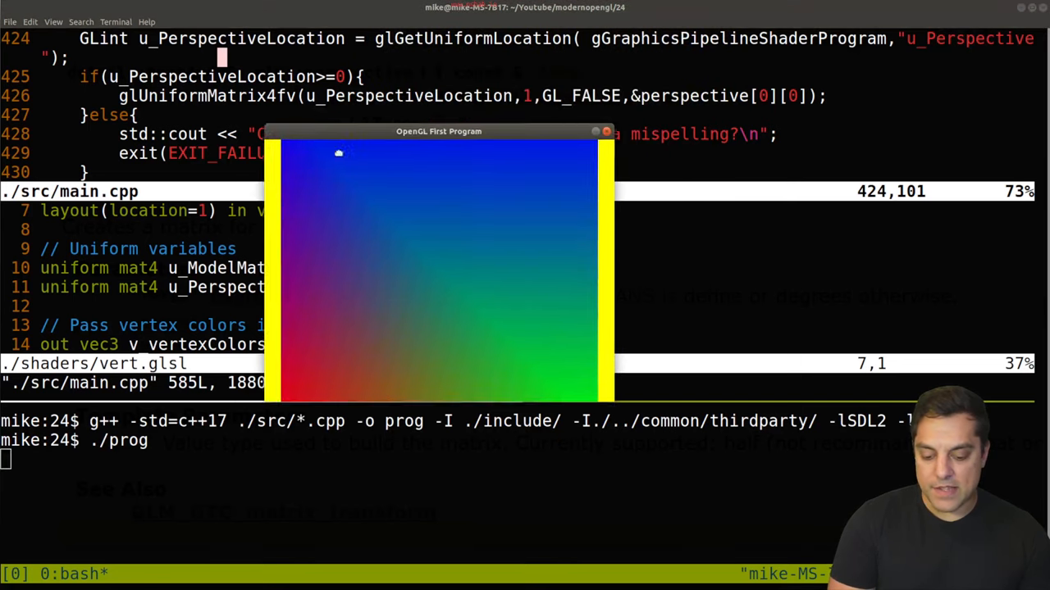
left_click_drag(439, 132, 416, 154)
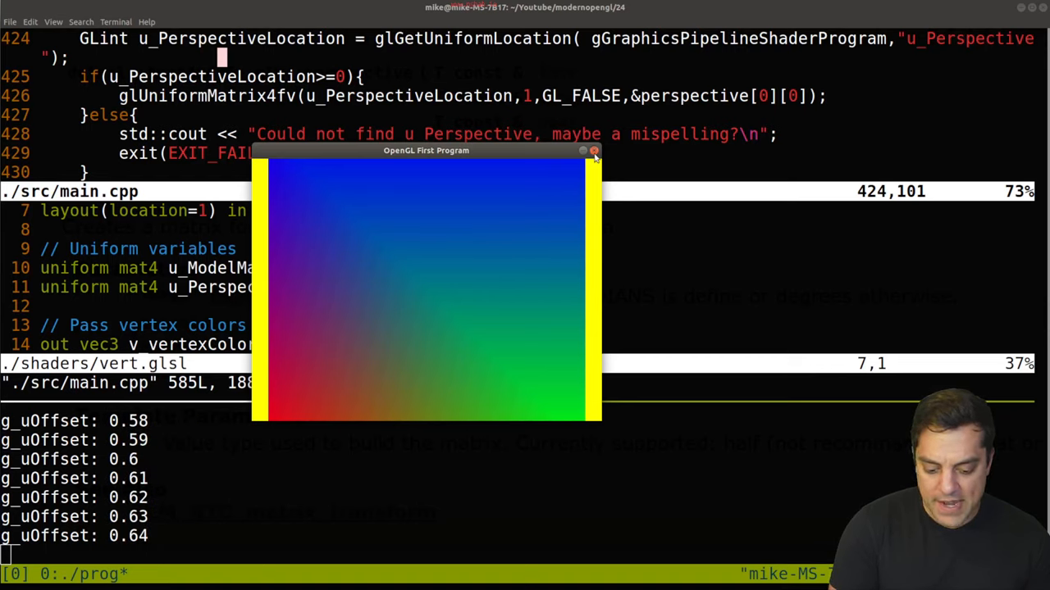
left_click(594, 152)
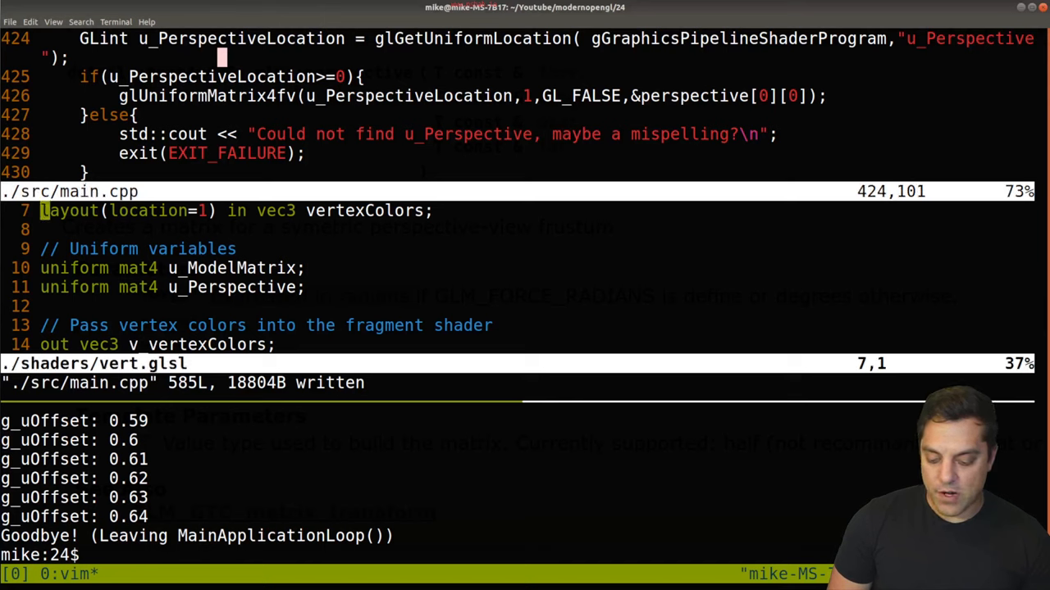
- Scroll vert.glsl to the gl_Position line and enter ./prog in the terminal
scroll("down", 3)
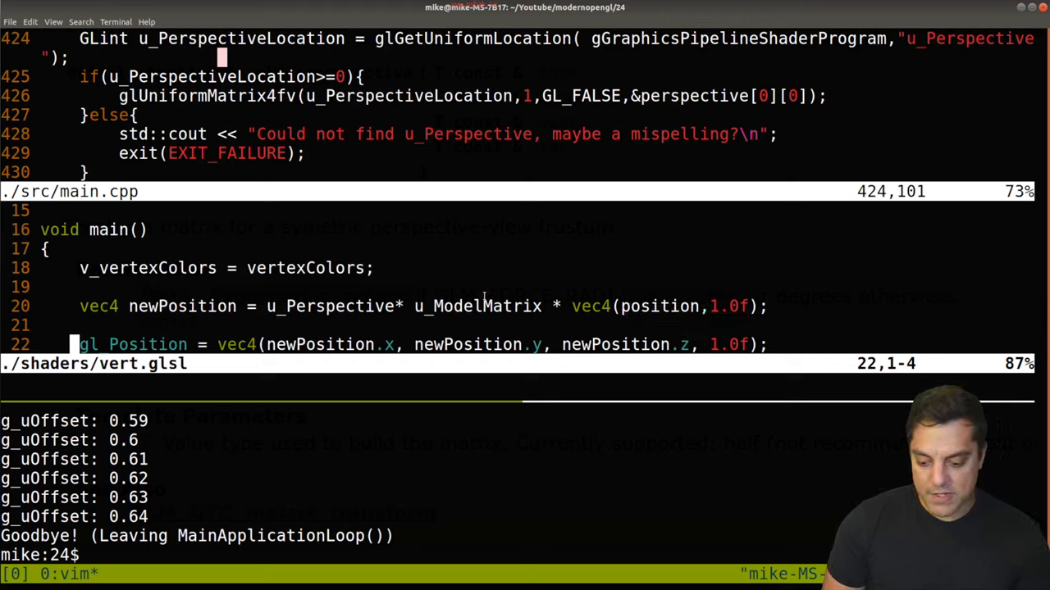
type("./prog")
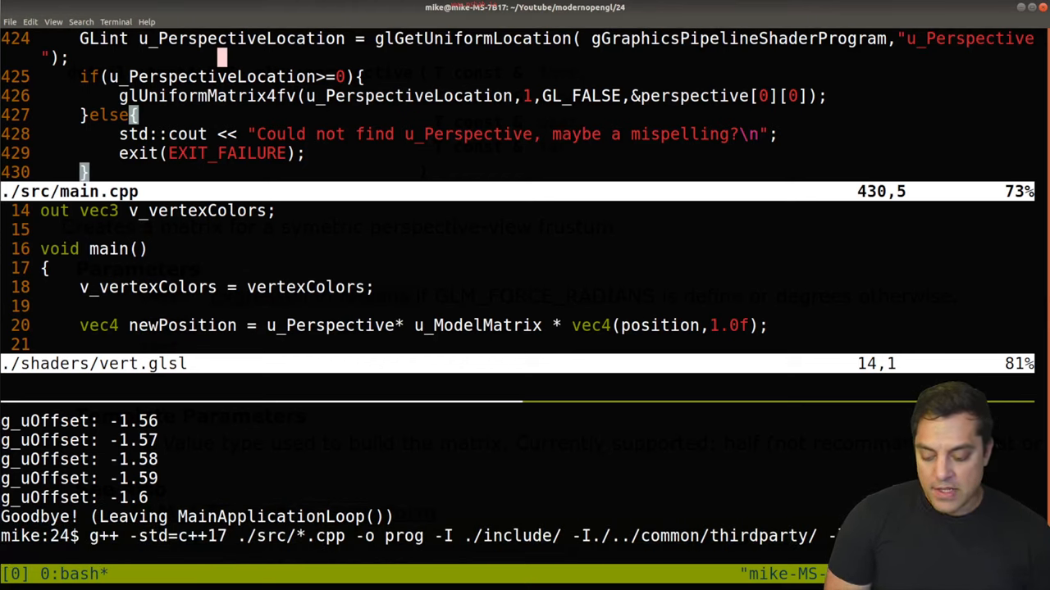
- Run ./prog and drag the OpenGL First Program window to the right side
type("./prog")
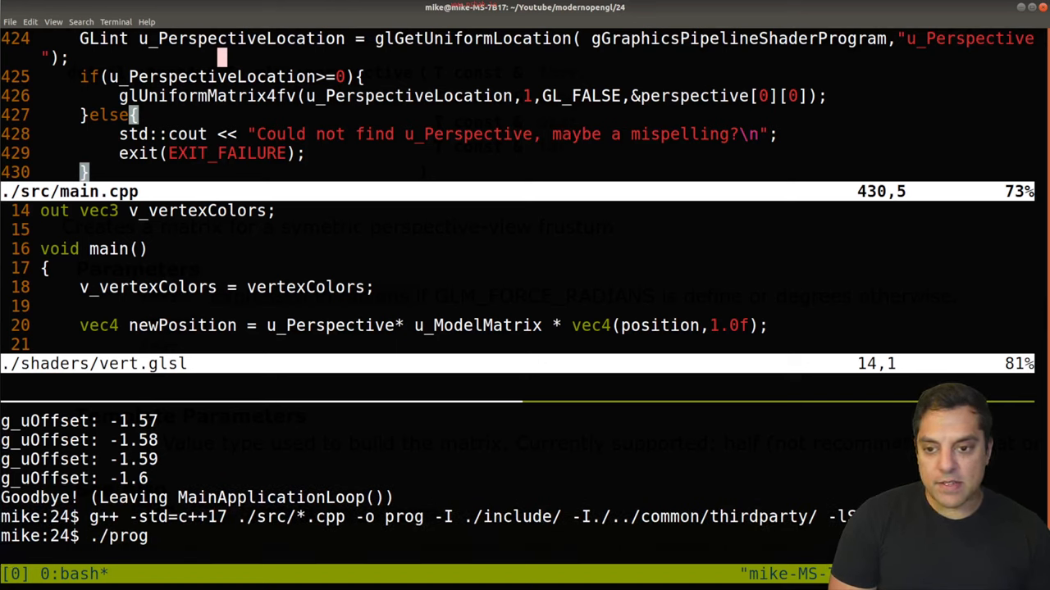
key("Return")
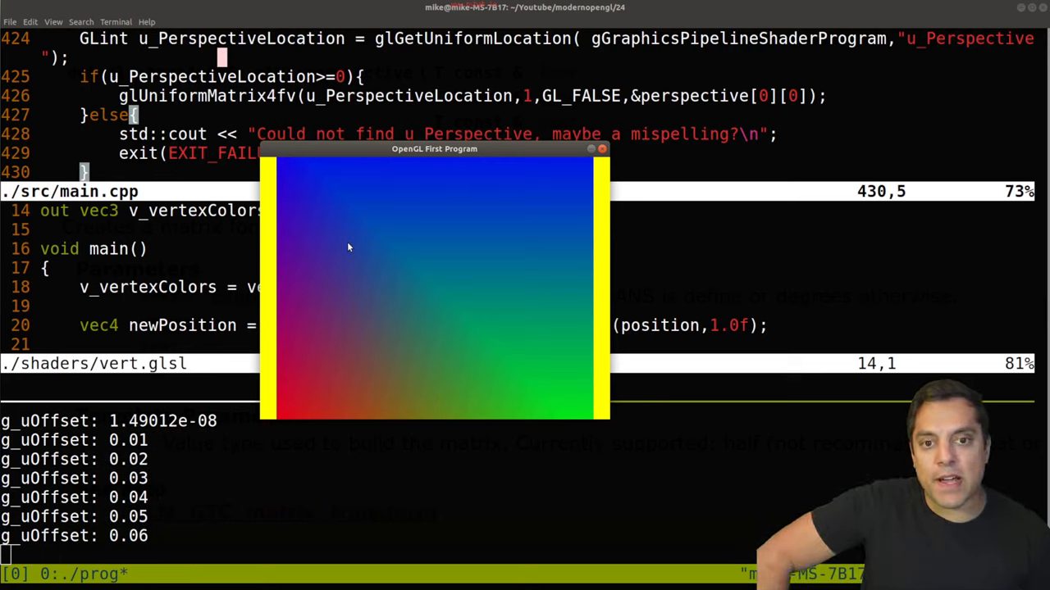
mouse_move(377, 162)
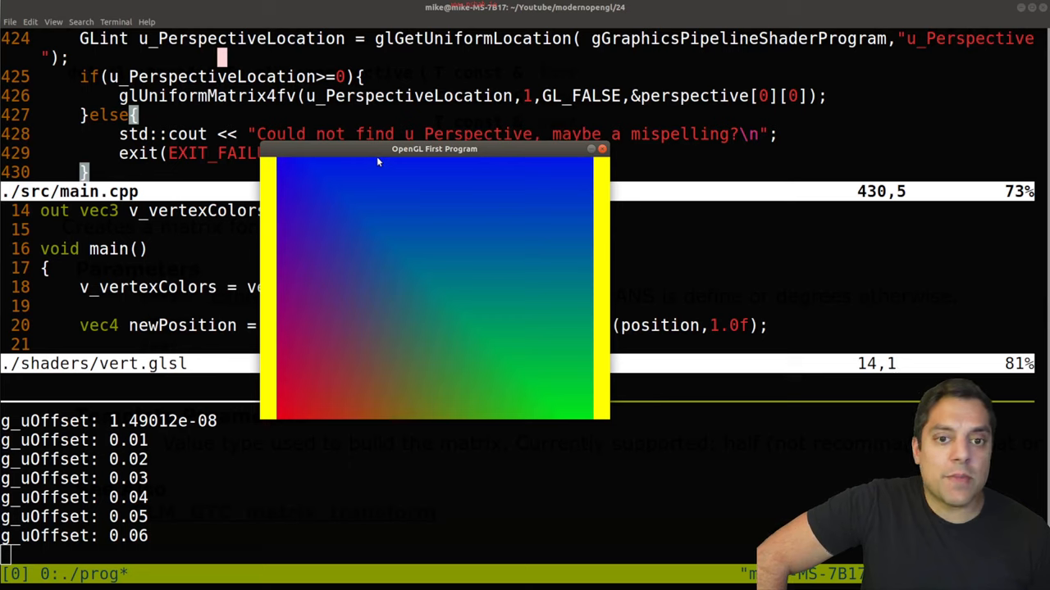
left_click_drag(433, 148, 406, 235)
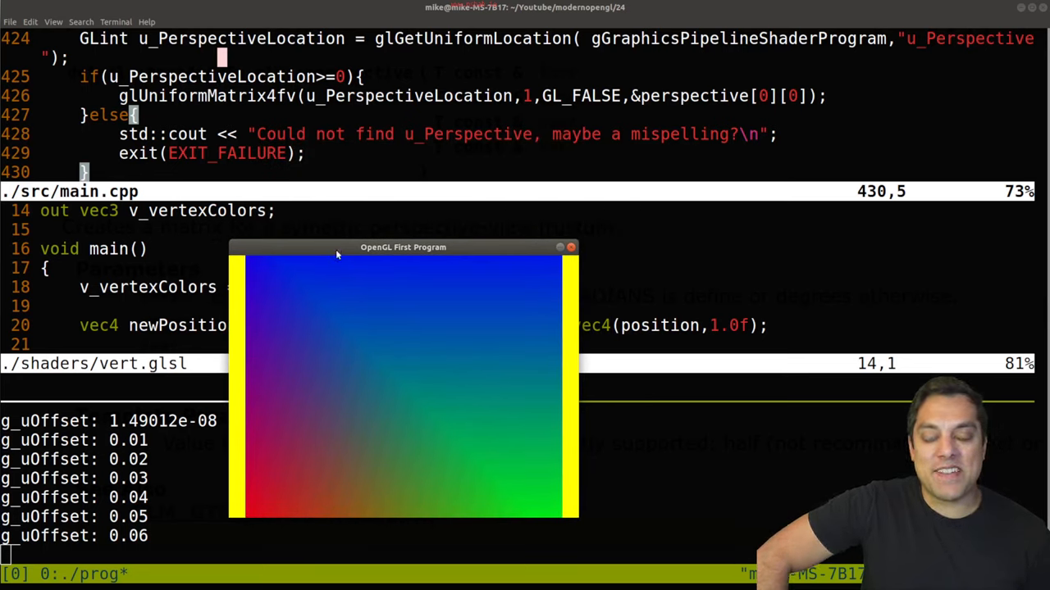
left_click_drag(402, 247, 720, 229)
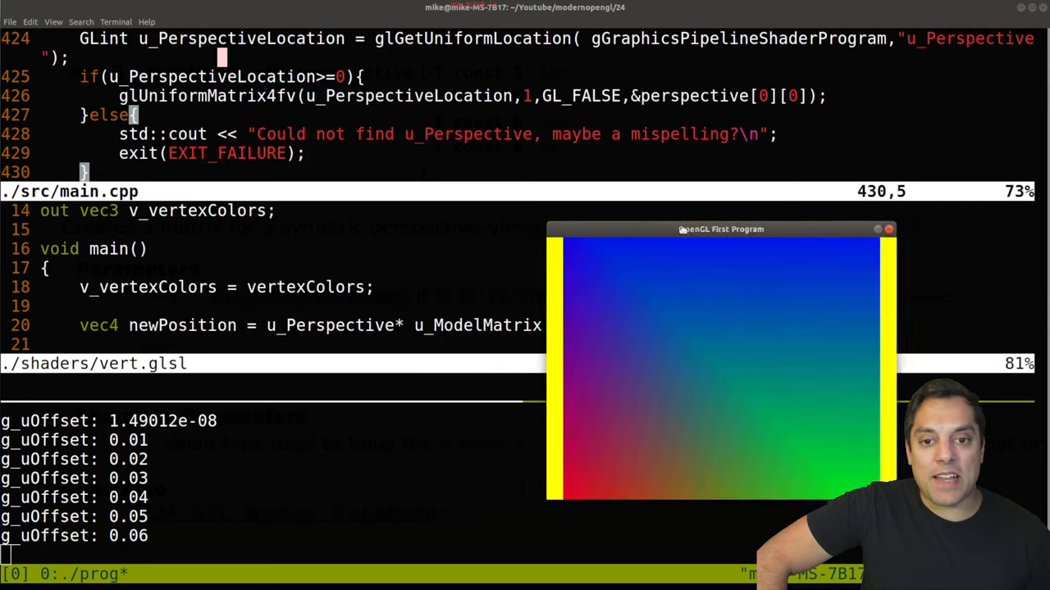
left_click_drag(720, 229, 796, 224)
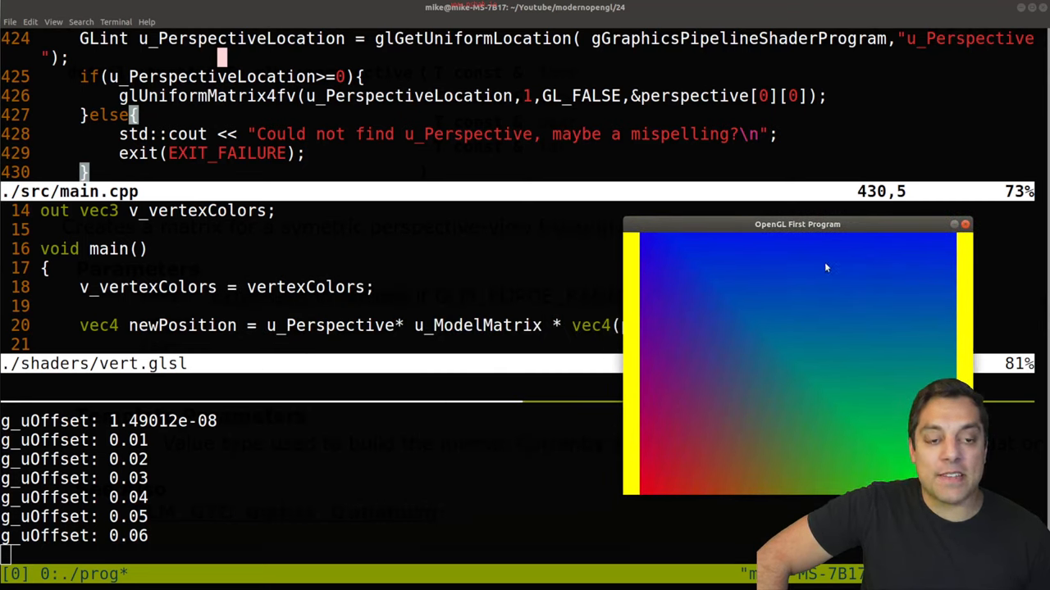
left_click(964, 224)
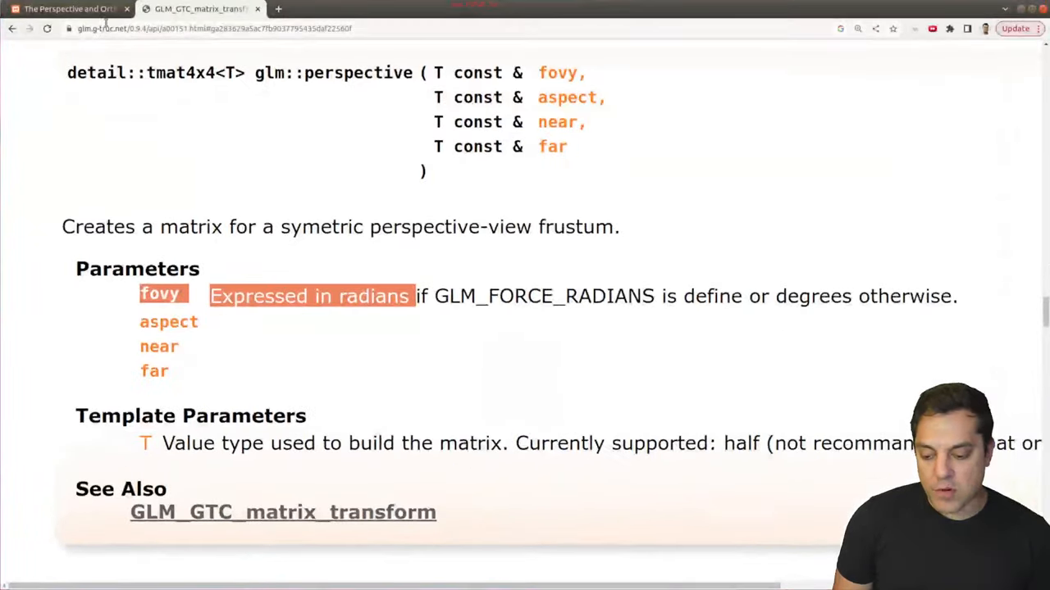
- Switch to Scratchapixel's 'Perspective and Orthographic' tab showing the OpenGL projection matrix
left_click(66, 9)
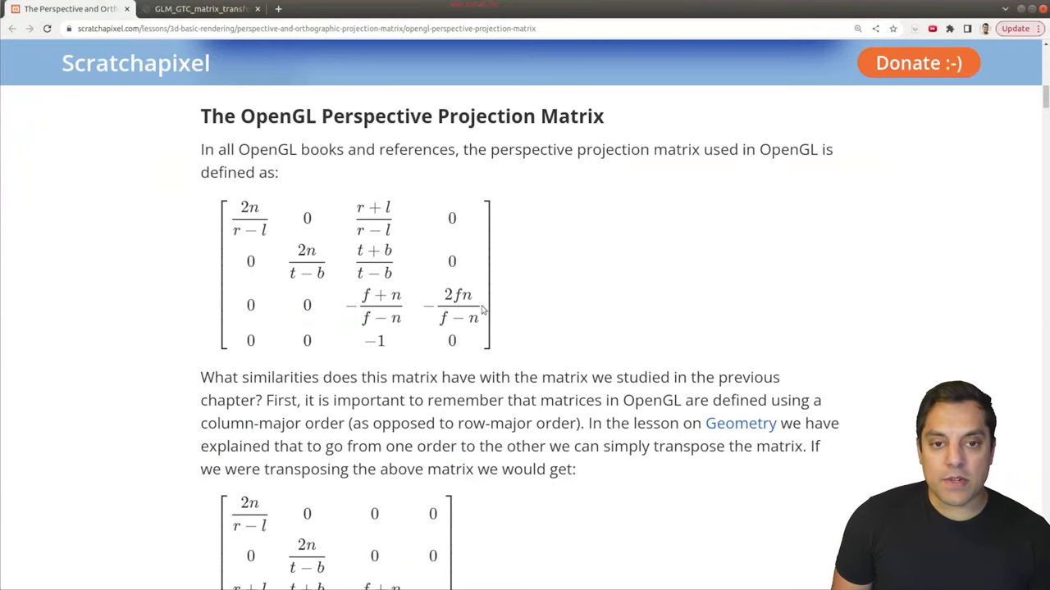
mouse_move(456, 310)
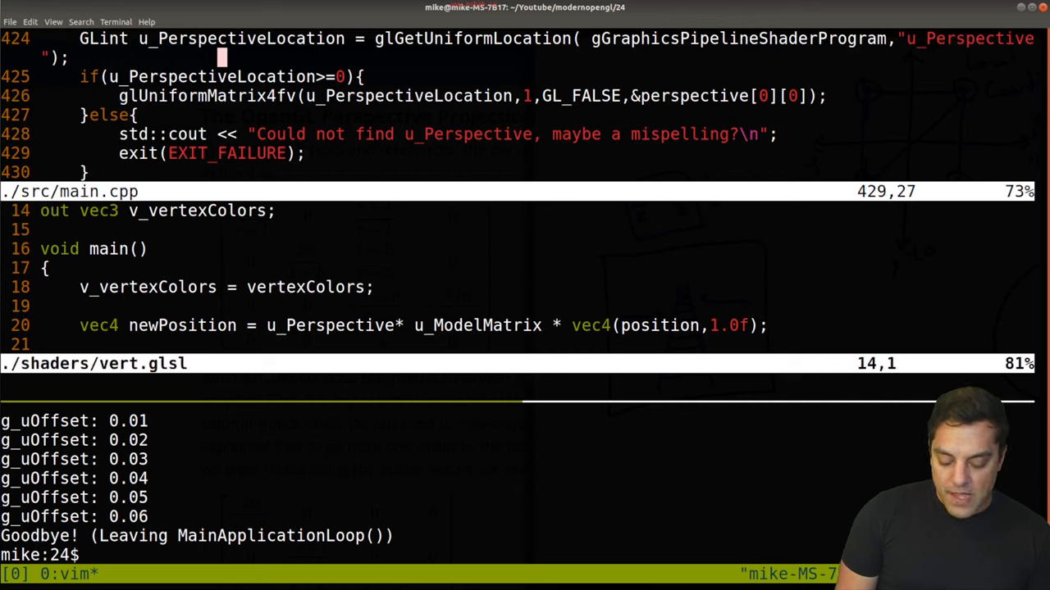
- Replace 1.0f with newPosition.w as gl_Position's fourth component in vert.glsl
scroll("down", 3)
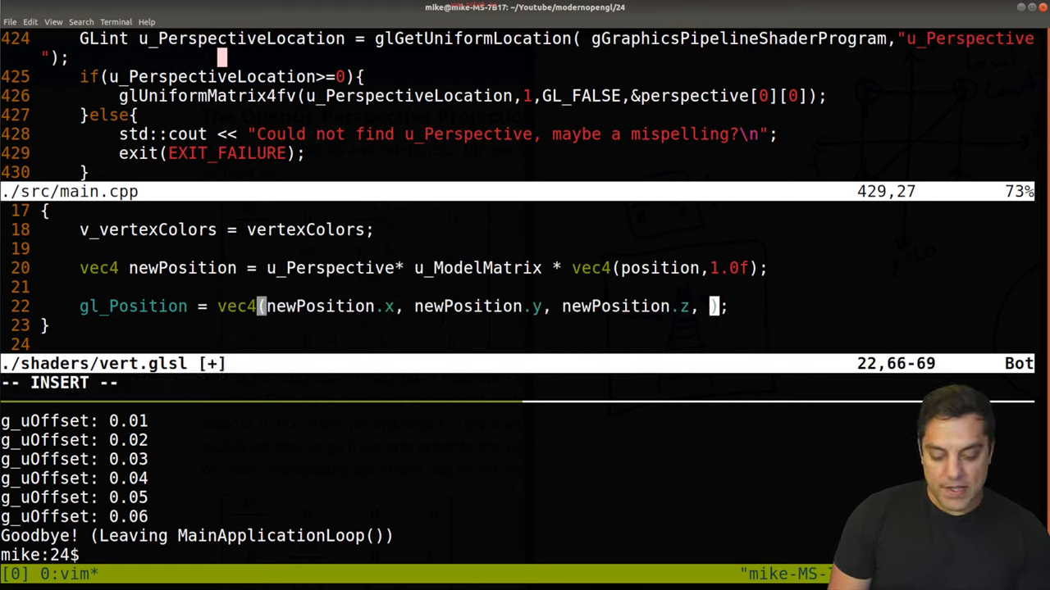
type("newPosition.w")
left_click(517, 383)
type(":")
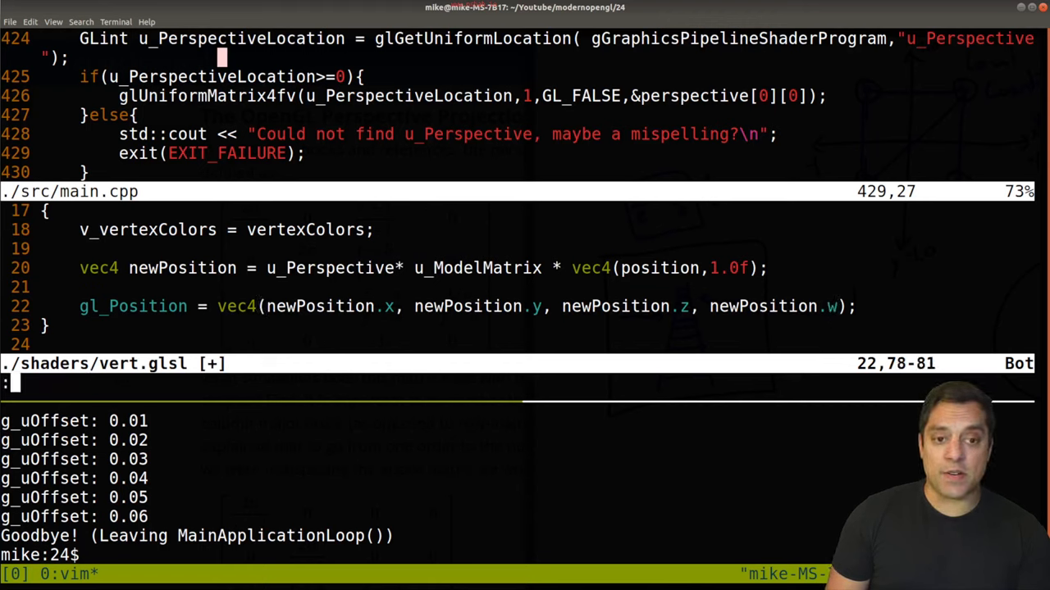
key("i")
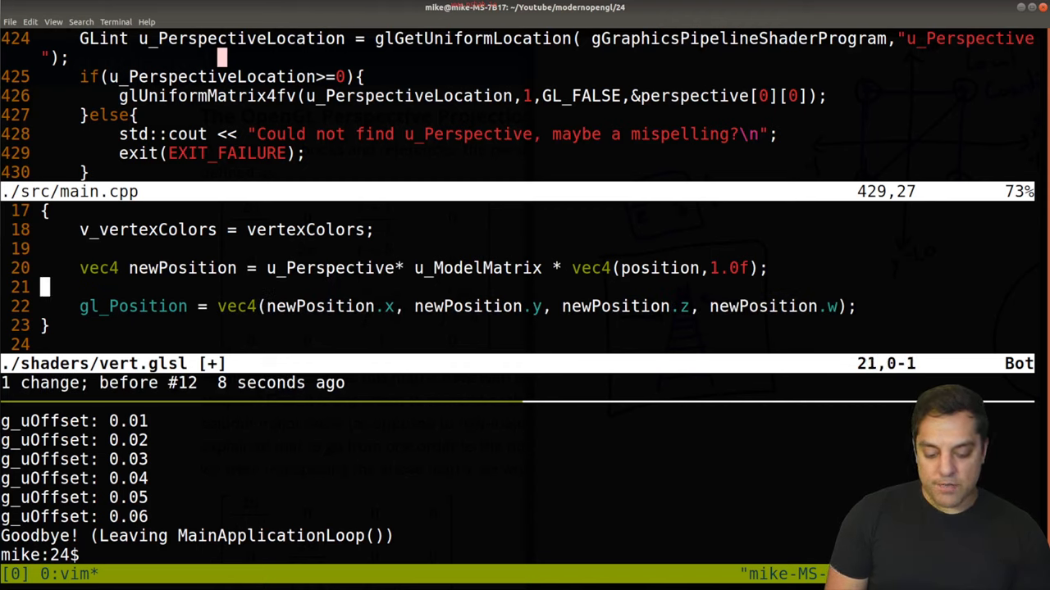
- Add a "// Don't forget 'w'" comment after the gl_Position line
key("i")
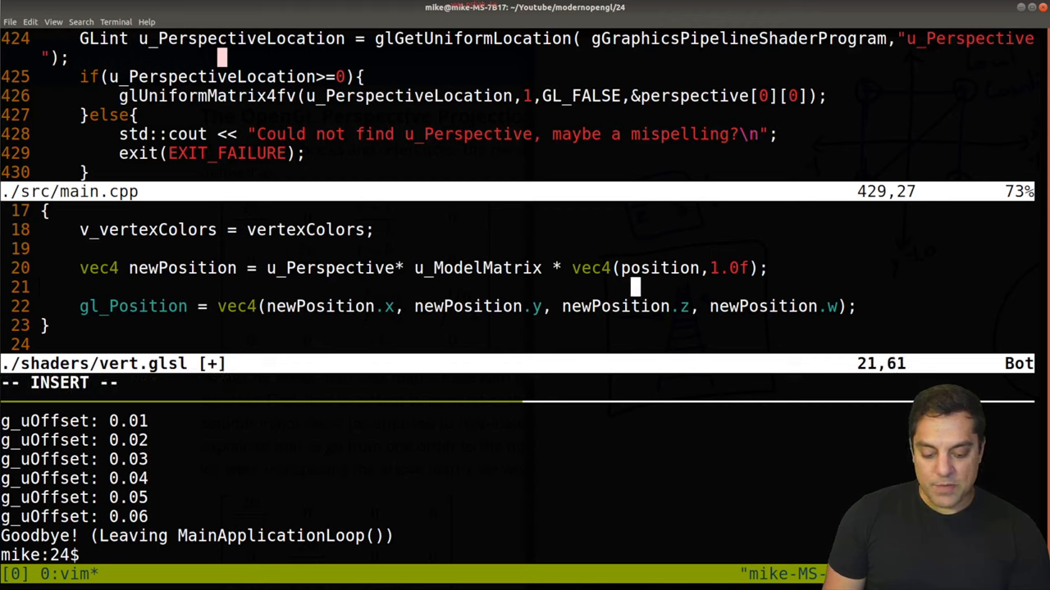
type("// Don't")
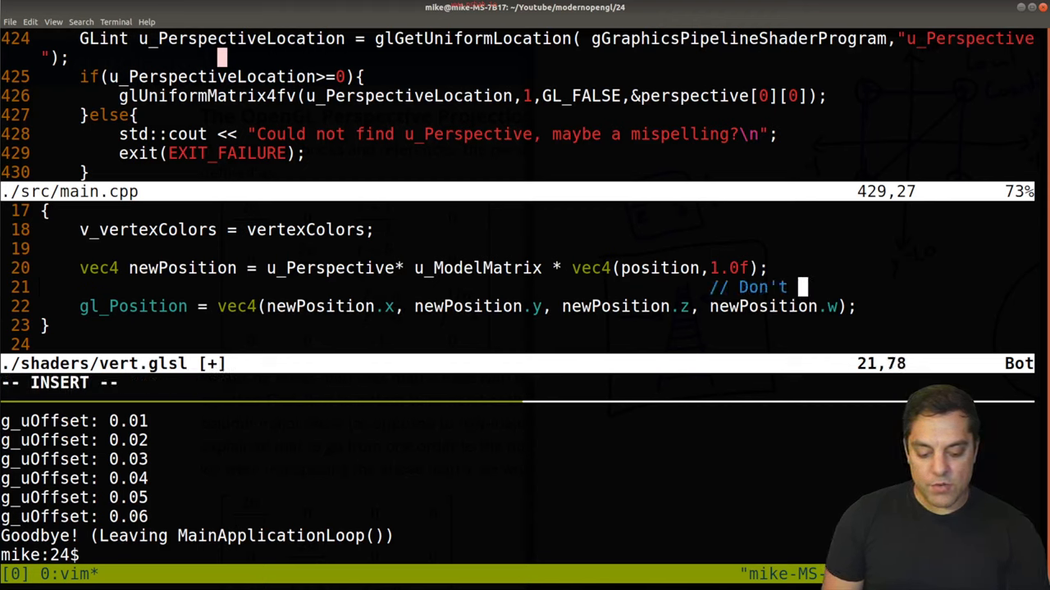
type("forget 'w'")
left_click(262, 556)
type("./prog")
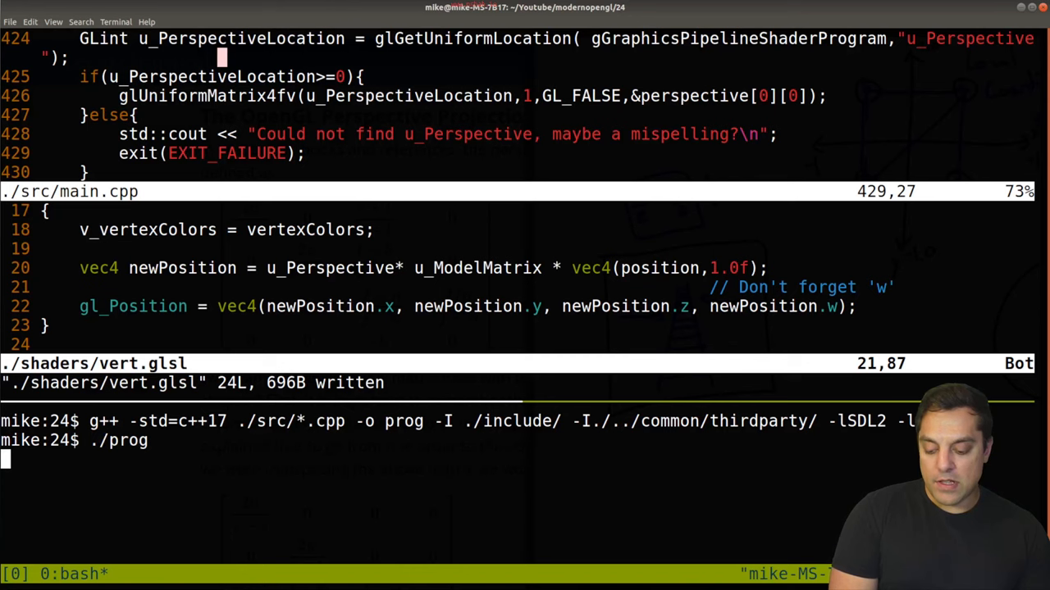
- Launch ./prog to view the gradient square on yellow, then close its window
key("Return")
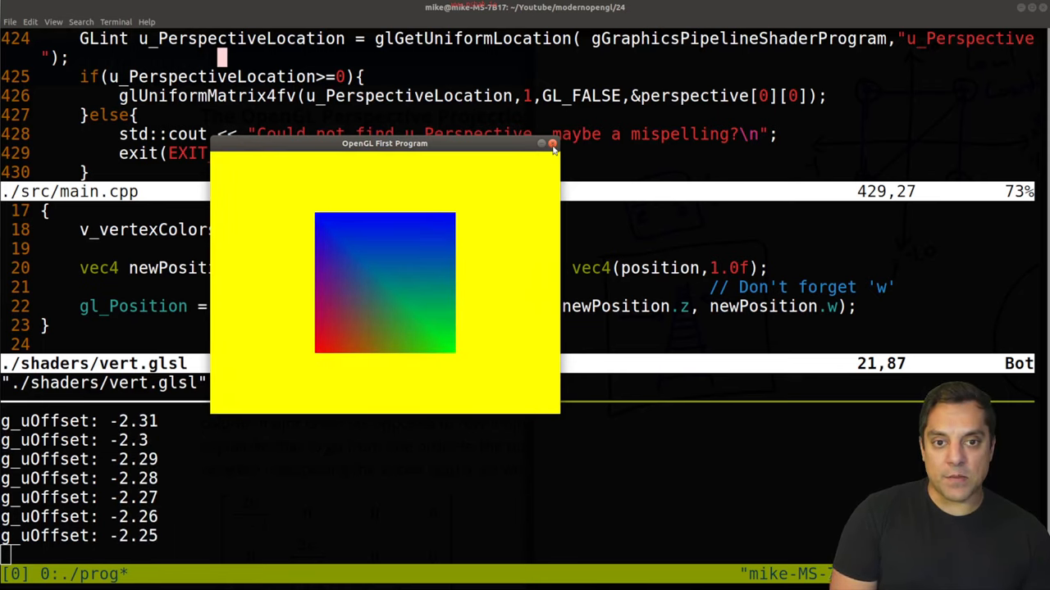
left_click(552, 143)
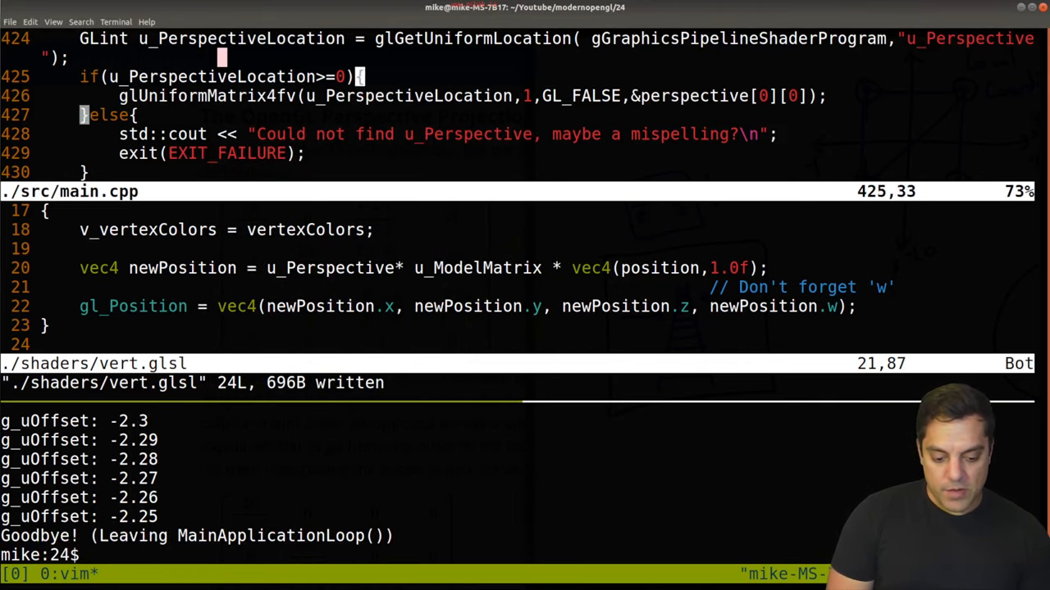
scroll("up", 3)
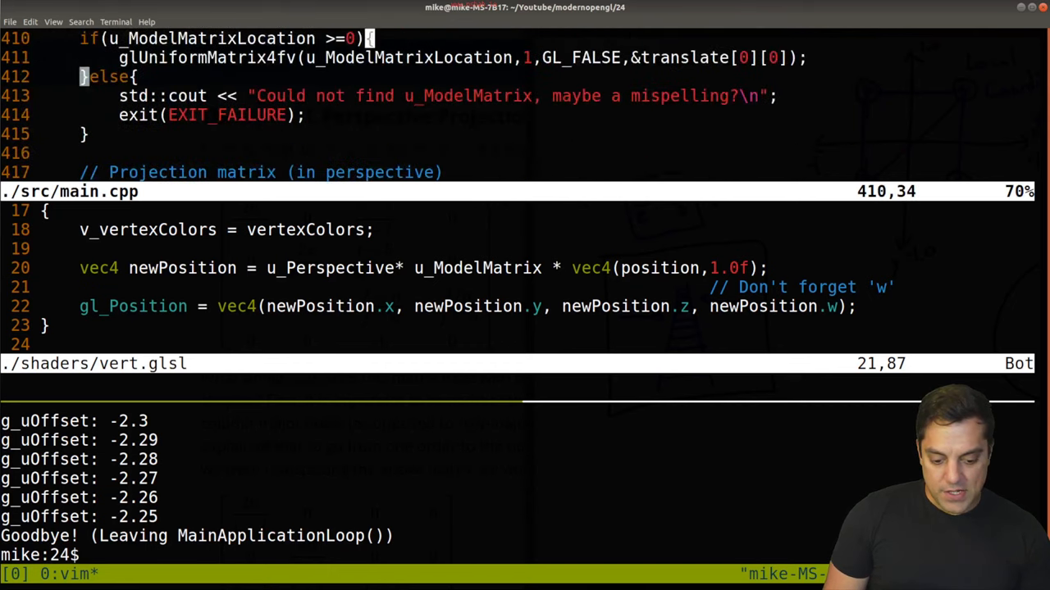
scroll("up", 3)
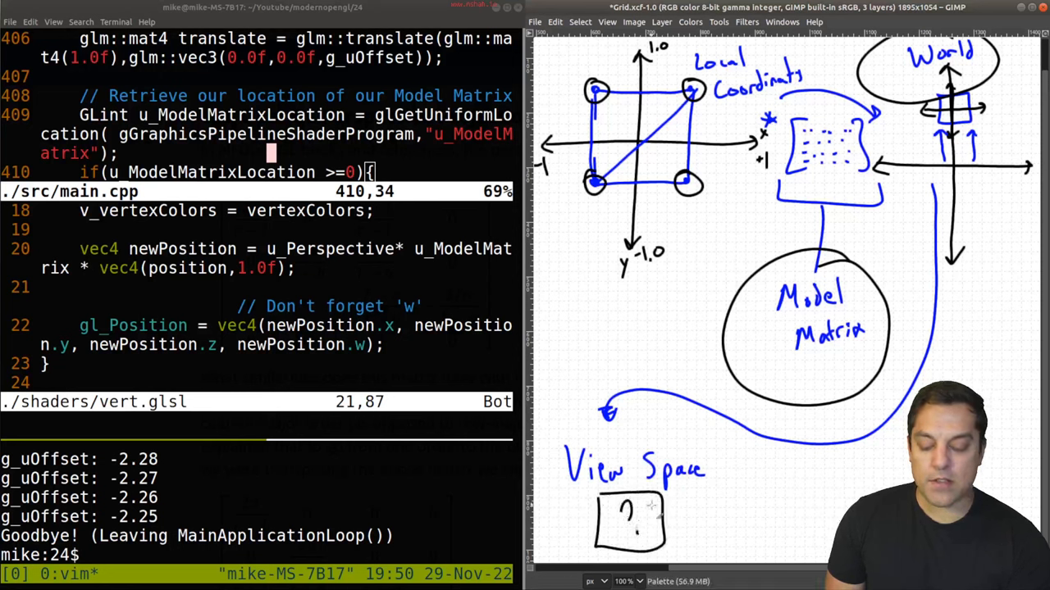
- Circle 'View Space' with the paintbrush and draw an arrow to a Projection box
left_click_drag(721, 475, 882, 478)
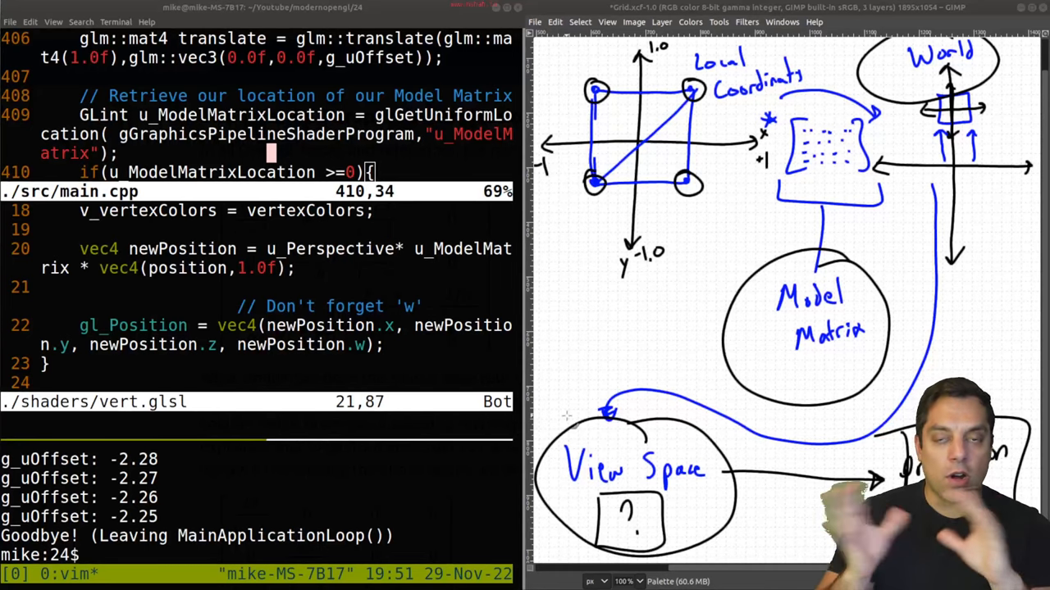
mouse_move(595, 401)
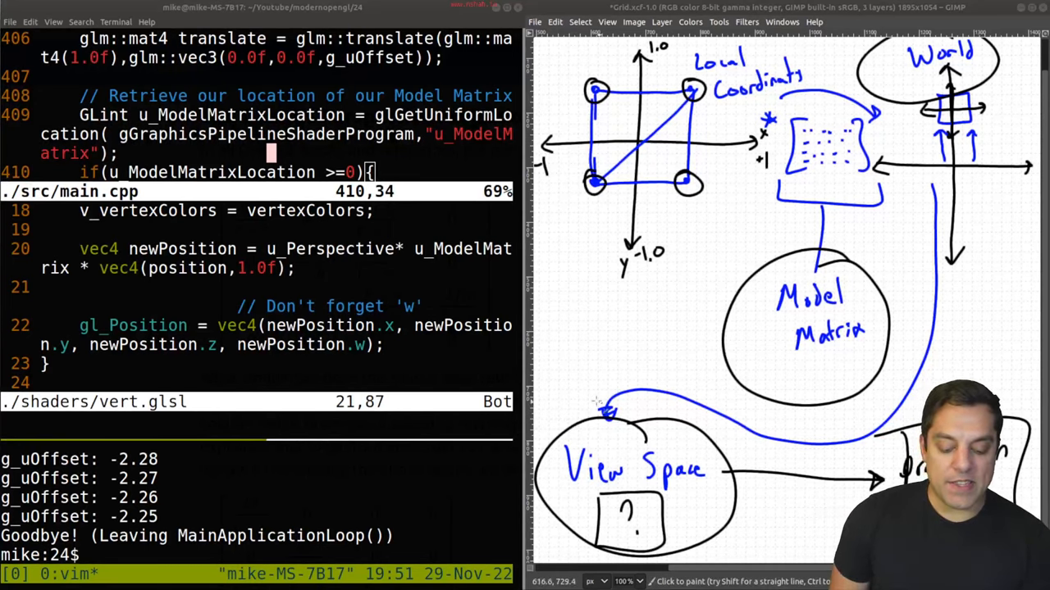
left_click(565, 410)
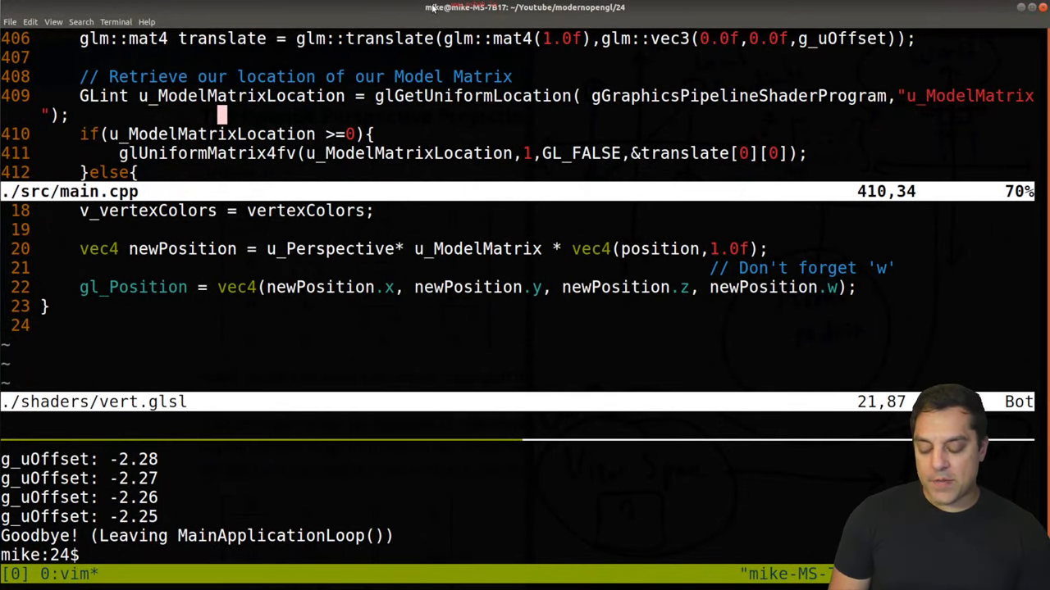
- Close the split and rename u_Perspective to u_Projection in vert.glsl
type(":q")
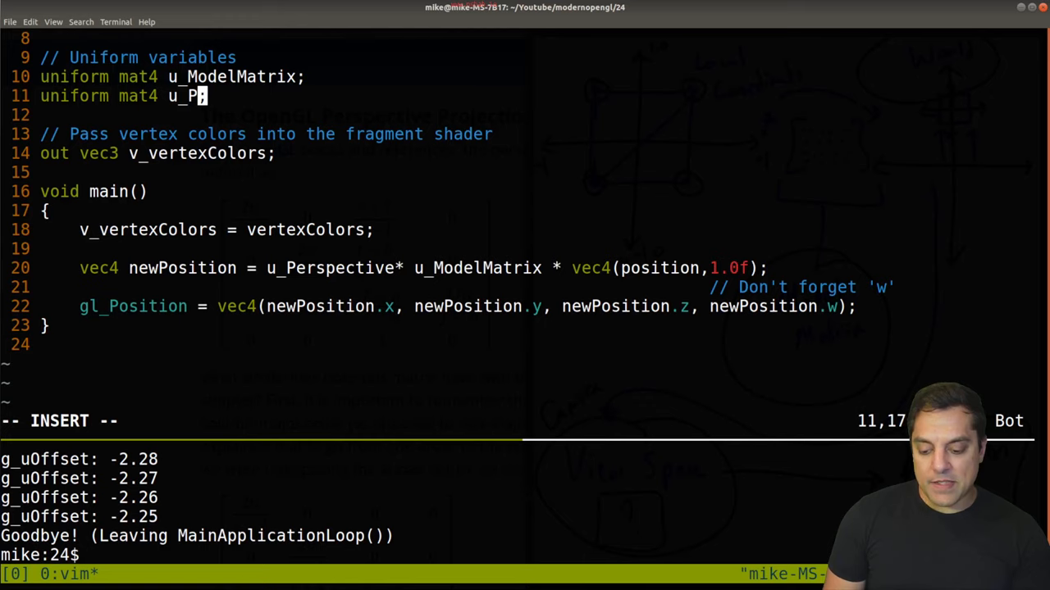
type("rojectt")
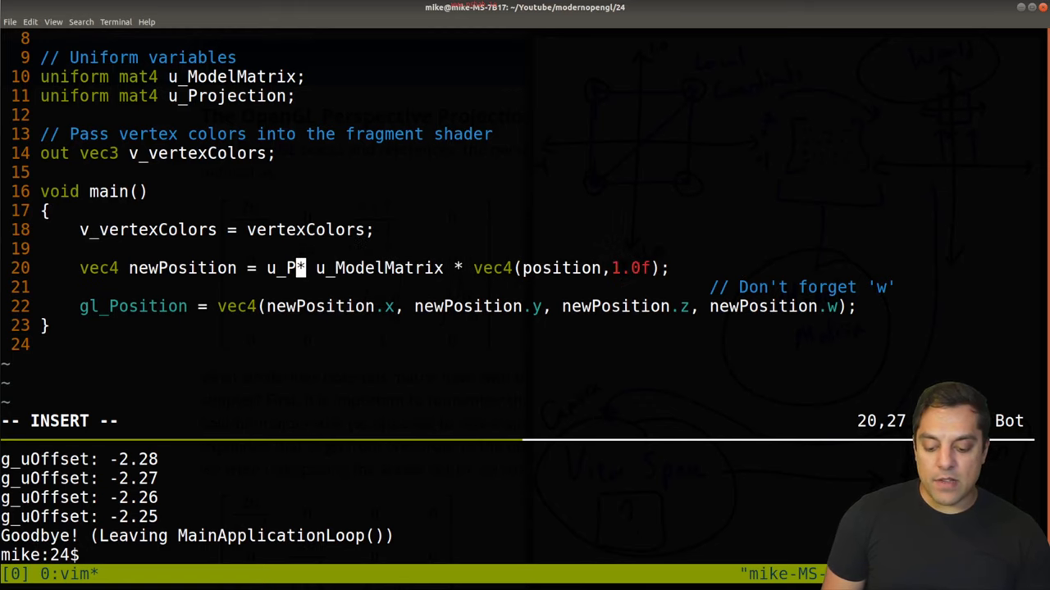
type("rojection")
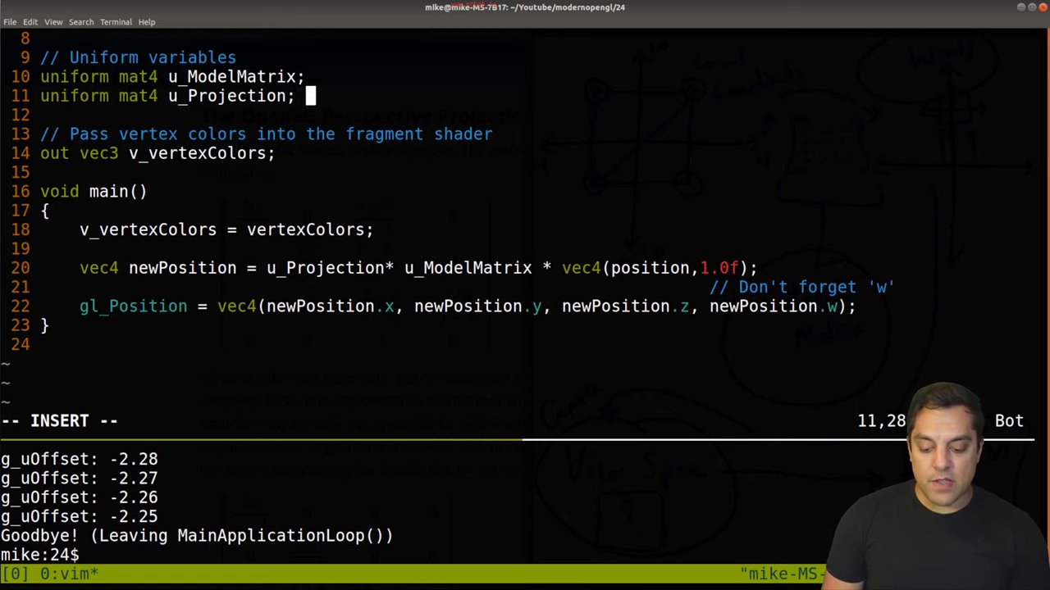
- Add the comment "// We'll use a perspective projection" above the uniform
type("// We'll use a")
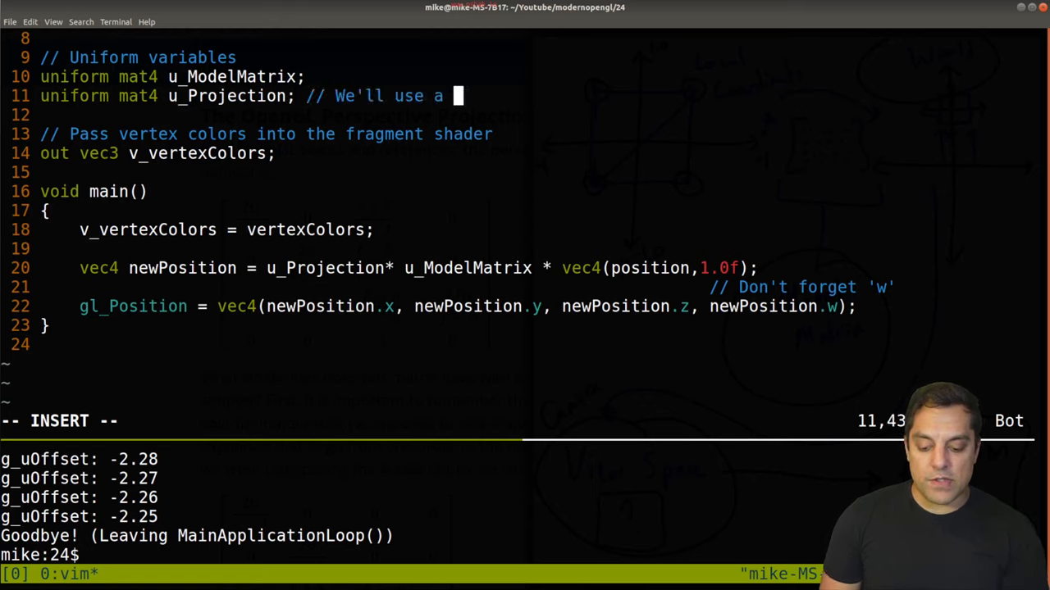
type("perspective")
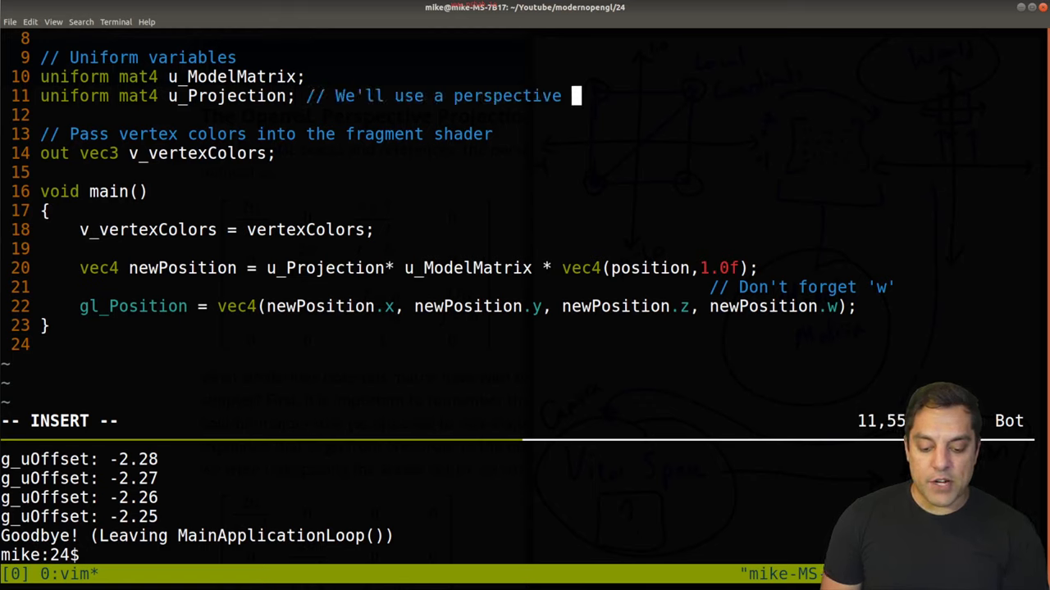
type("projection")
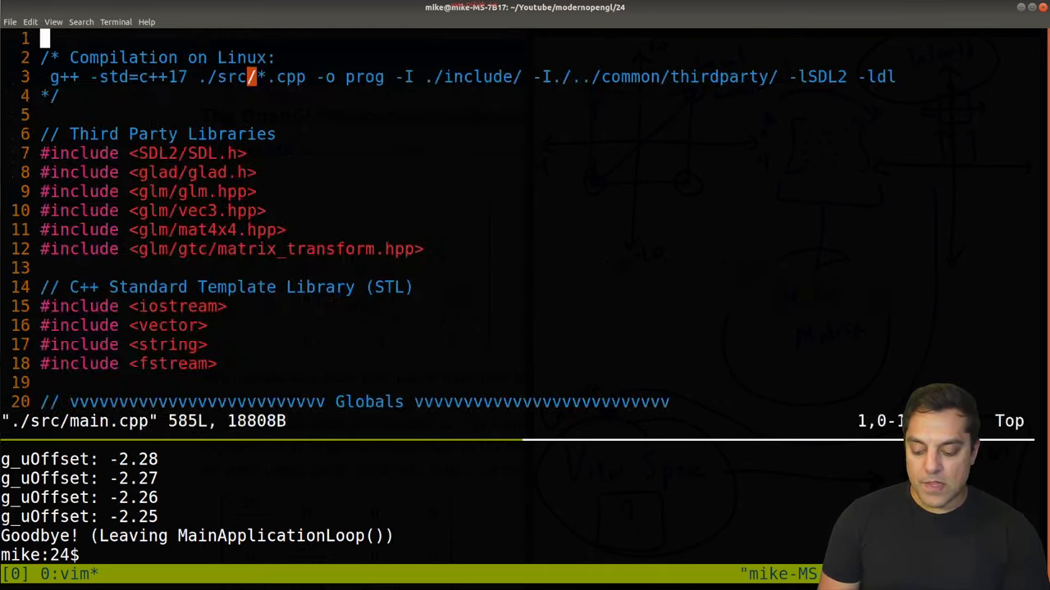
- Search for 'perspe' and edit line 424 to look up "u_Projection" into u_ProjectionLocation
type("/perspe")
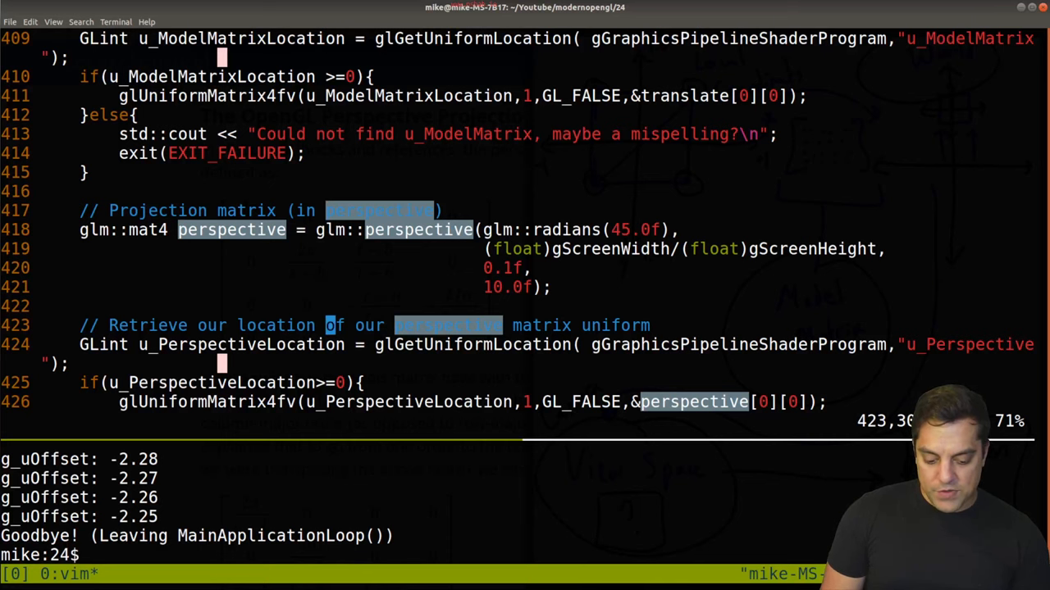
scroll("down", 3)
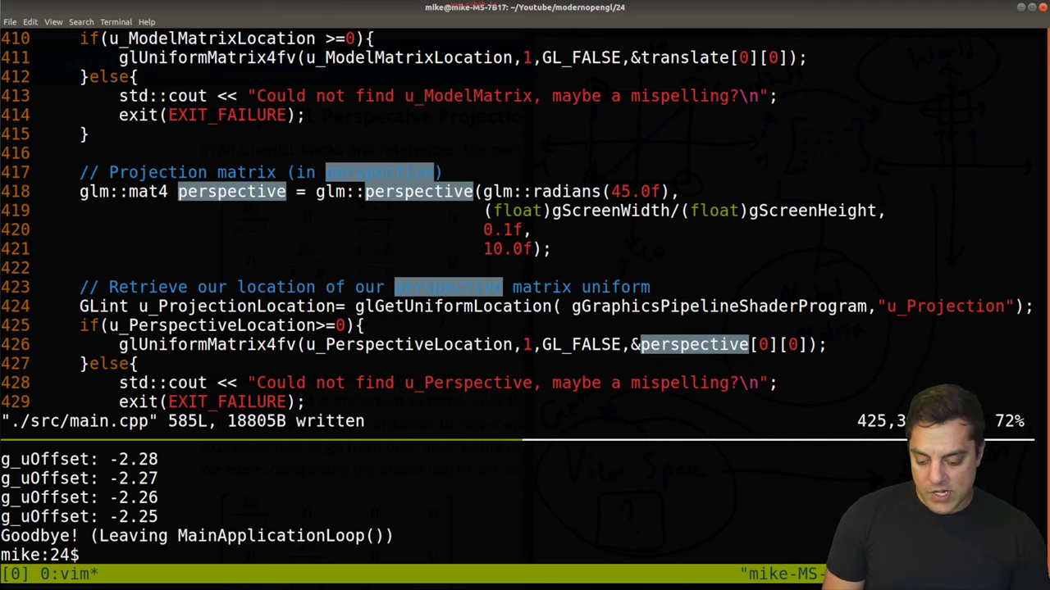
key("i")
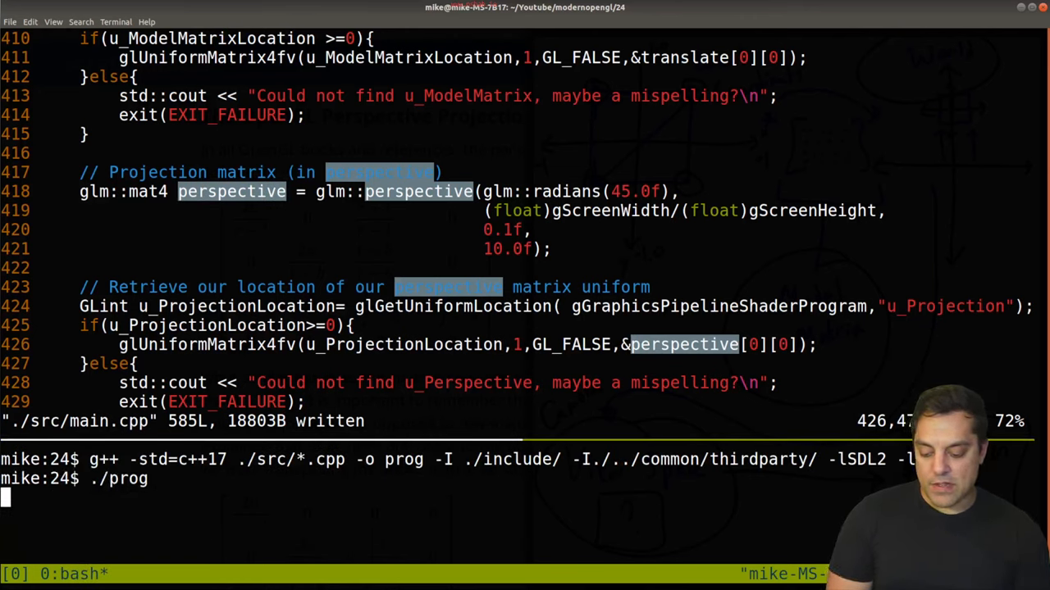
- Run the rebuilt program using u_ProjectionLocation until it exits cleanly
key("Return")
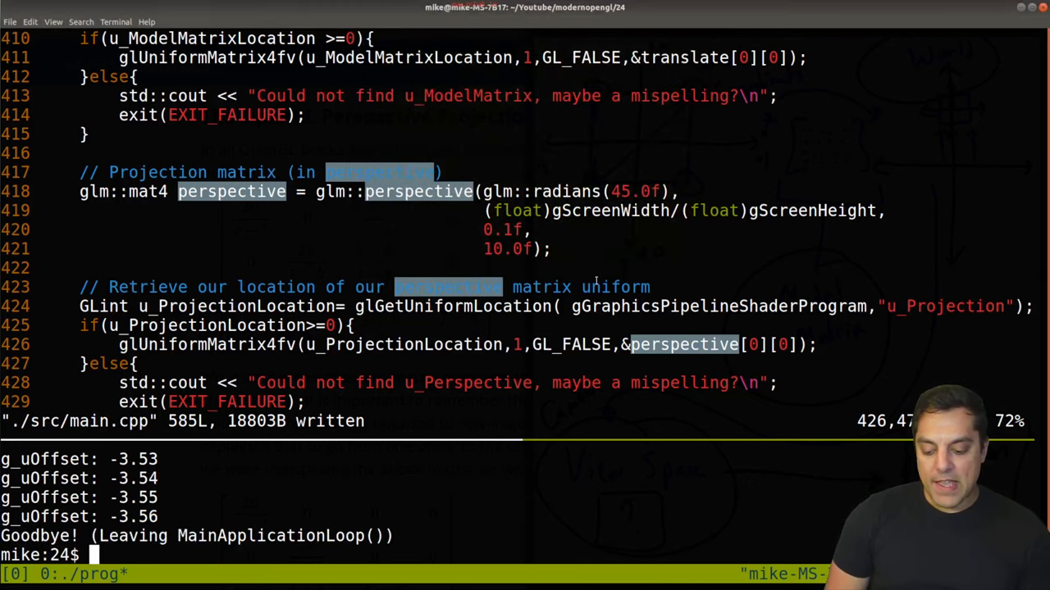
scroll("down", 3)
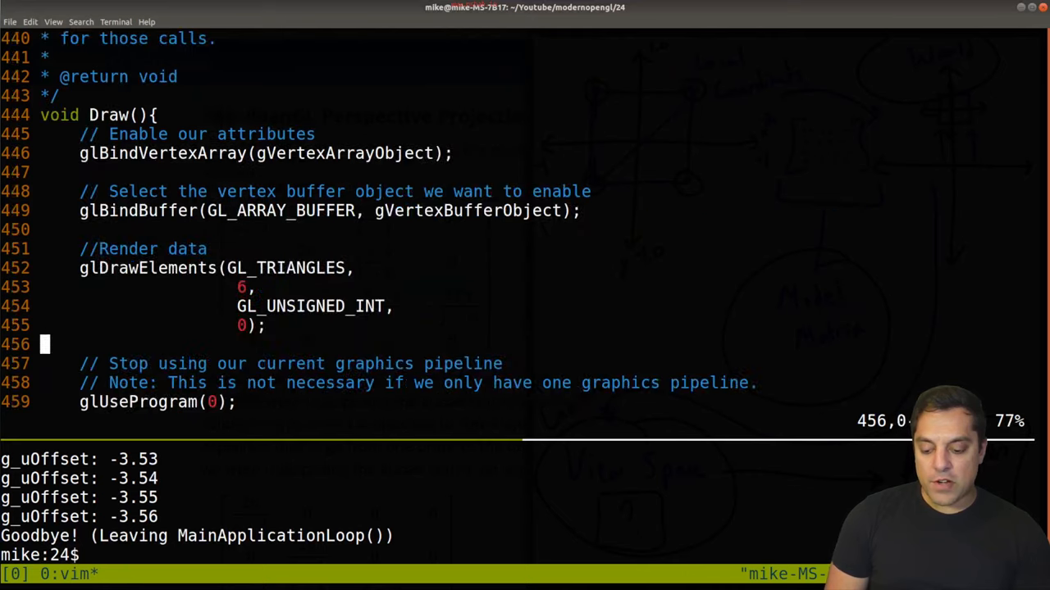
scroll("down", 3)
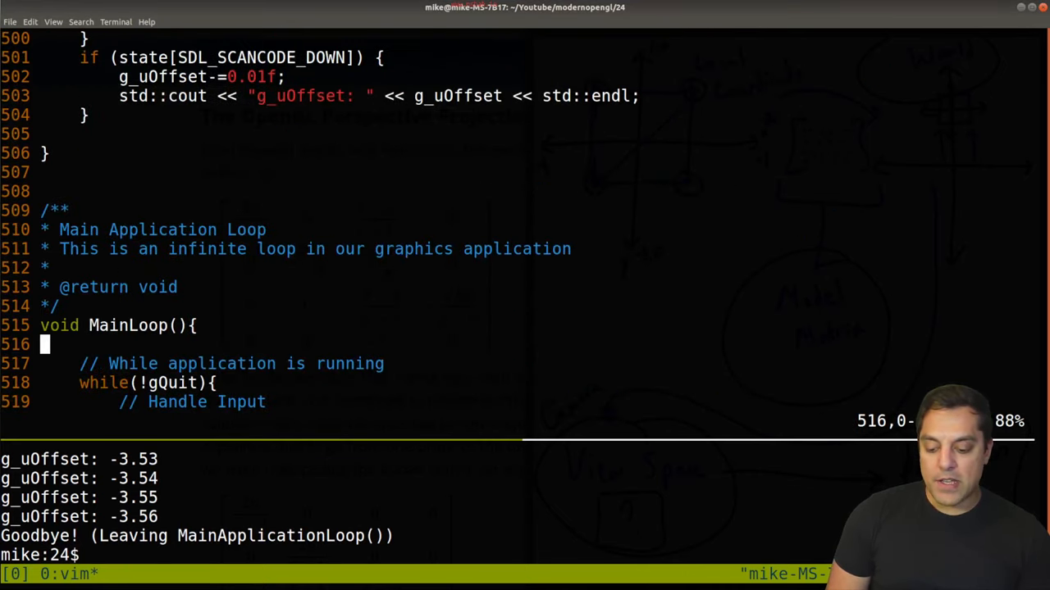
scroll("down", 3)
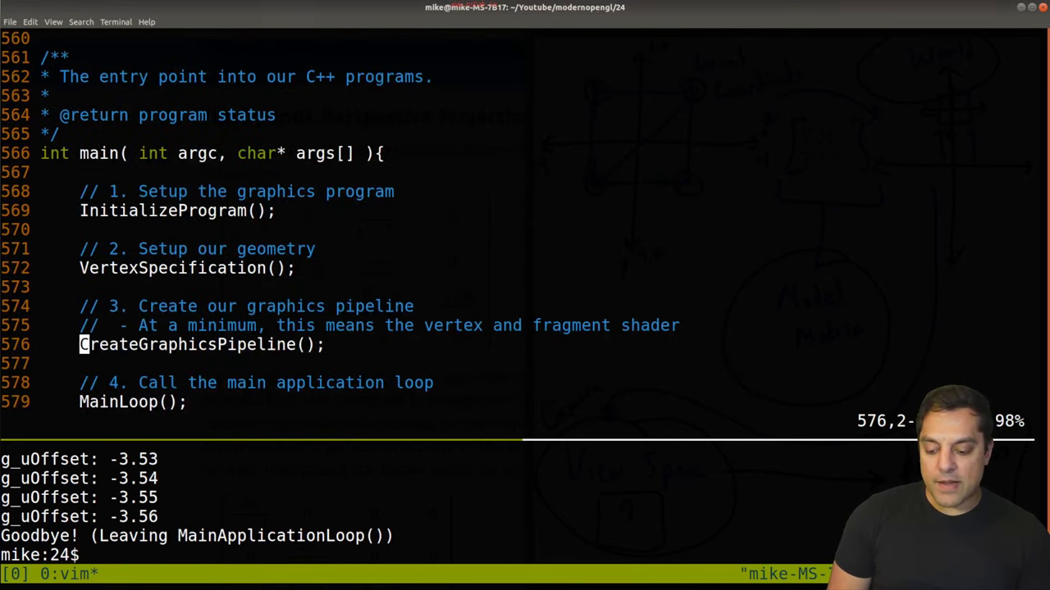
scroll("down", 3)
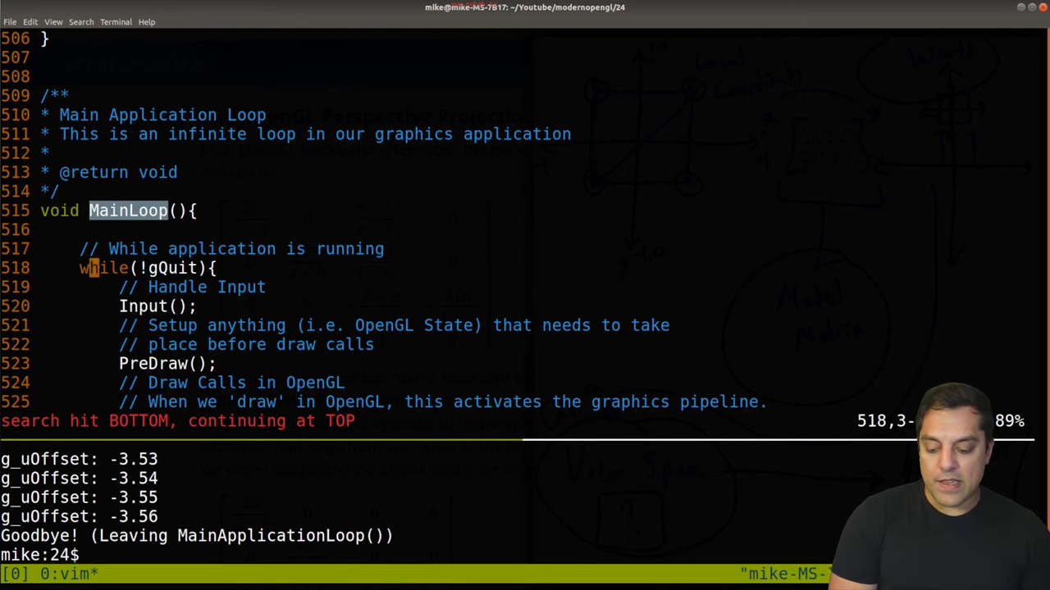
scroll("down", 3)
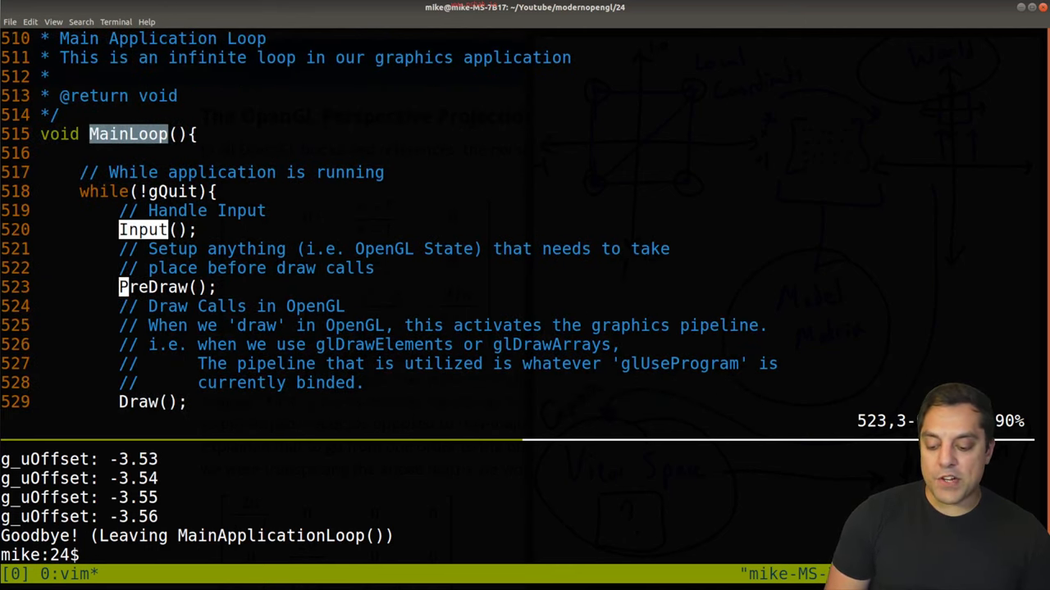
key("j")
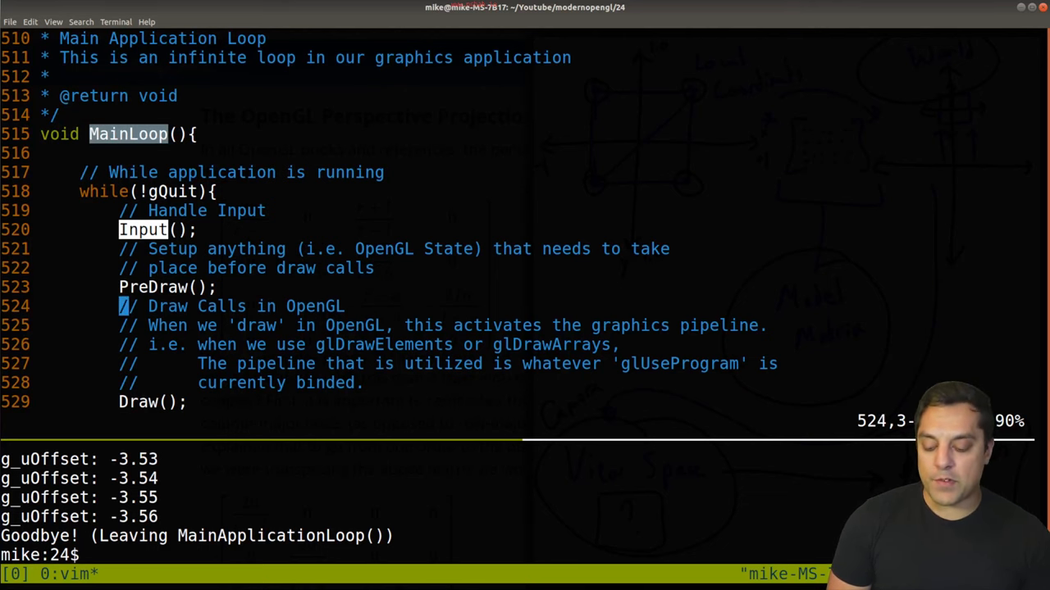
scroll("down", 3)
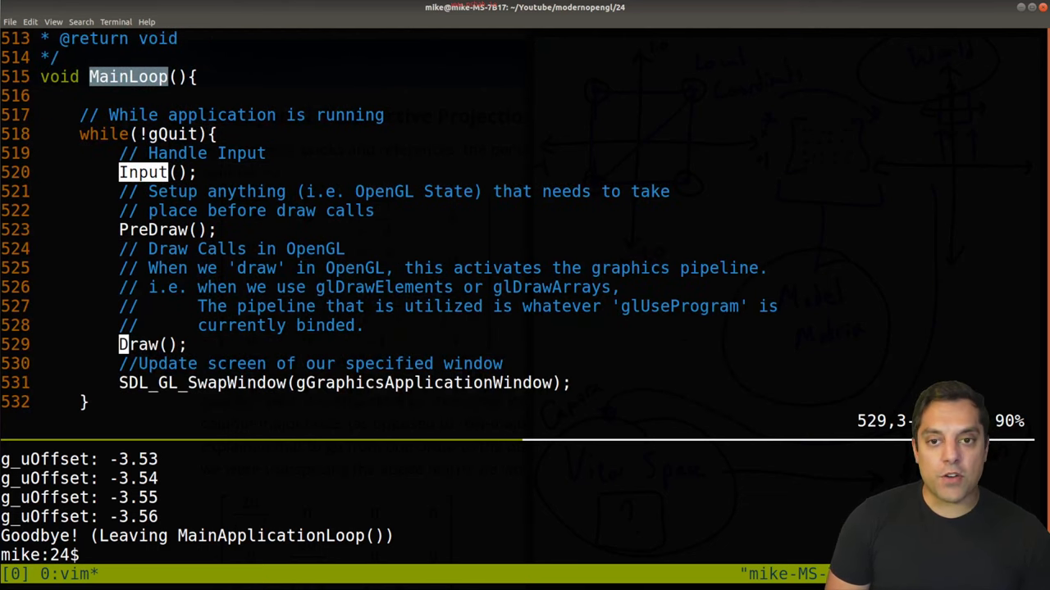